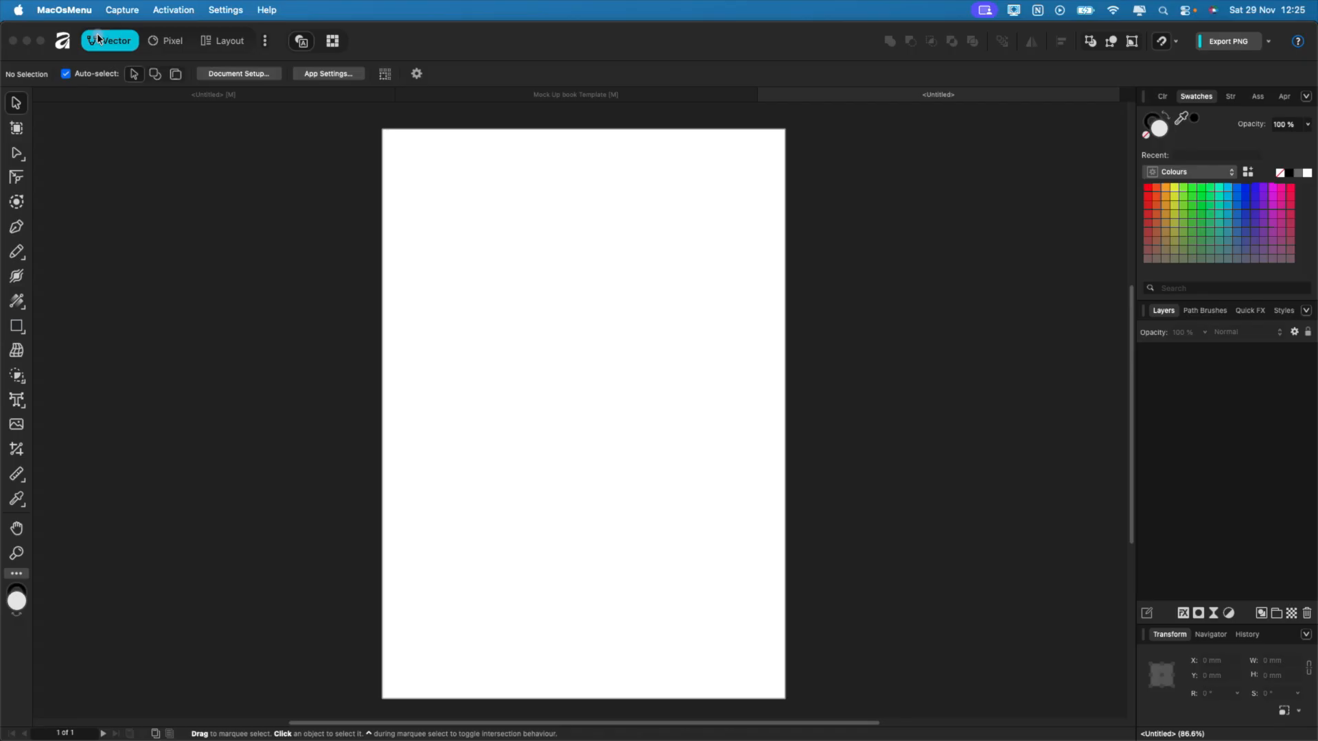
- Switch between the vector, pixel and layout workspaces, ending on vector
click(172, 40)
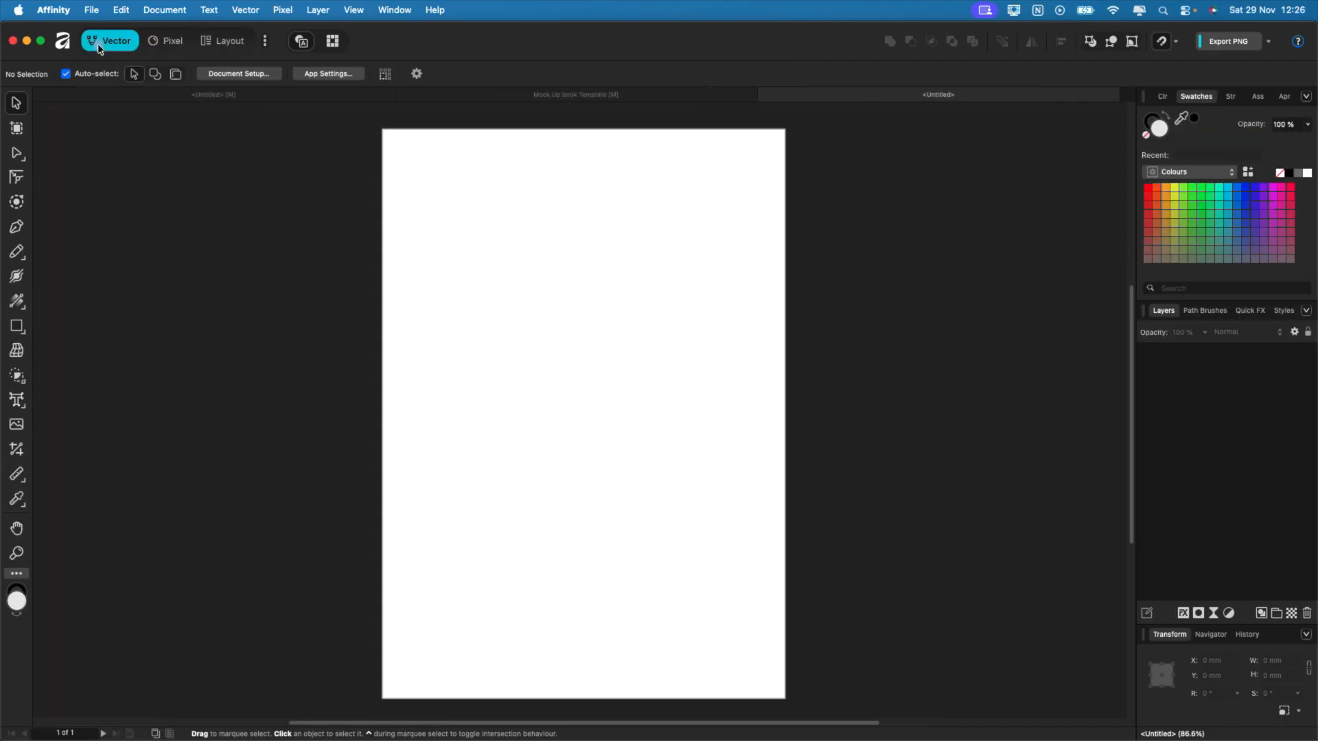
click(165, 40)
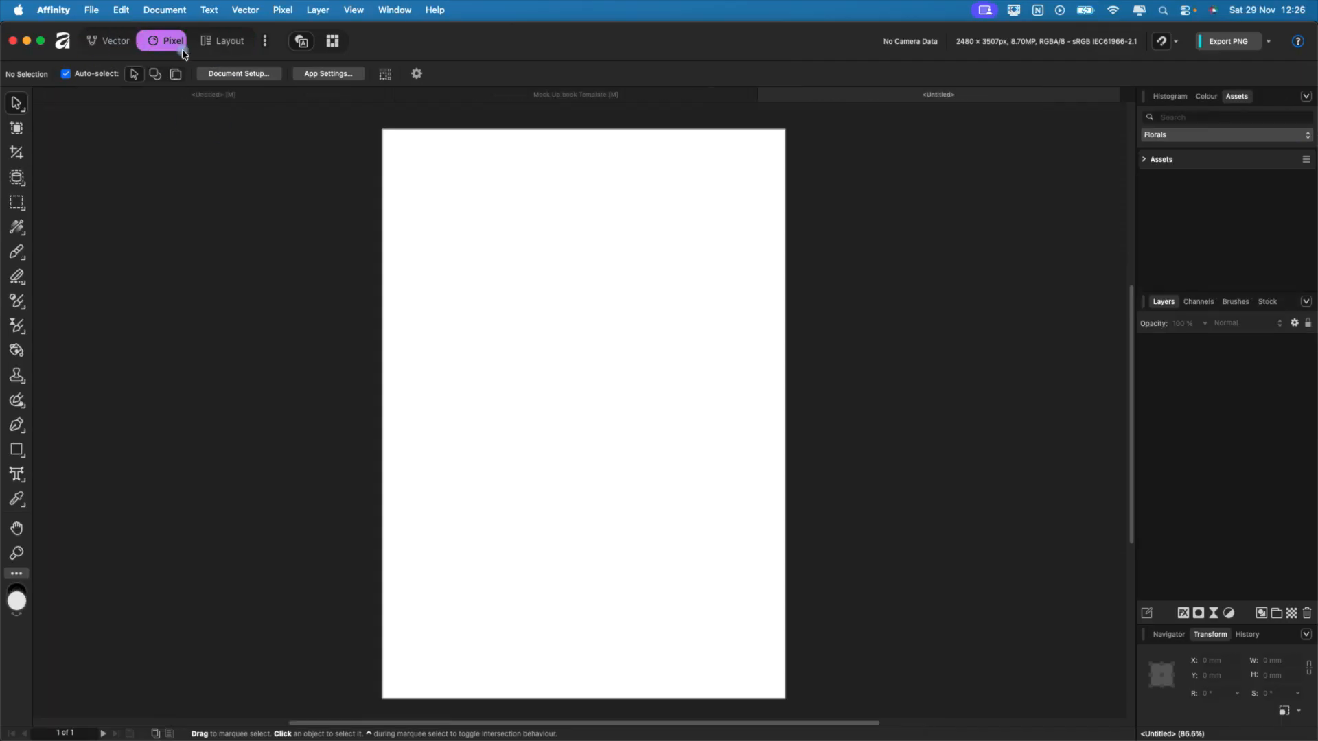
click(224, 40)
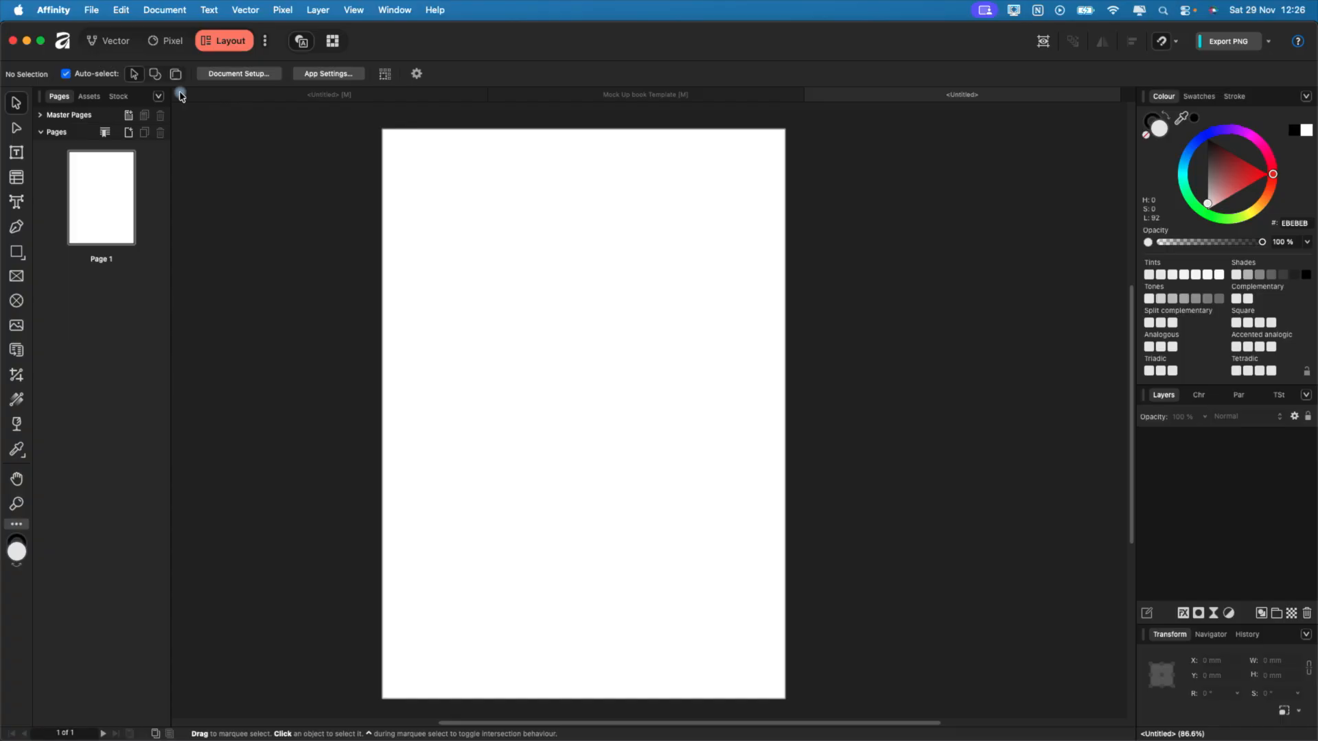
click(109, 41)
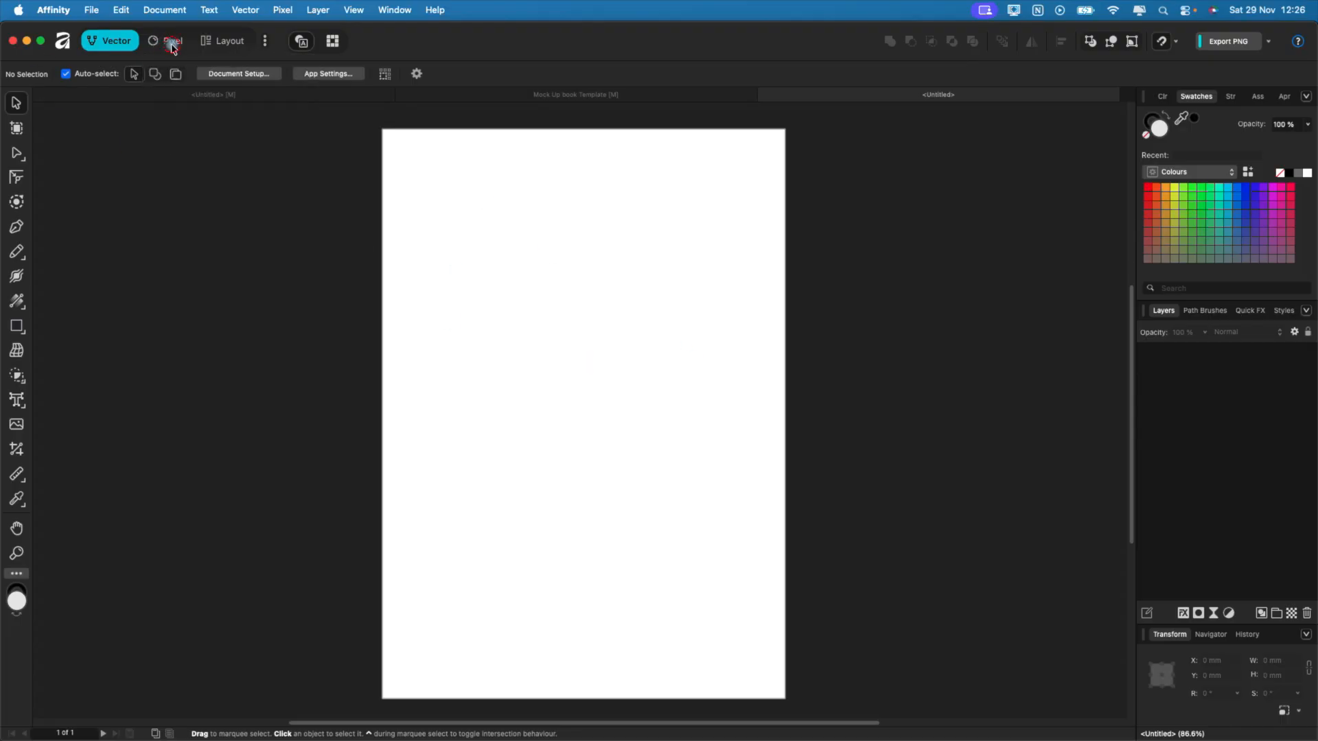
click(173, 41)
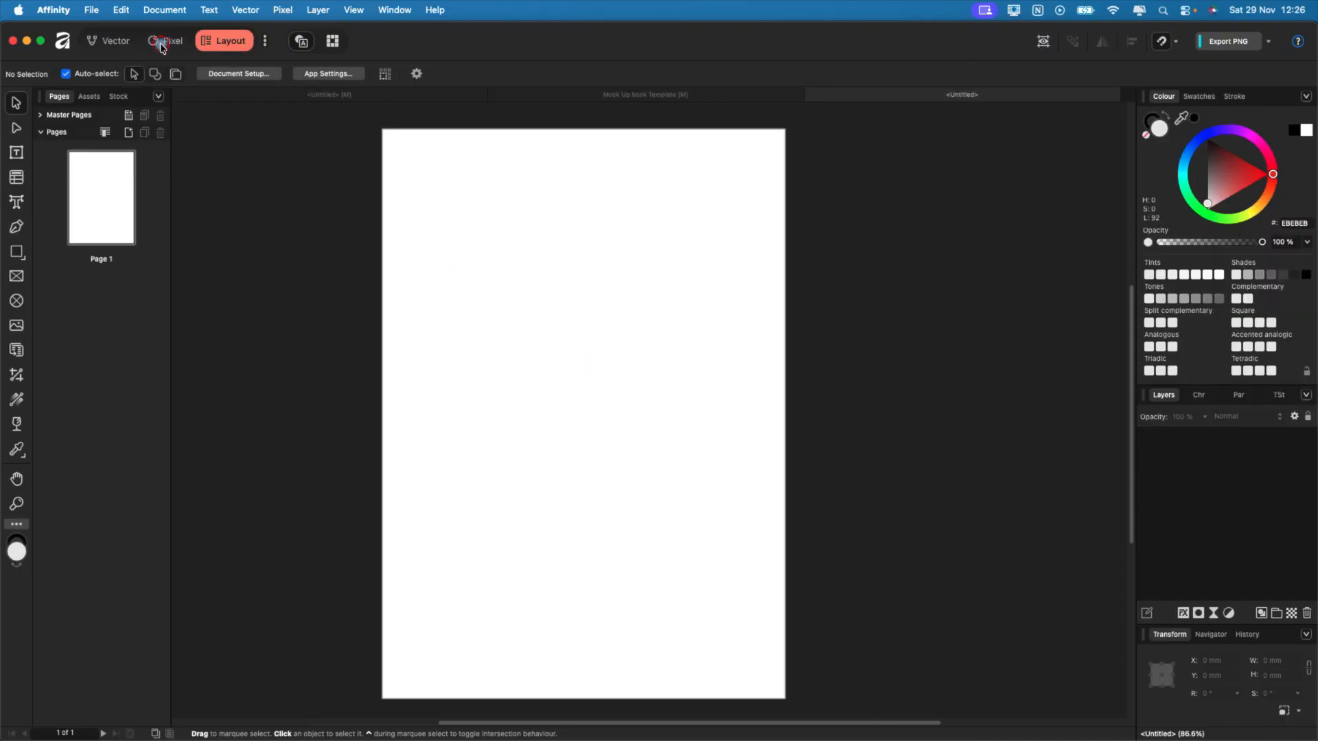
click(110, 40)
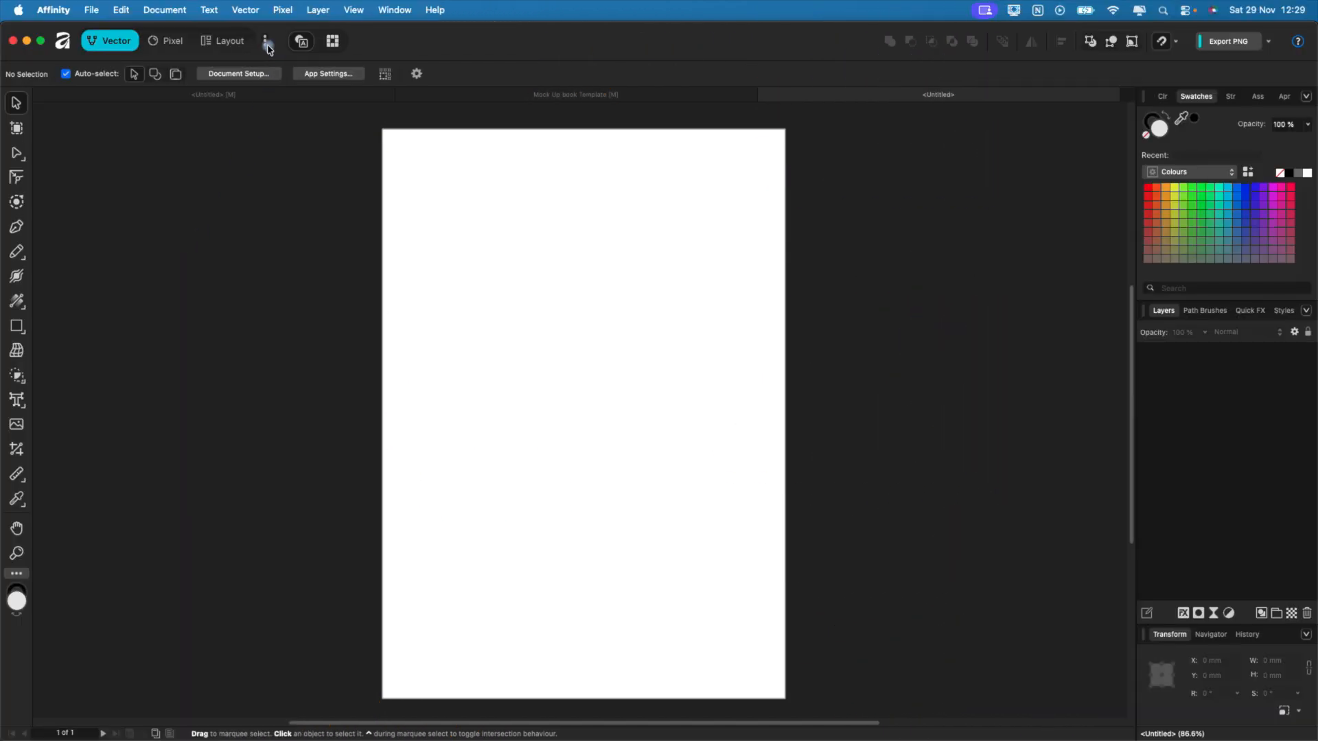
- Turn the Slice studio on and then back off in the studio list
click(266, 40)
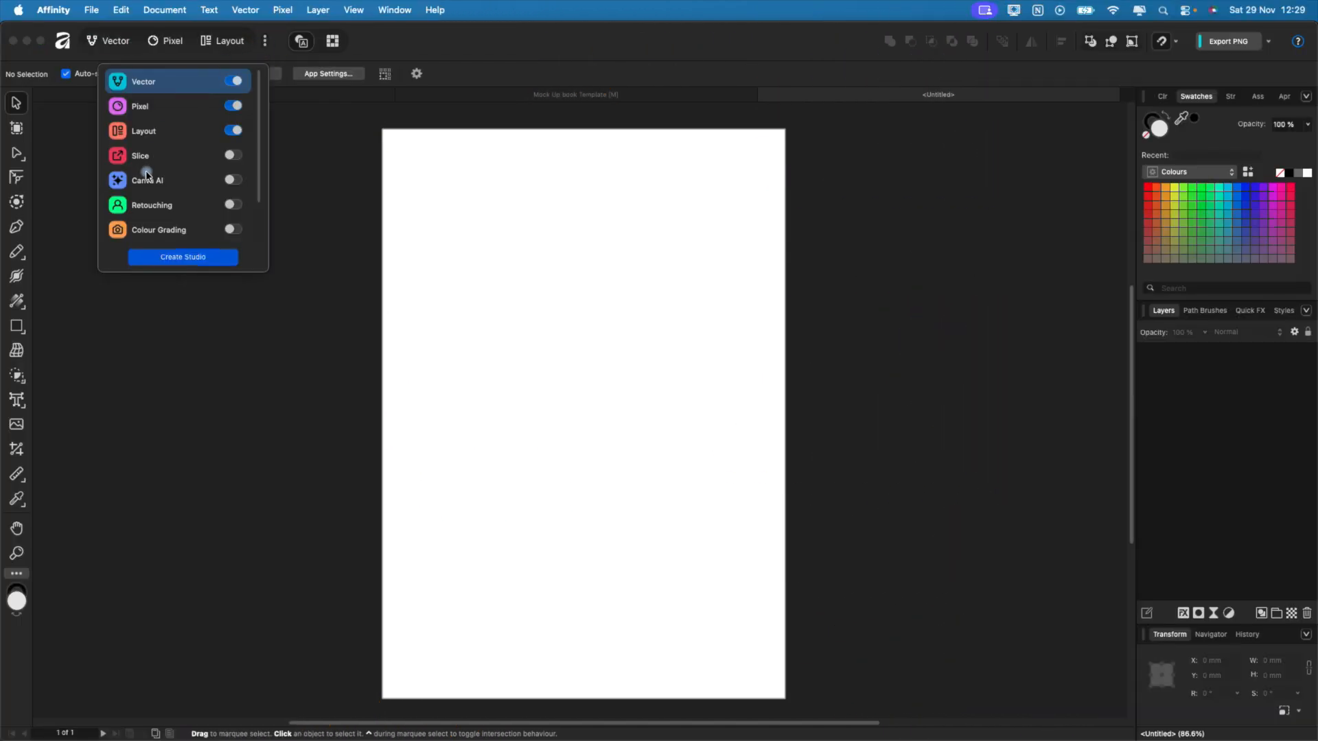
scroll(down, 3)
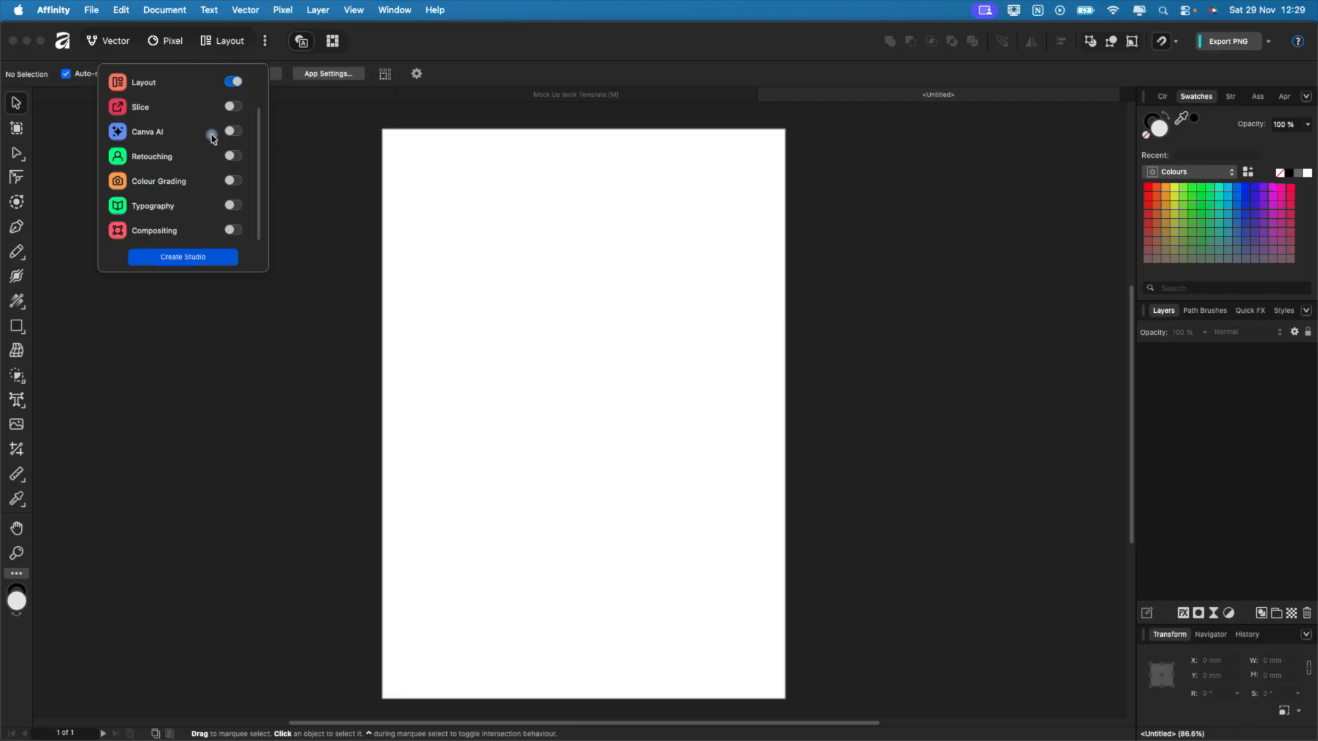
click(233, 107)
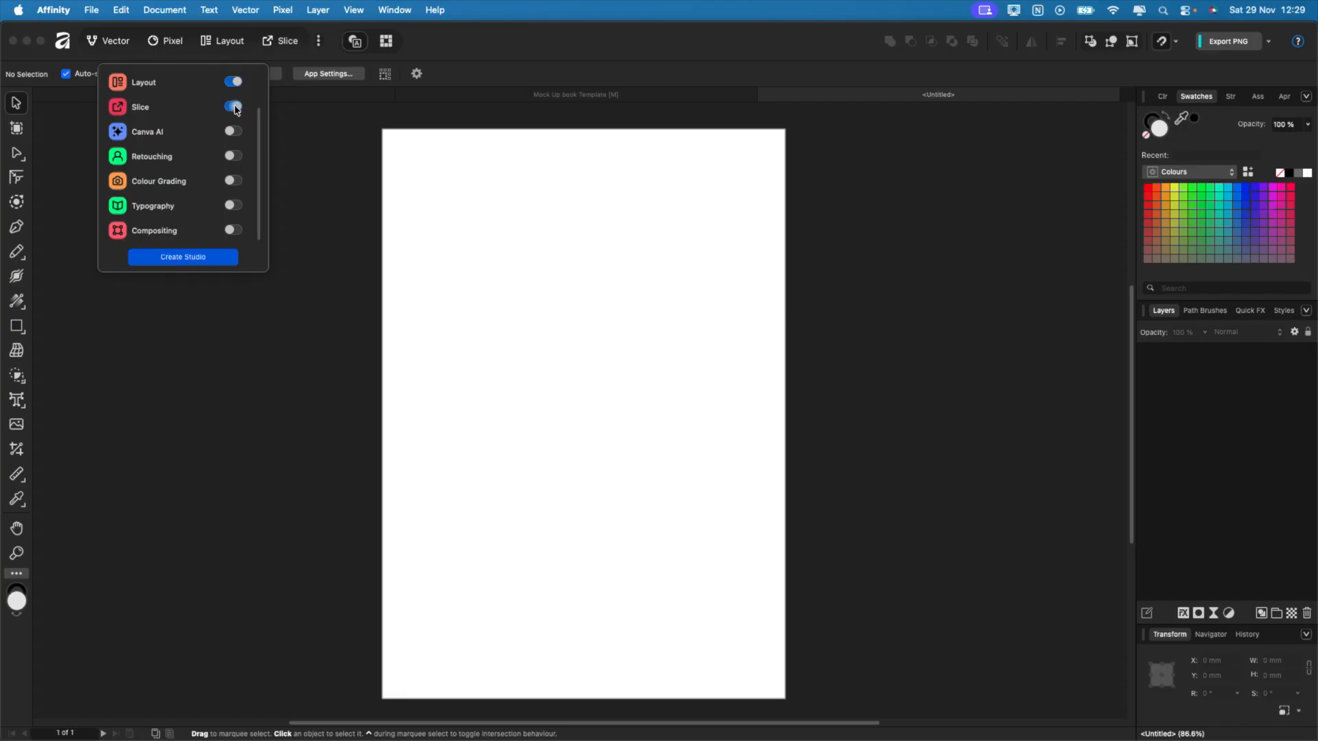
click(233, 107)
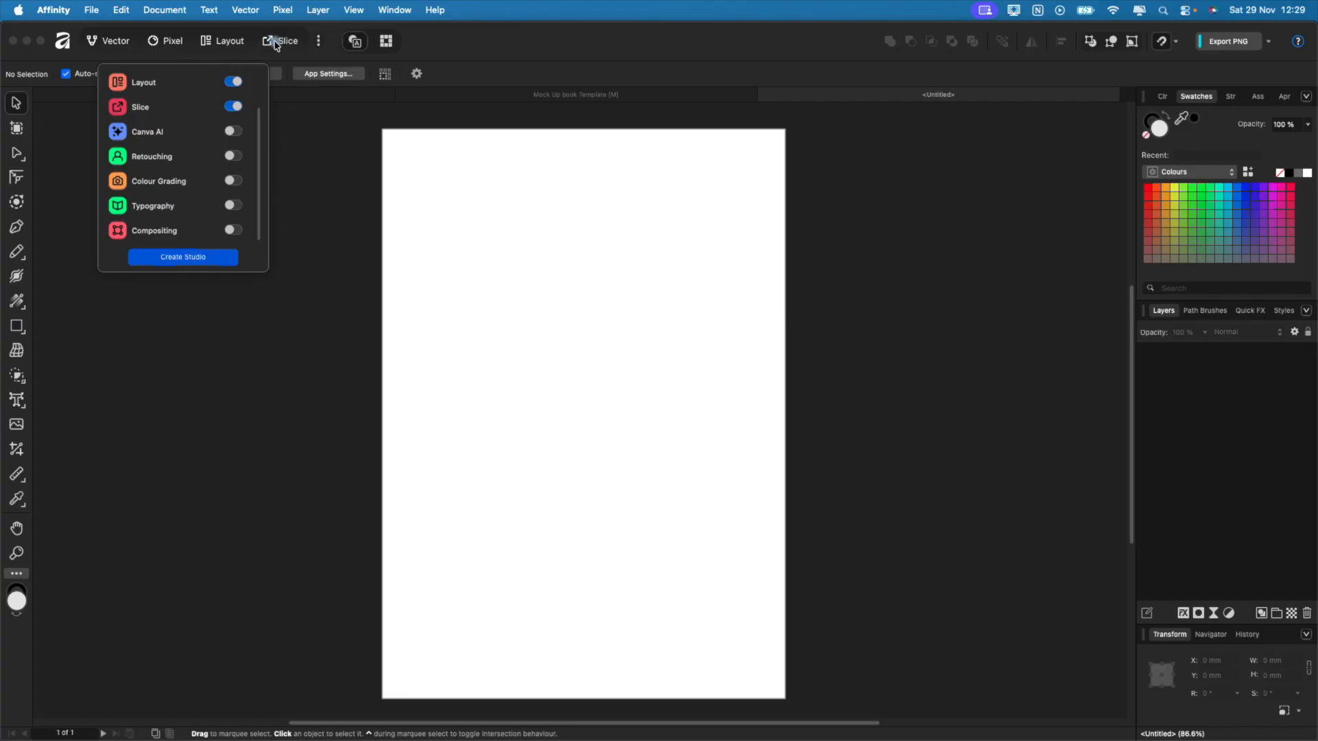
mouse_move(402, 71)
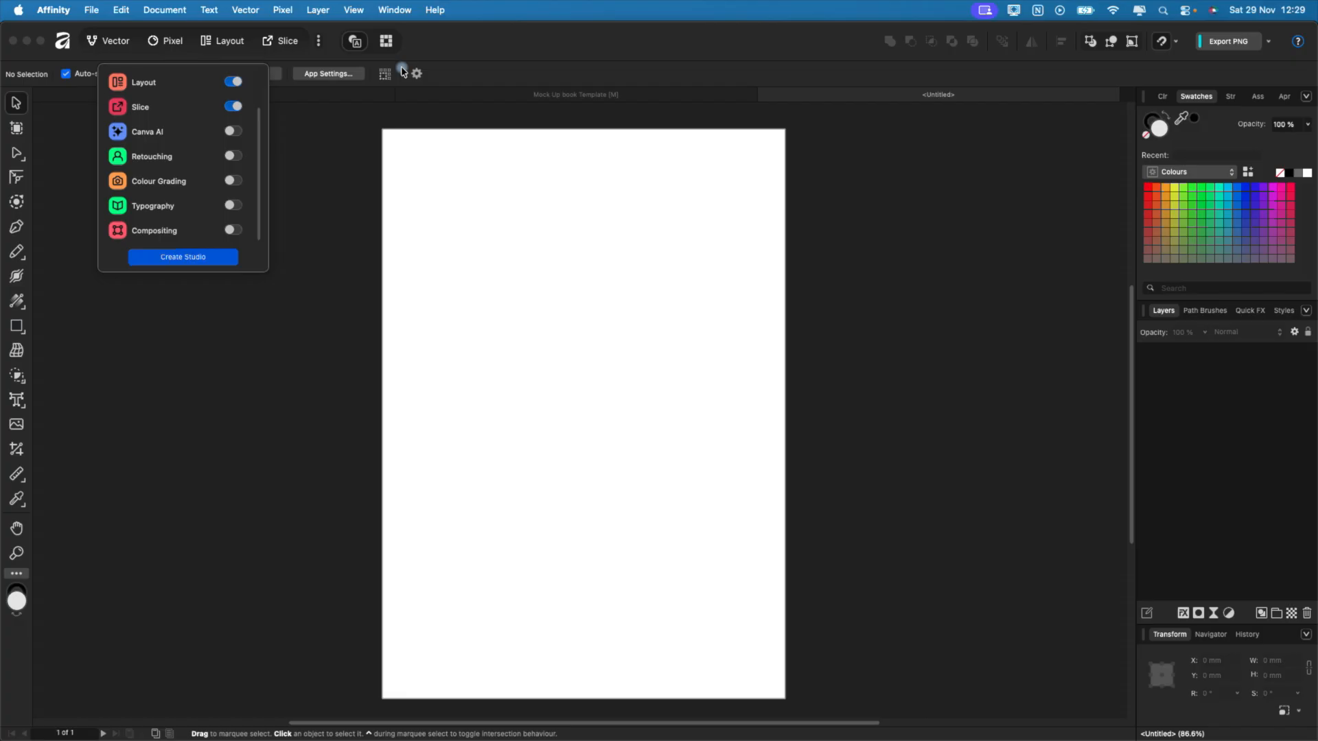
click(234, 107)
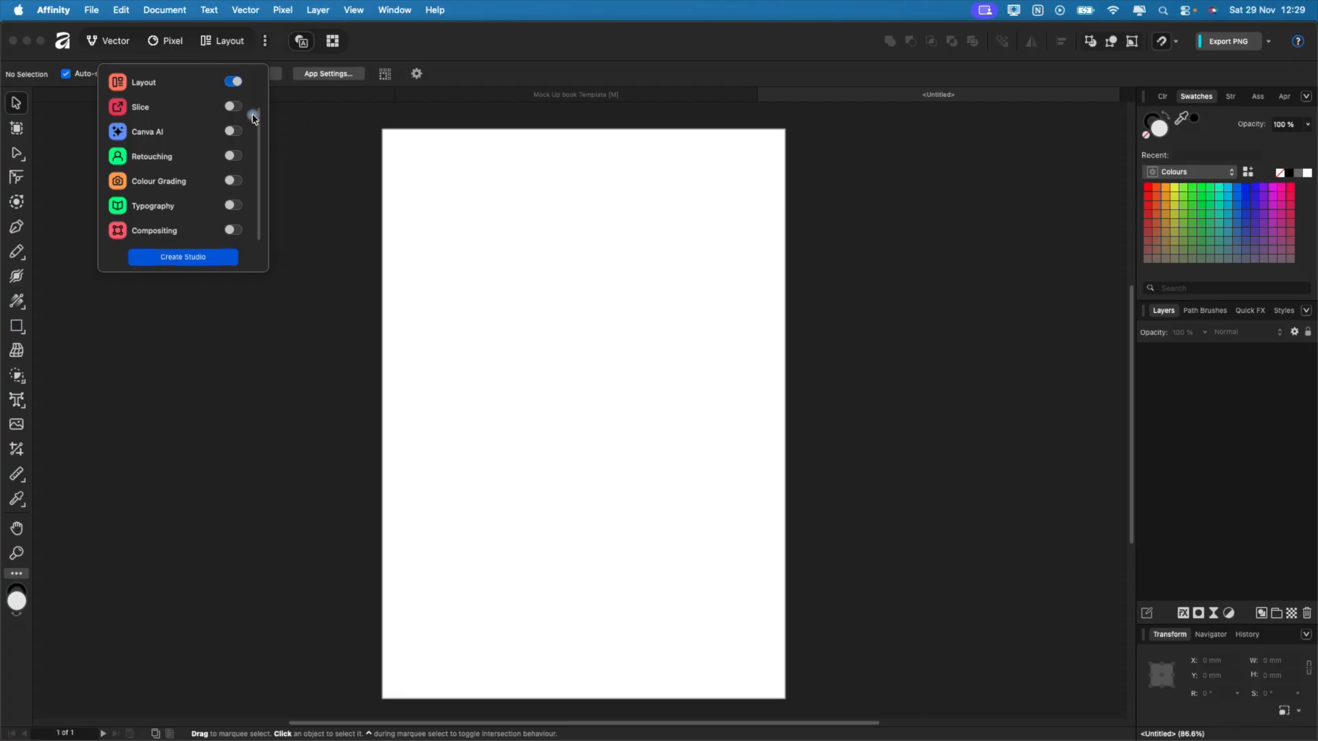
- Create an orange studio named 'Sophie studio', cloned from Pixel with a duck icon
click(183, 257)
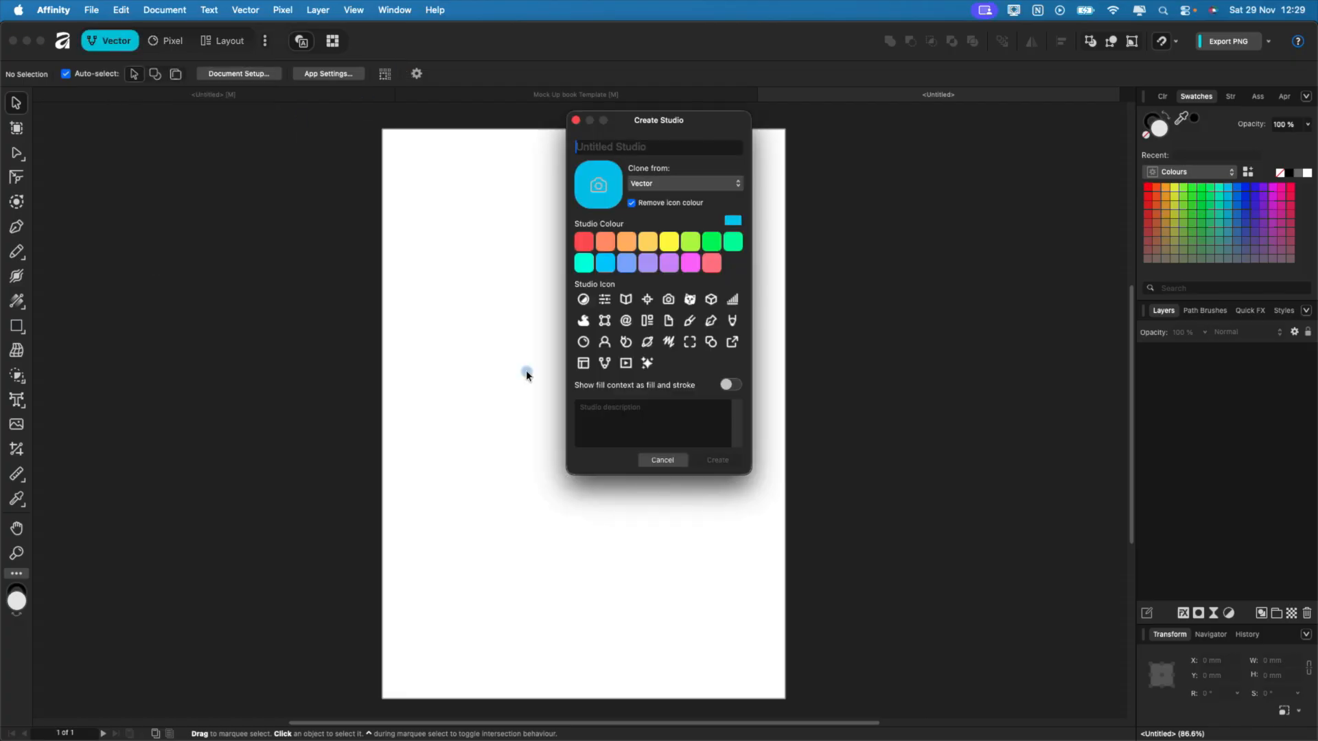
text(Sophie studio)
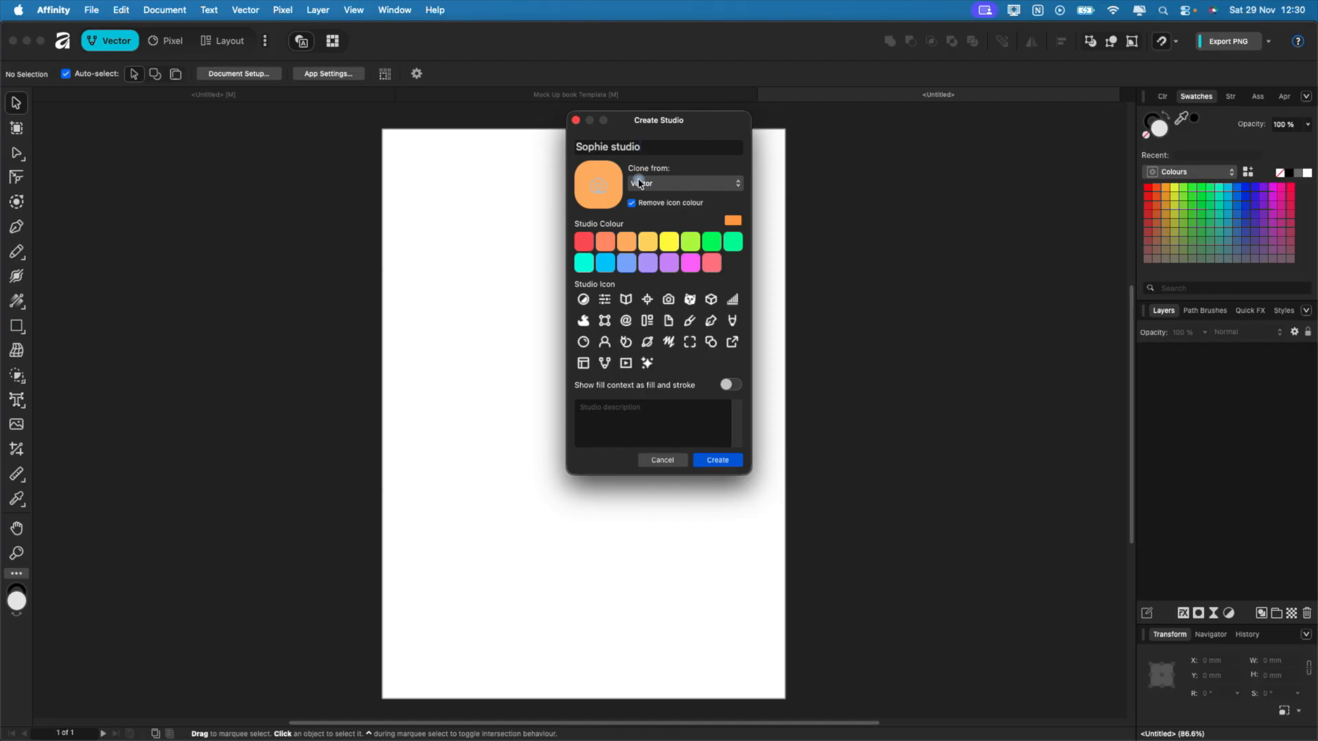
click(684, 183)
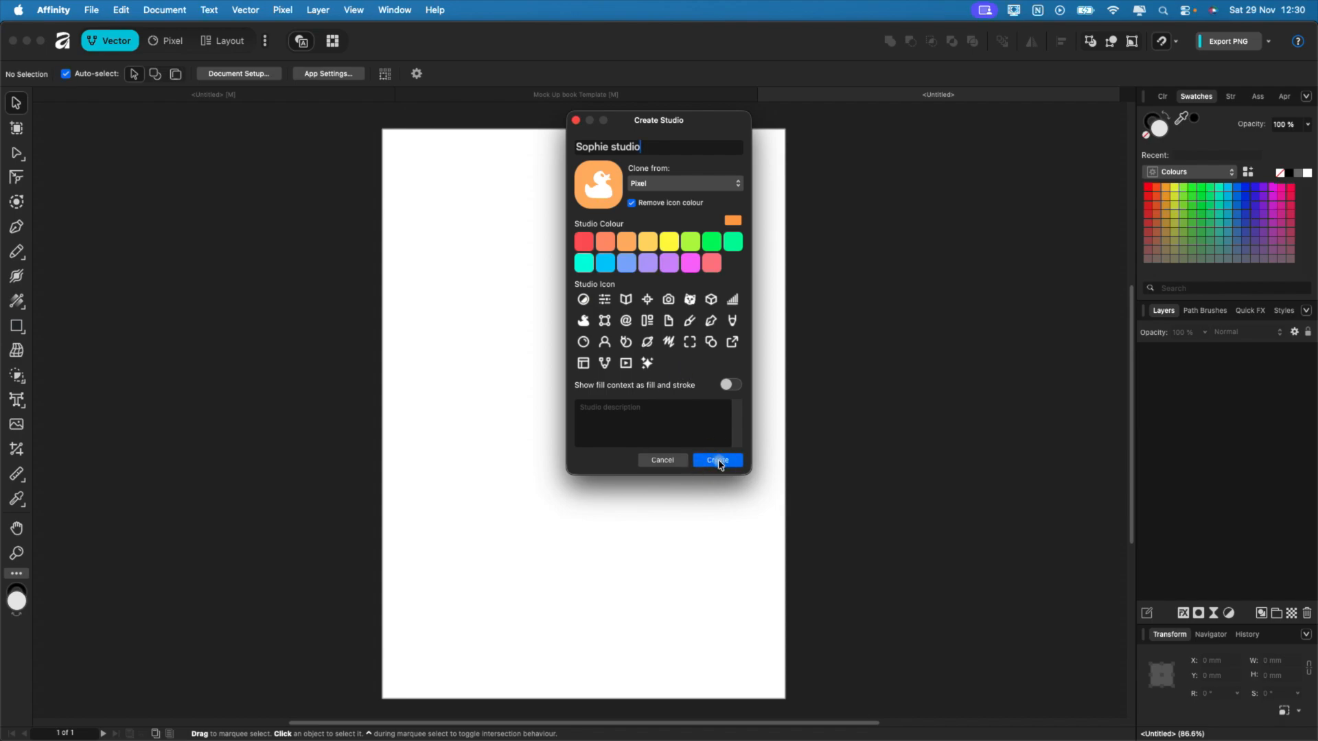
click(715, 460)
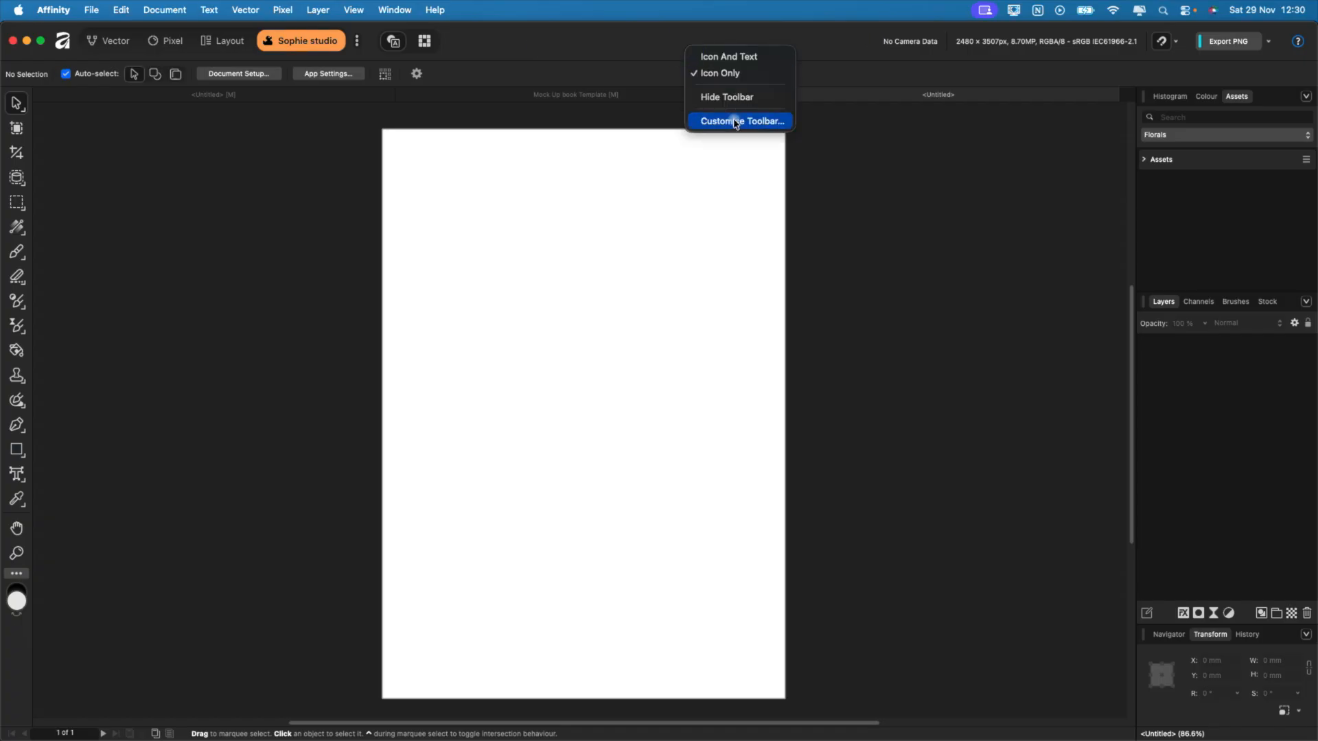
- Customise the Sophie studio toolbar with alignment, split-view and auto-adjustment items
click(740, 120)
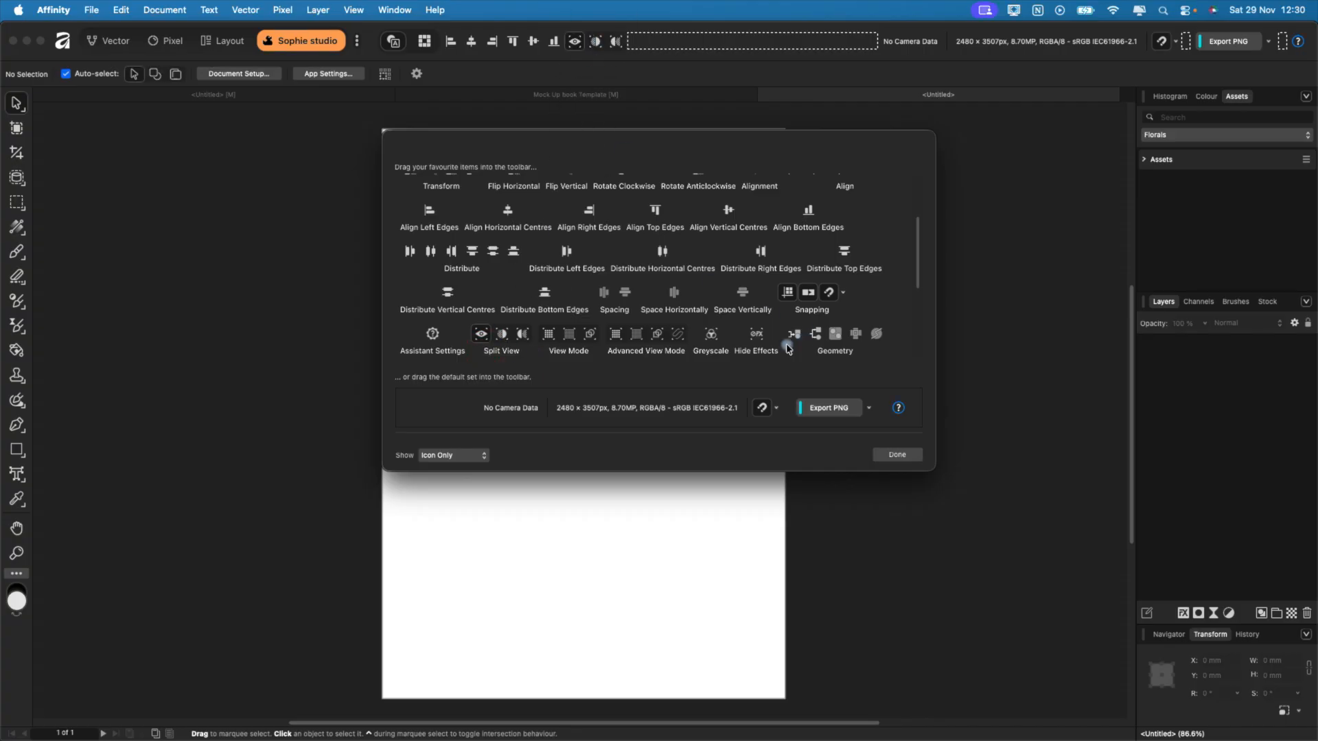
scroll(down, 3)
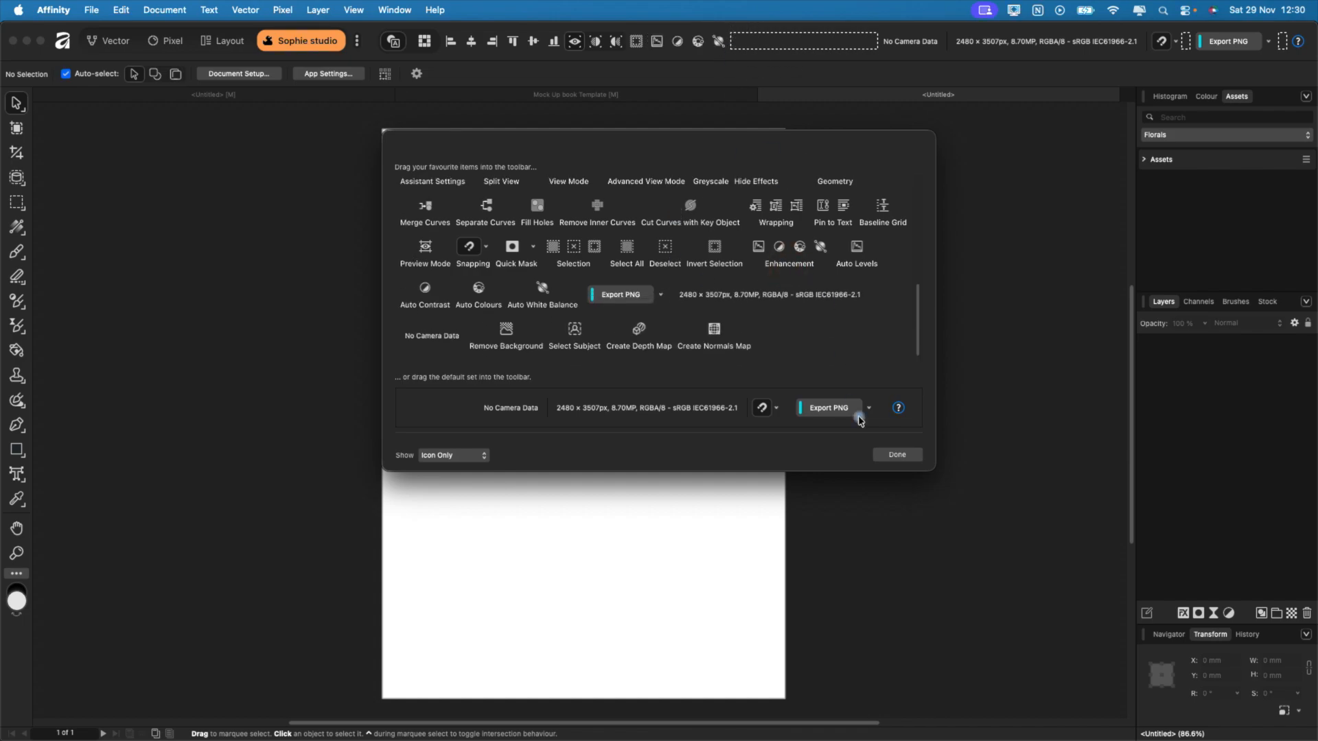
click(895, 454)
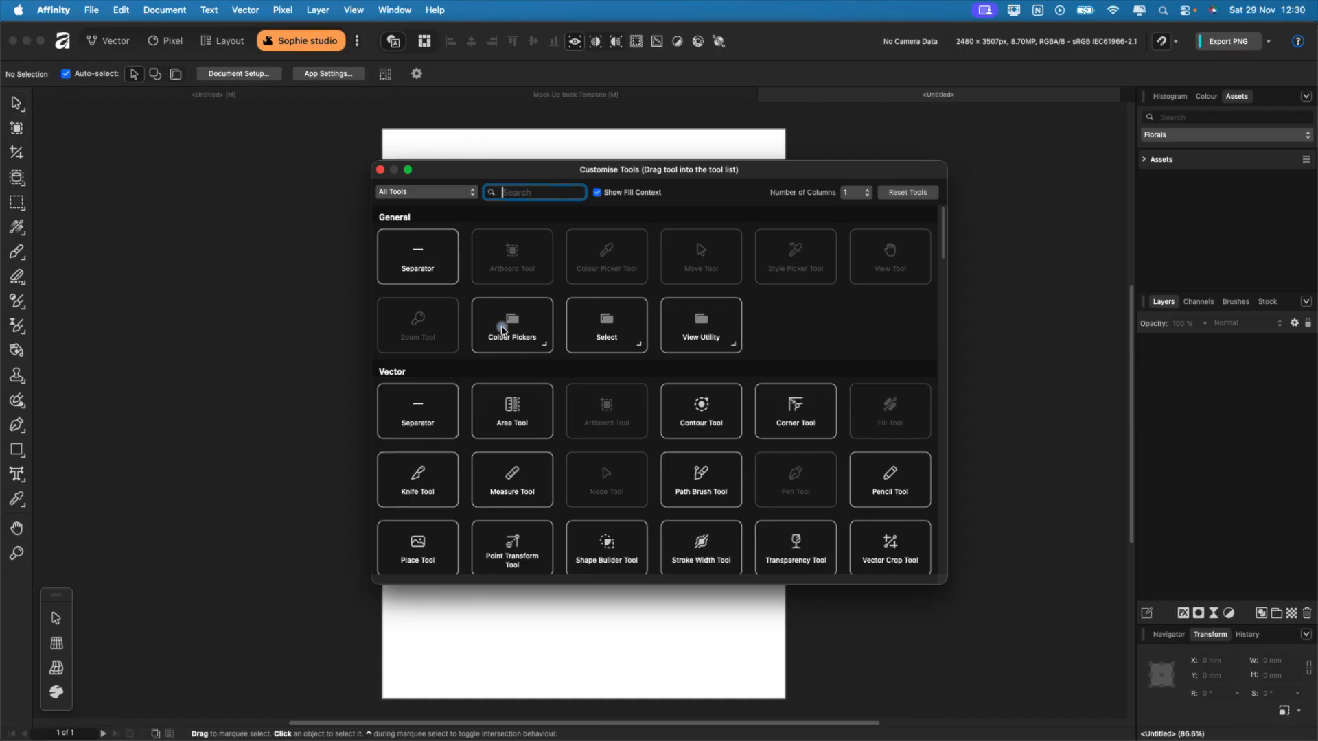
- Search the tool customisation list for 'place'
text(place)
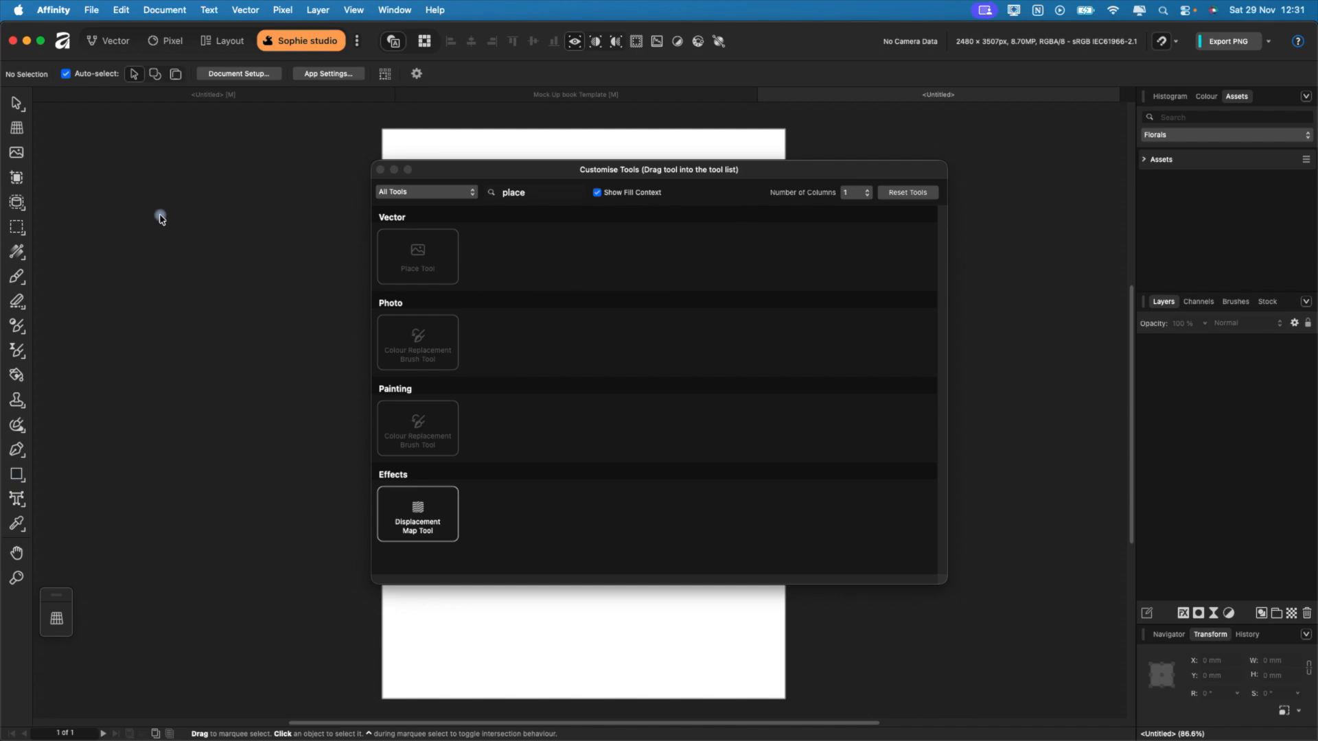
mouse_move(258, 229)
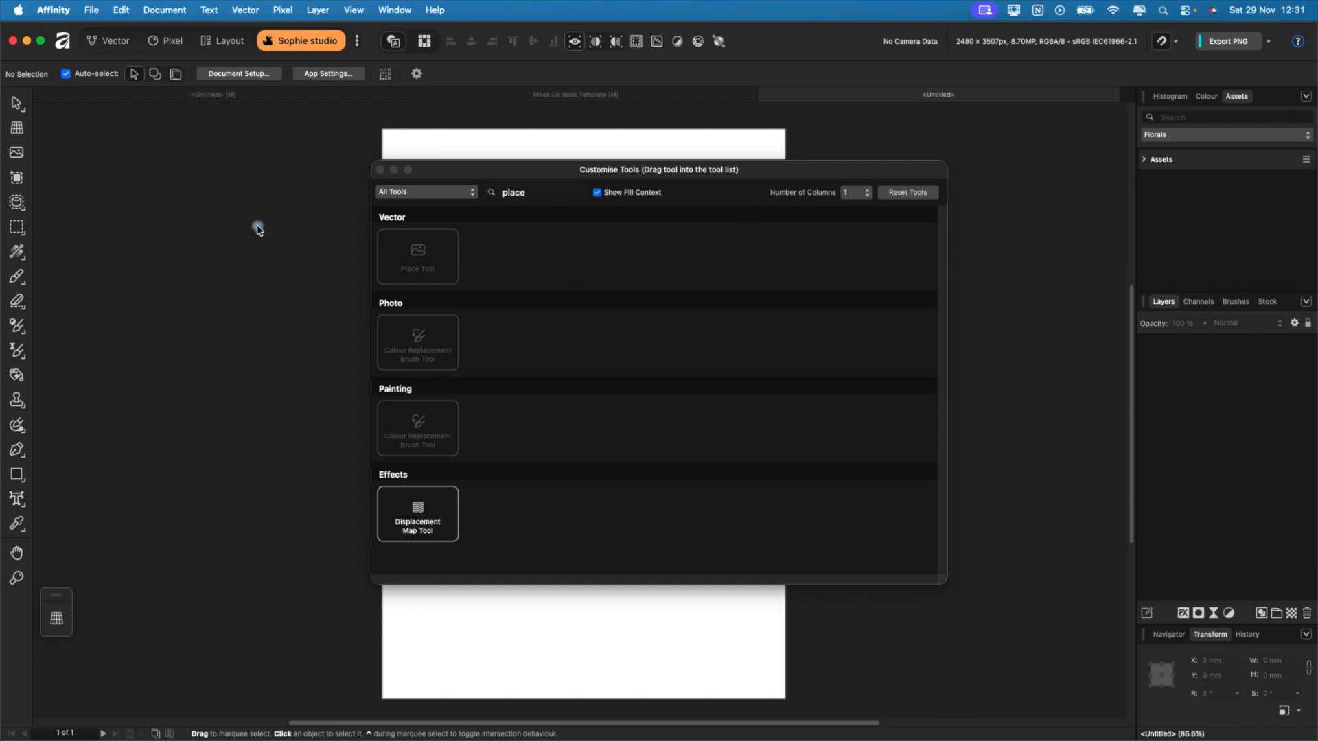
mouse_move(468, 240)
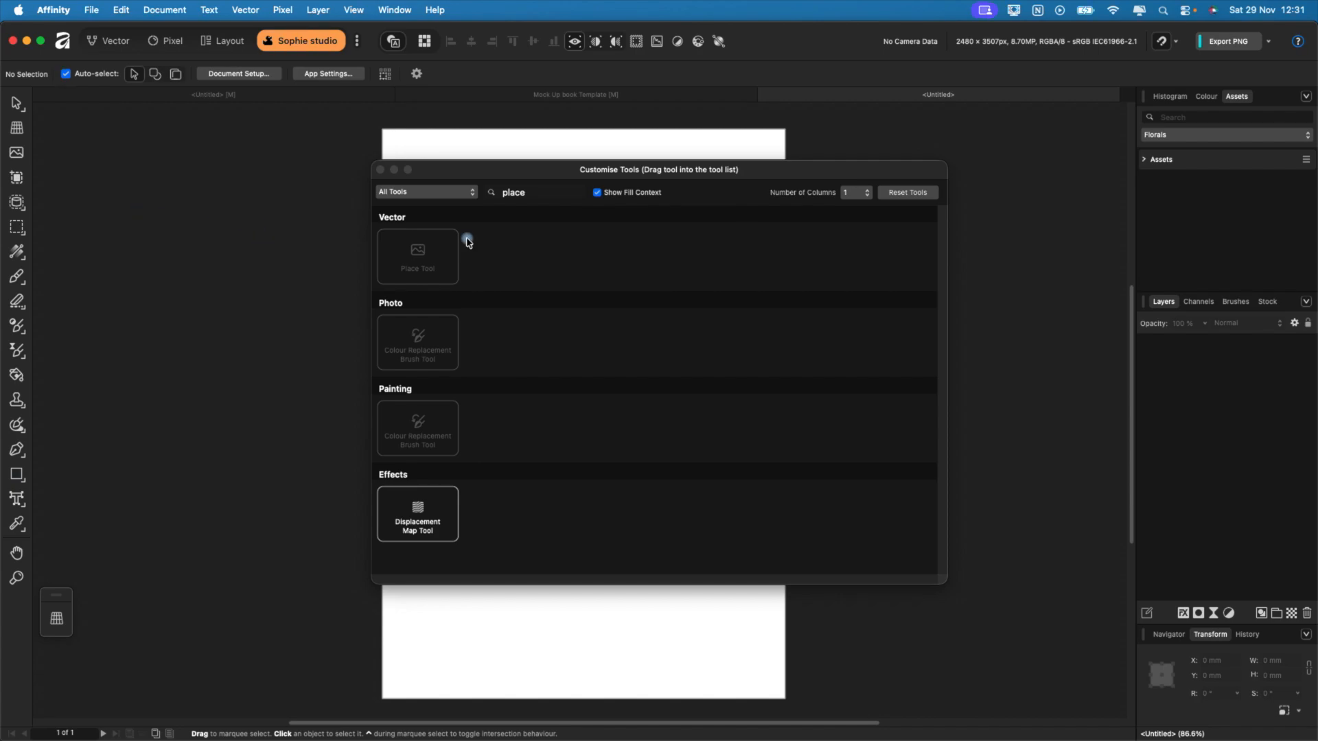
mouse_move(229, 45)
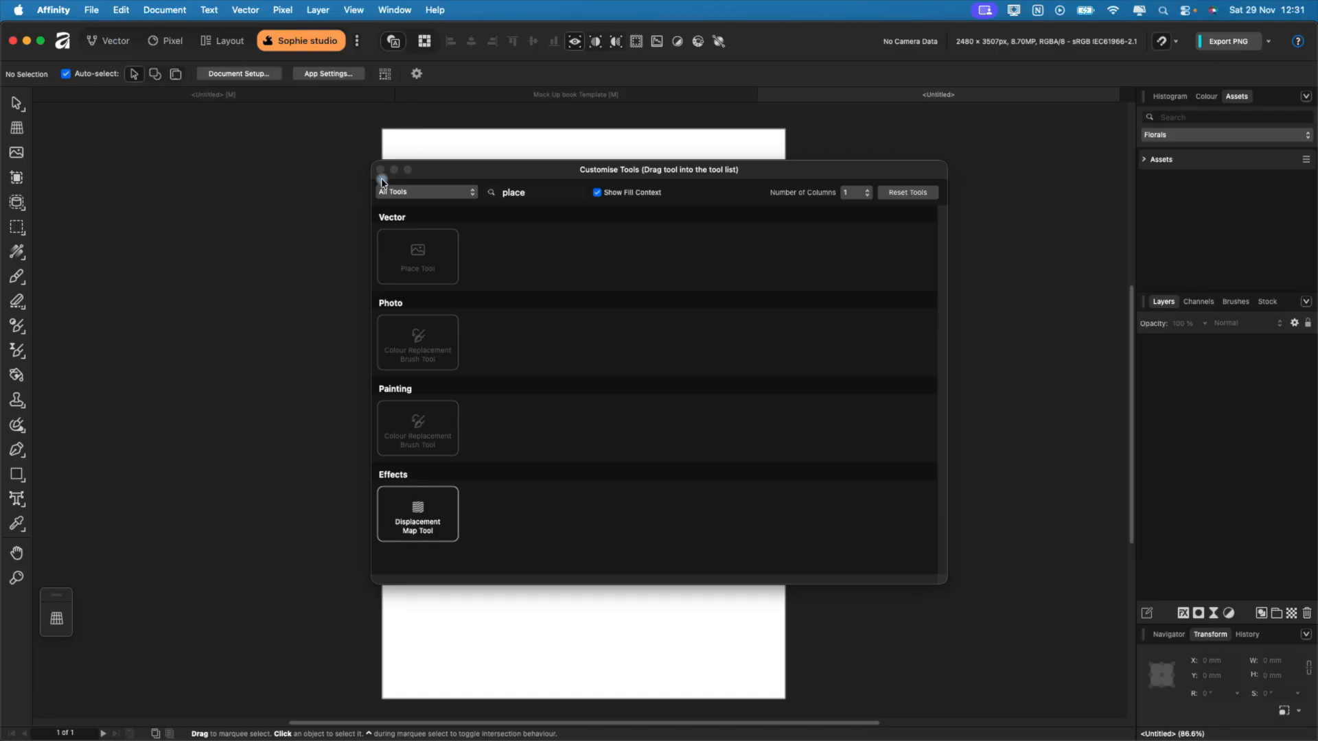
- Place the Christmas Squoll image and duplicate its layer with Cmd+J
click(356, 41)
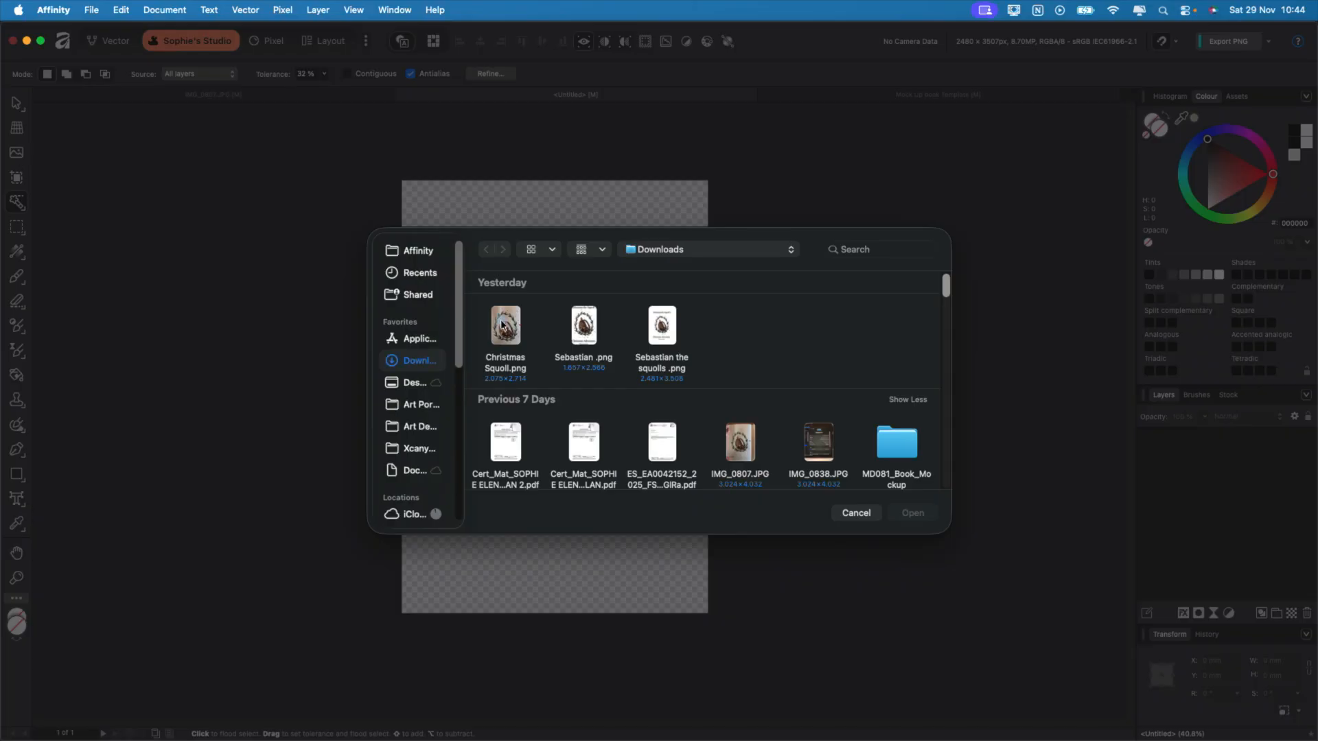
click(856, 513)
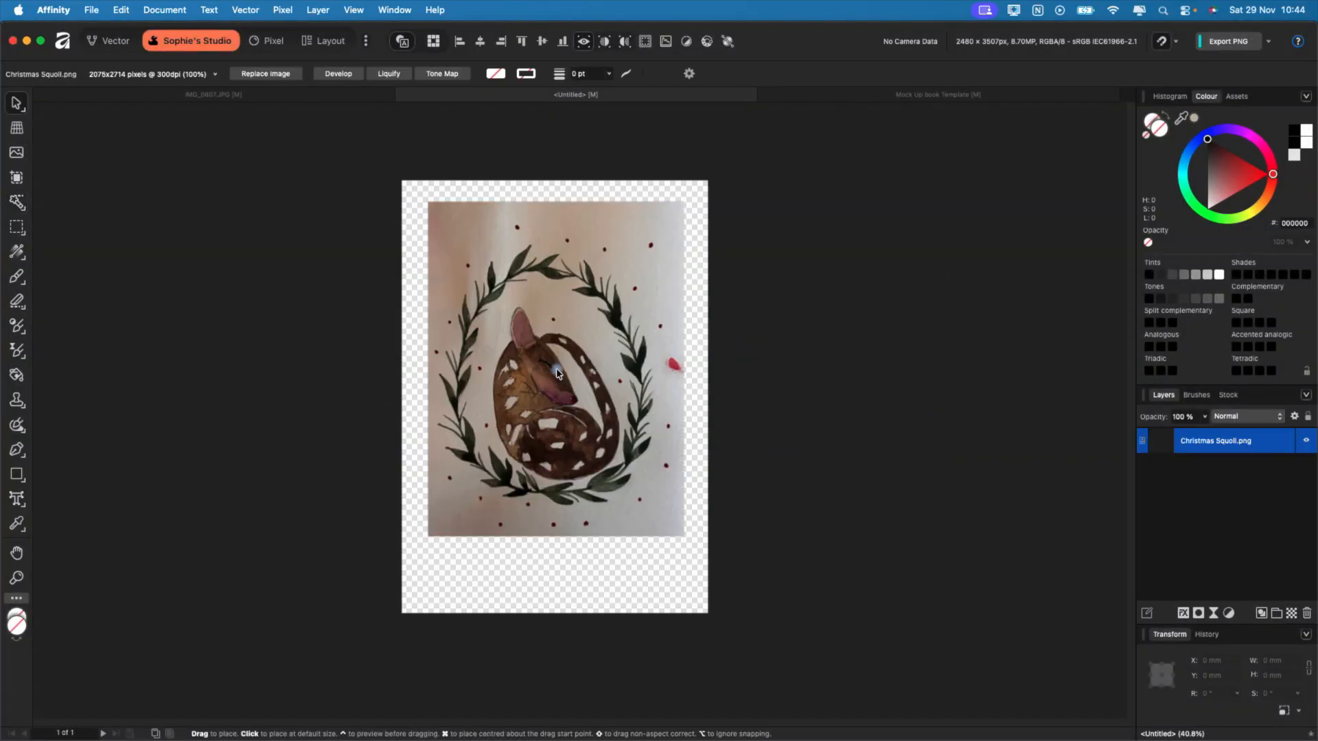
click(555, 370)
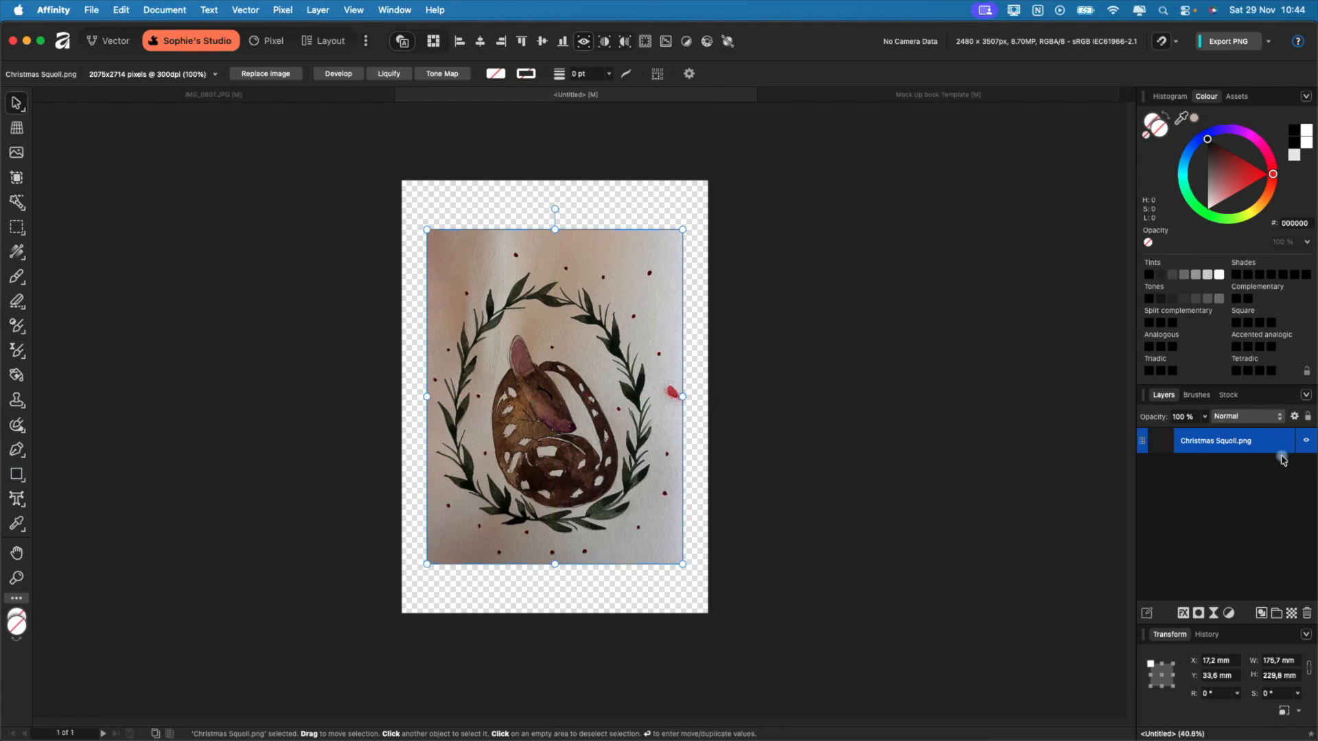
key(cmd+j)
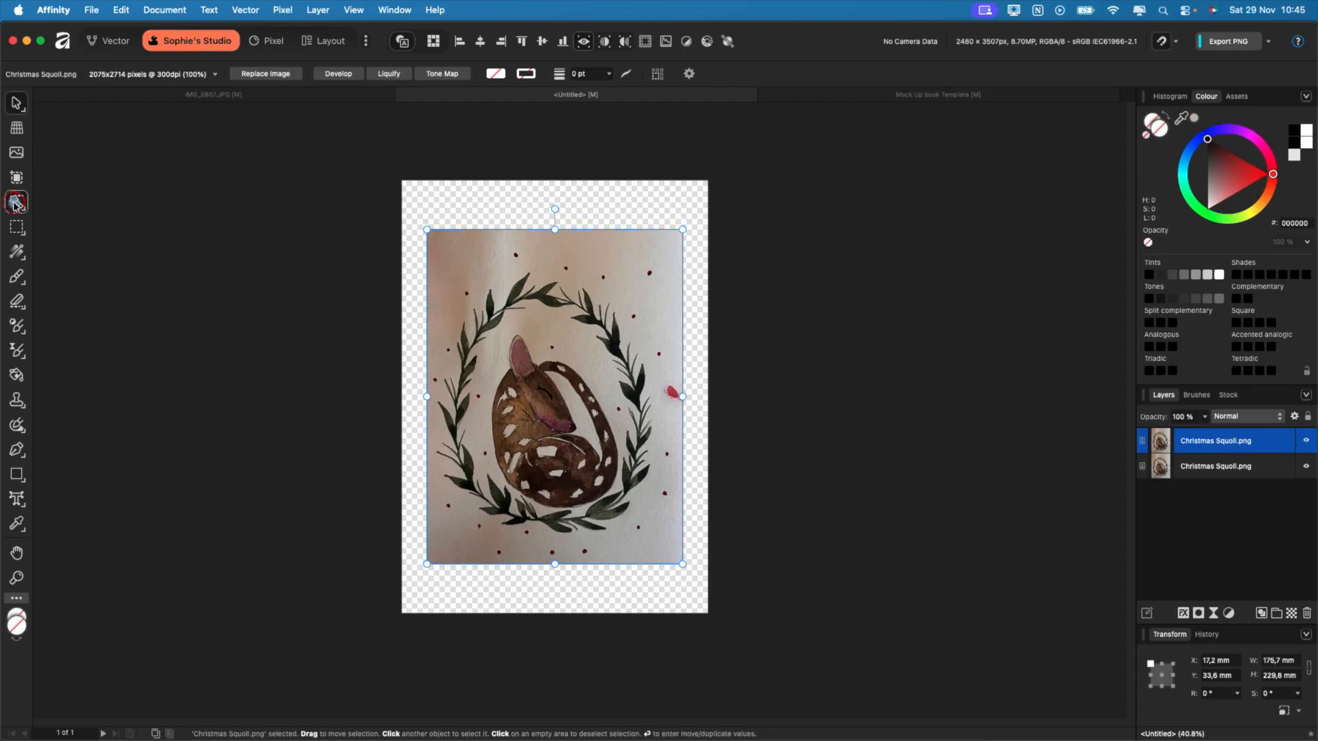
- Flood-select the paper background and mask it out on the top squoll copy
click(15, 201)
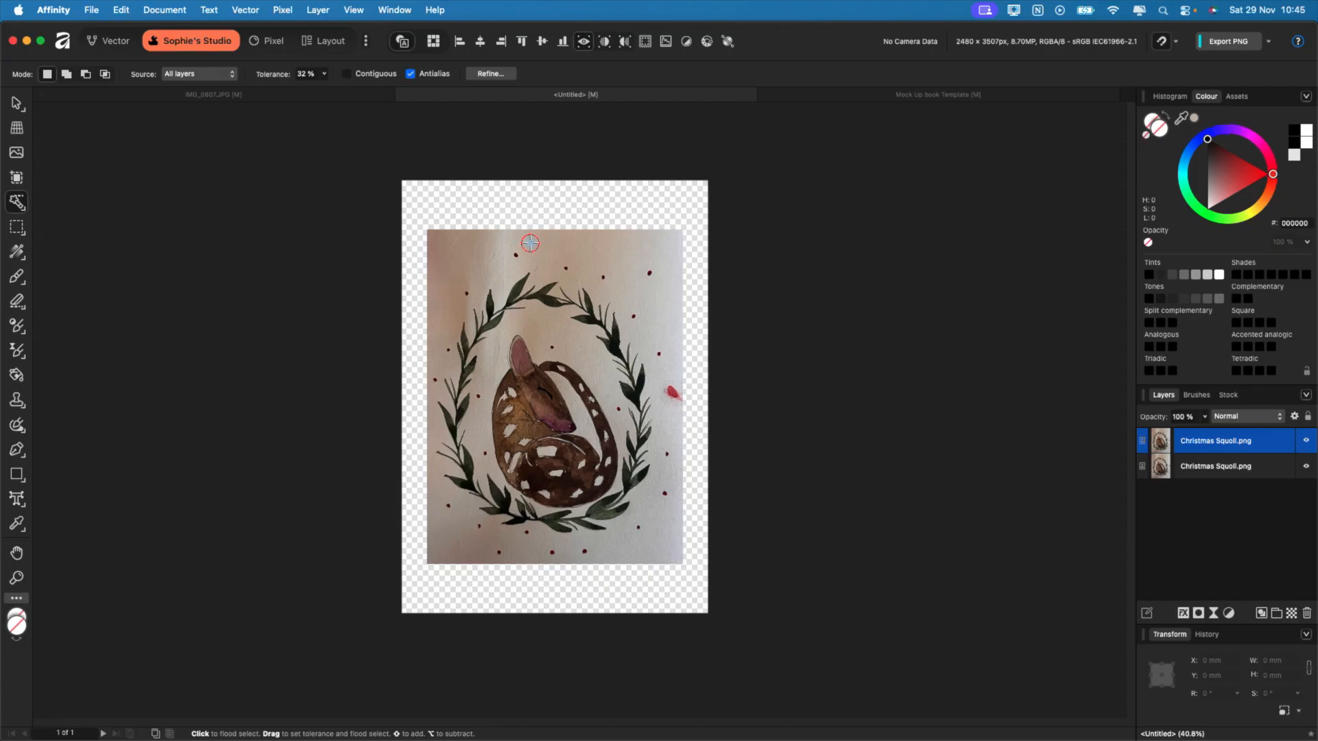
click(530, 243)
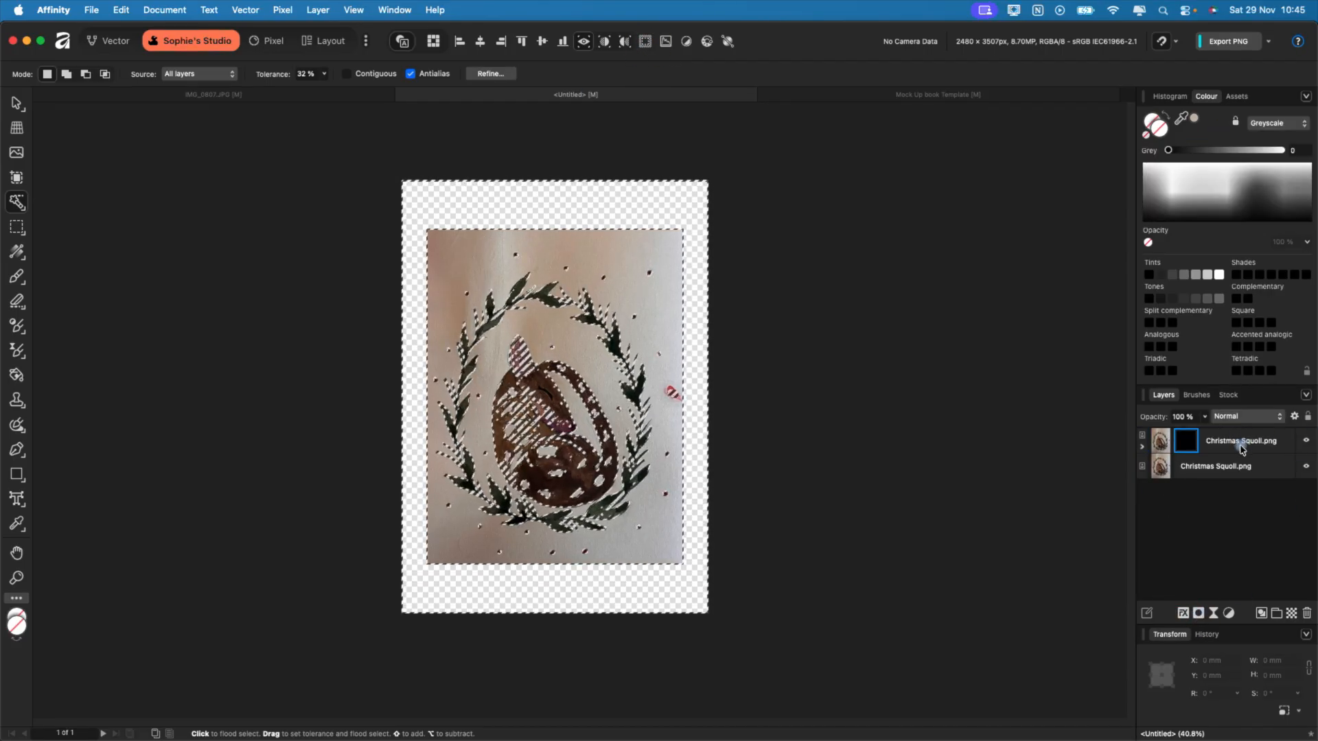
click(1270, 468)
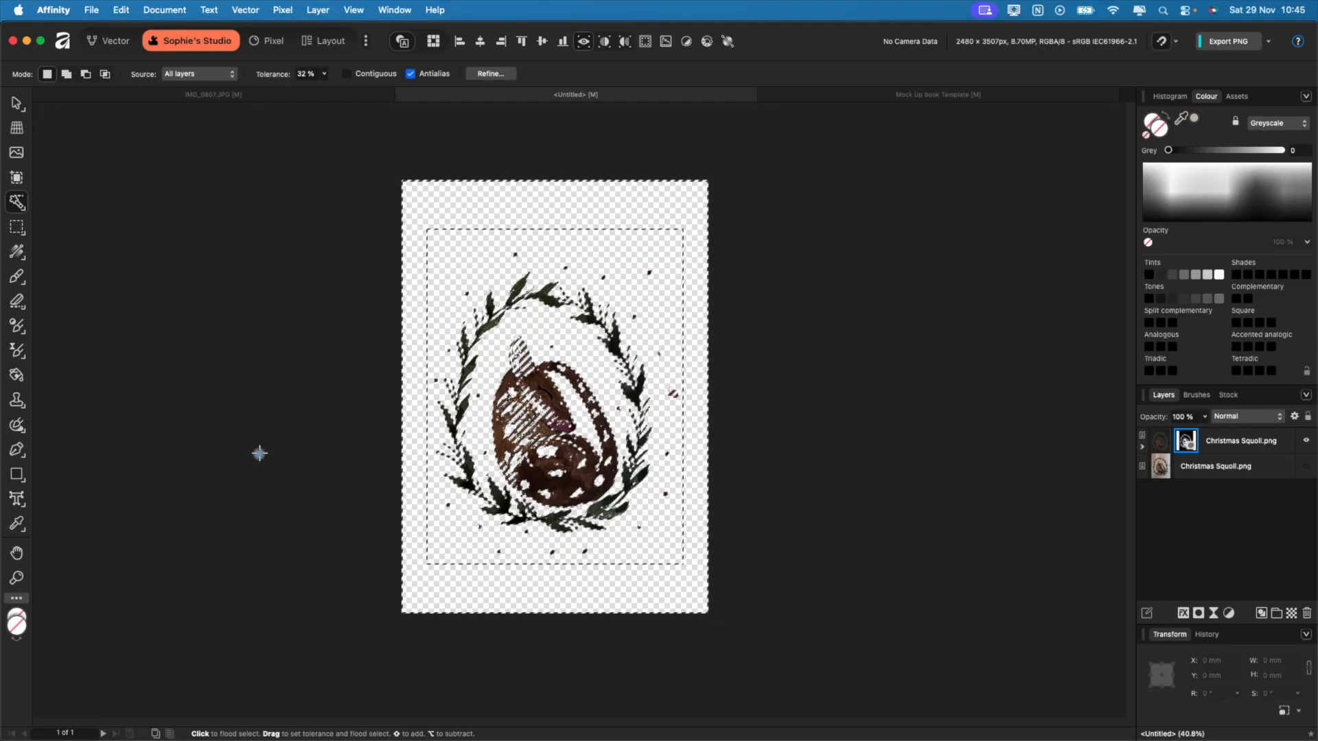
mouse_move(434, 527)
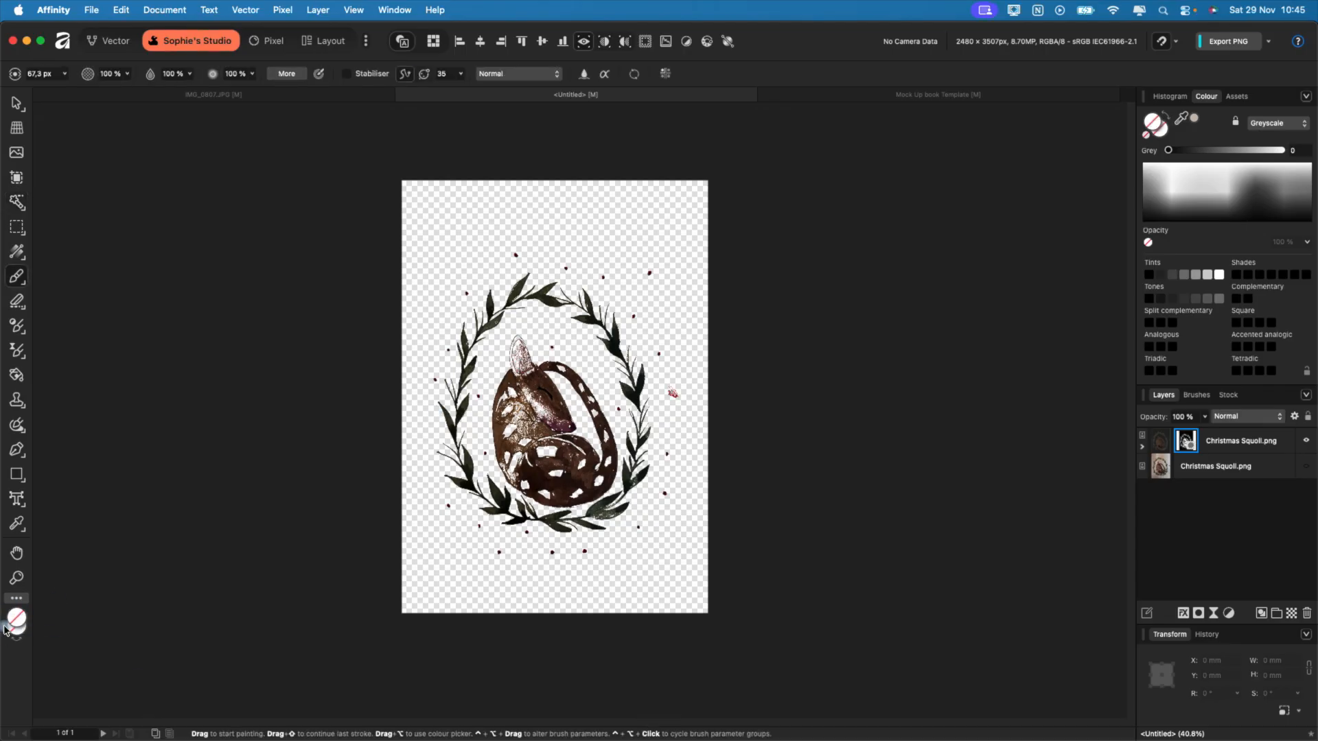
- Swap the paint colours and paint the quoll's body back into the mask
key(d)
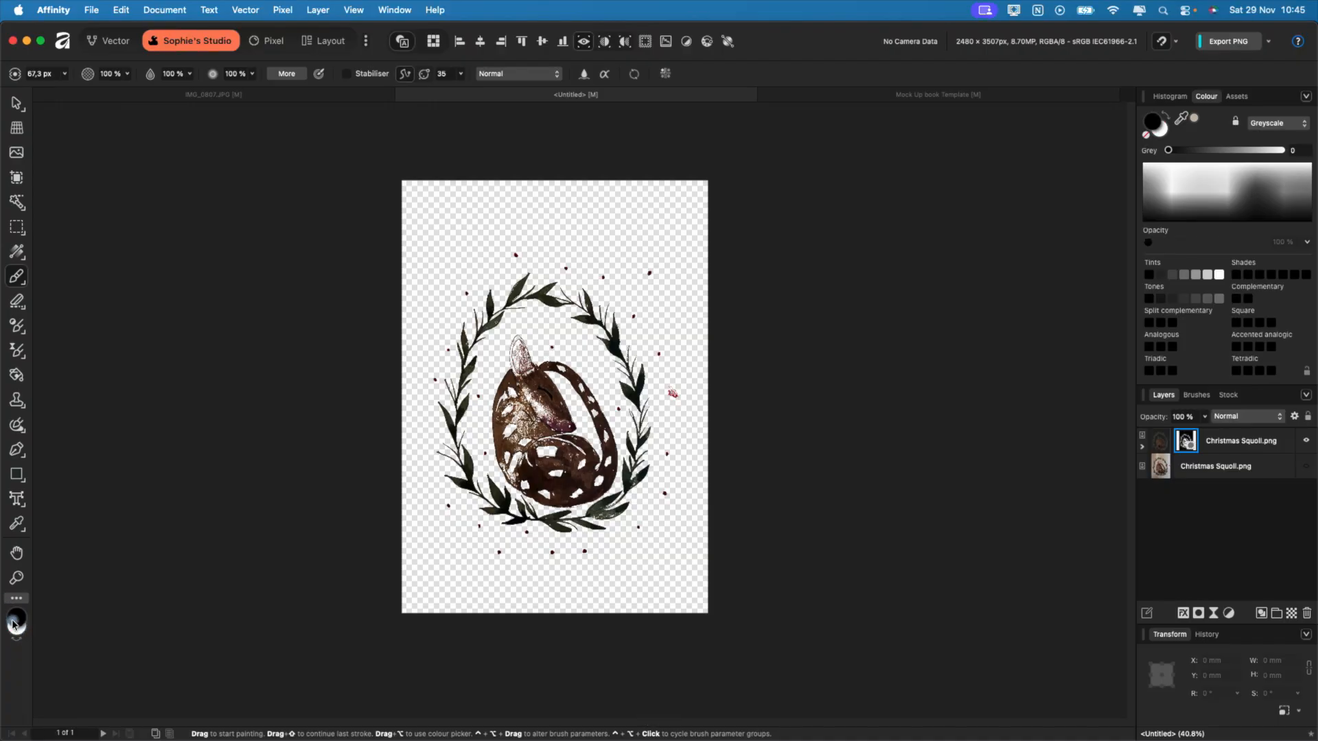
mouse_move(17, 621)
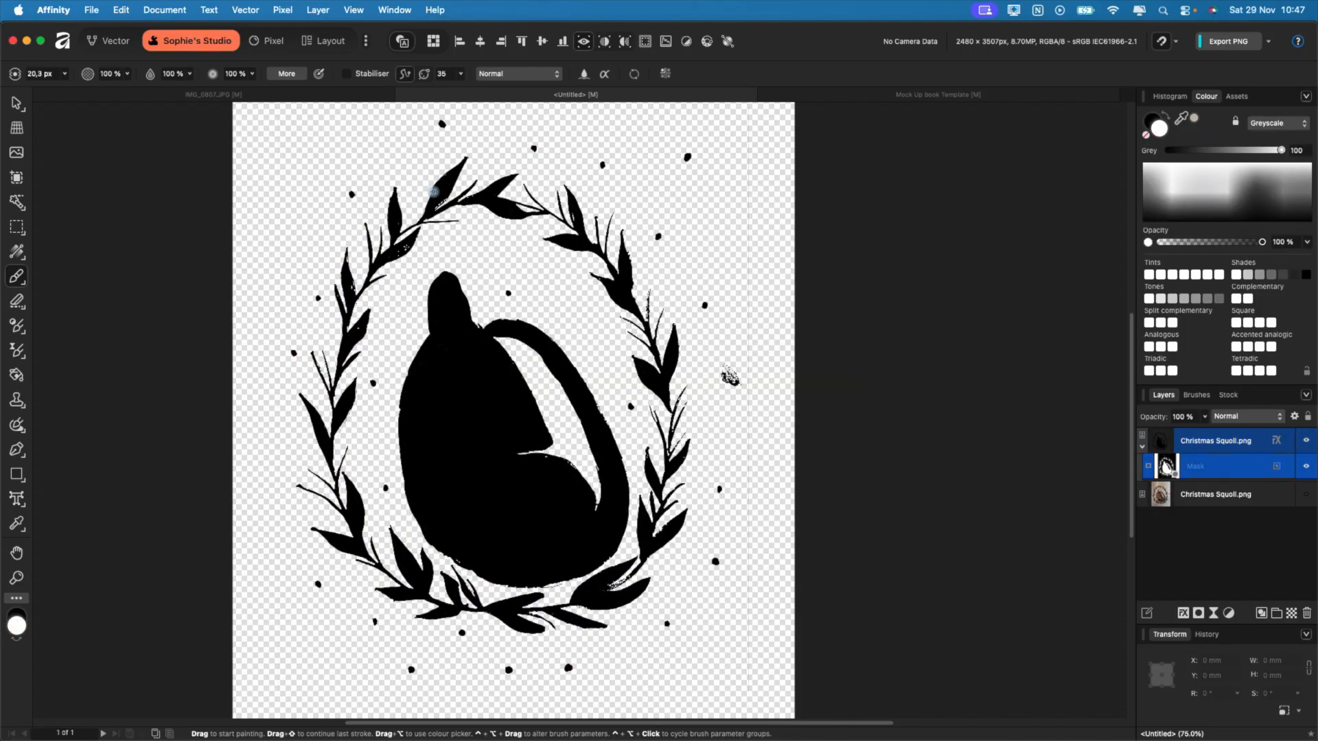
click(16, 202)
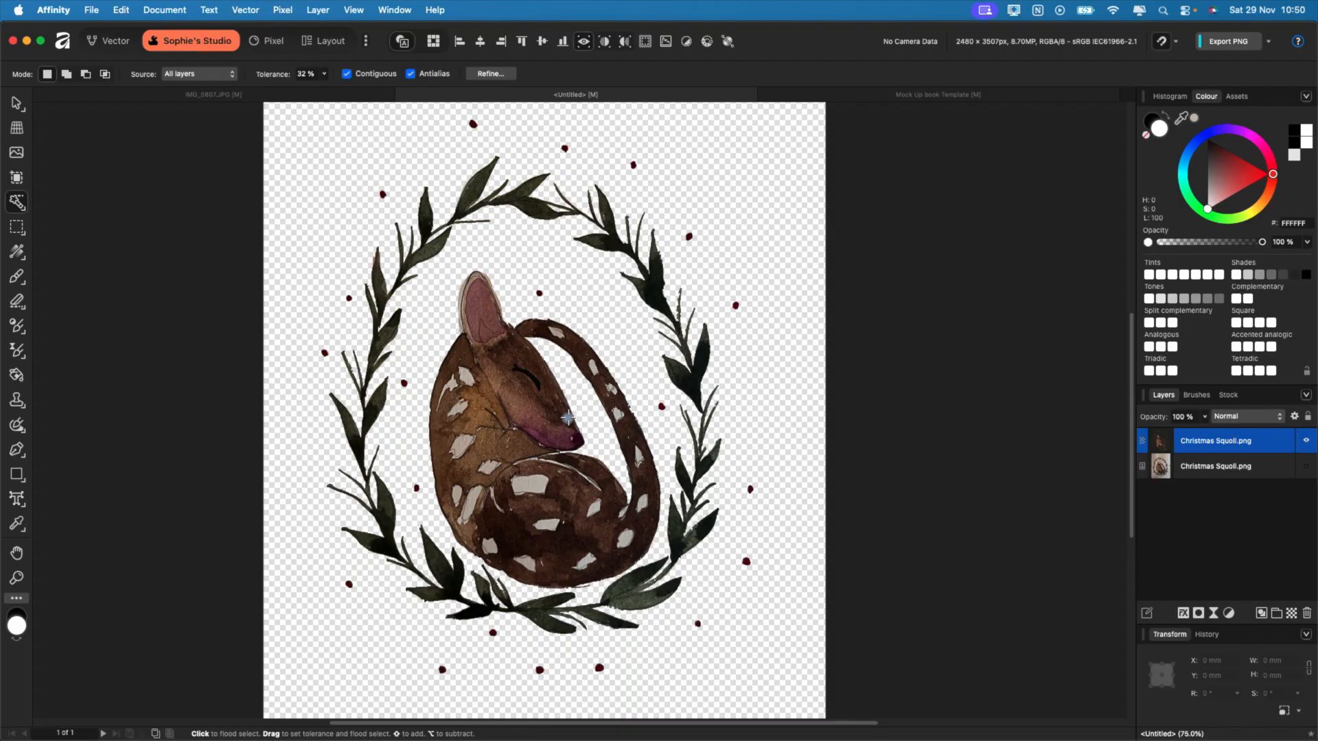
mouse_move(446, 460)
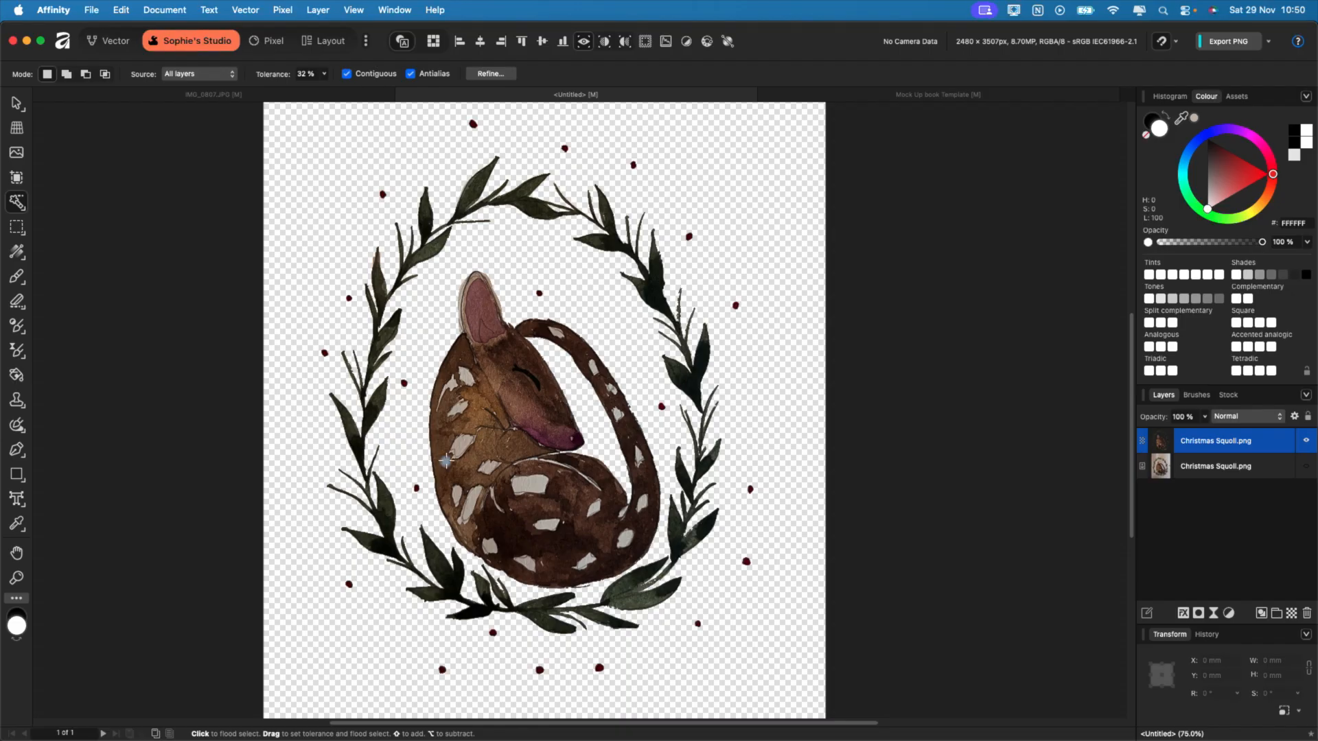
mouse_move(619, 588)
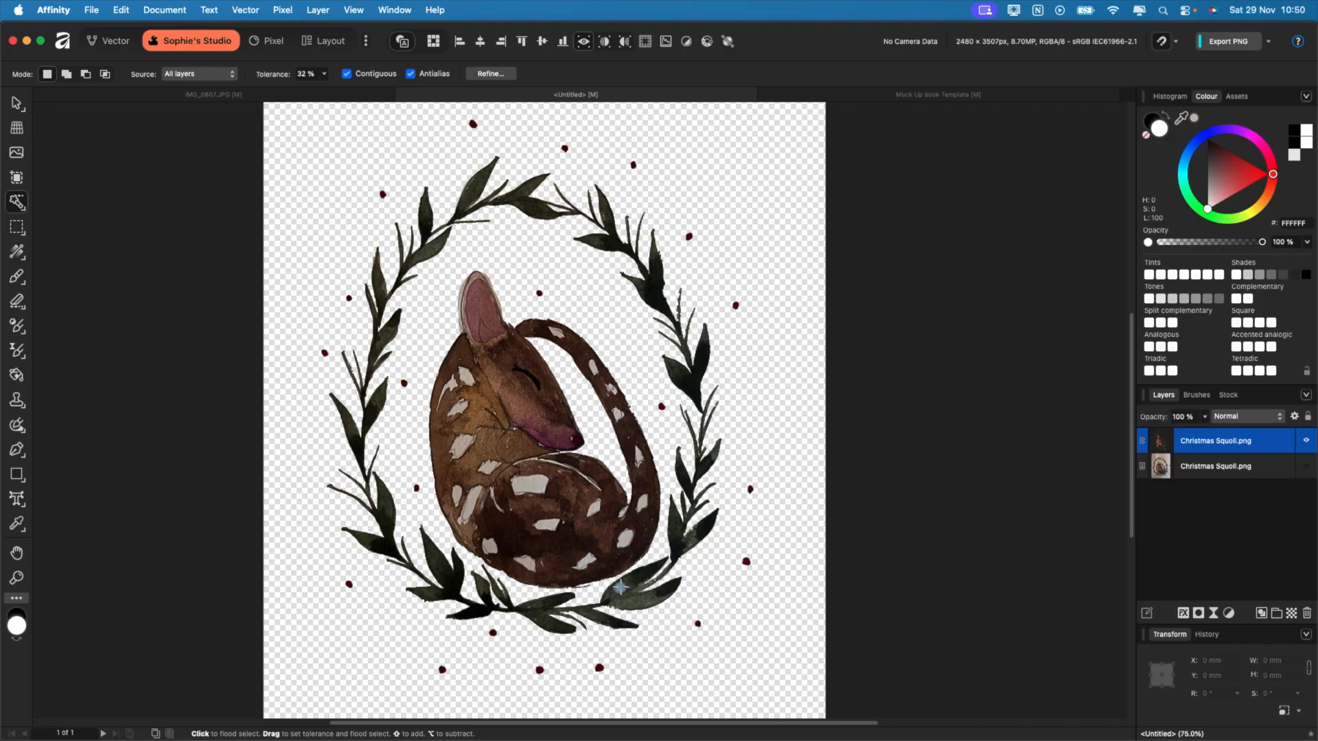
mouse_move(546, 596)
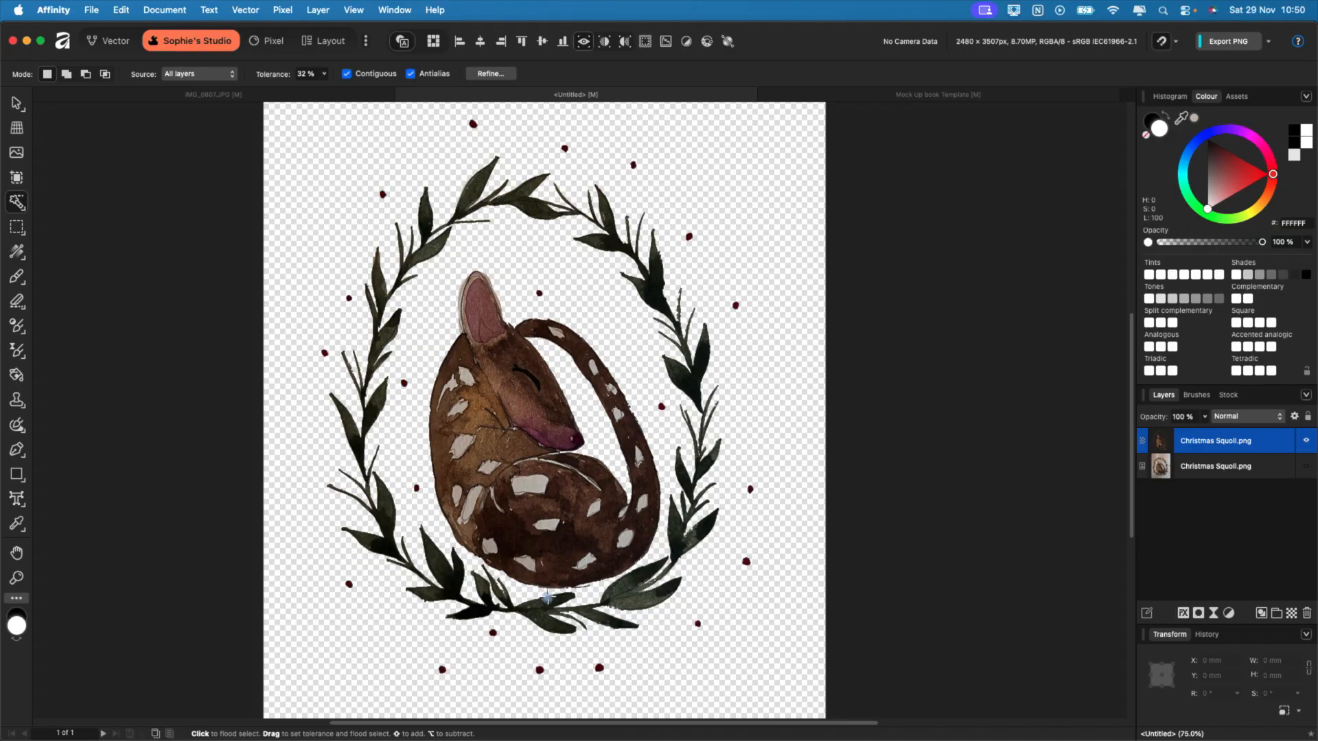
key(cmd+=)
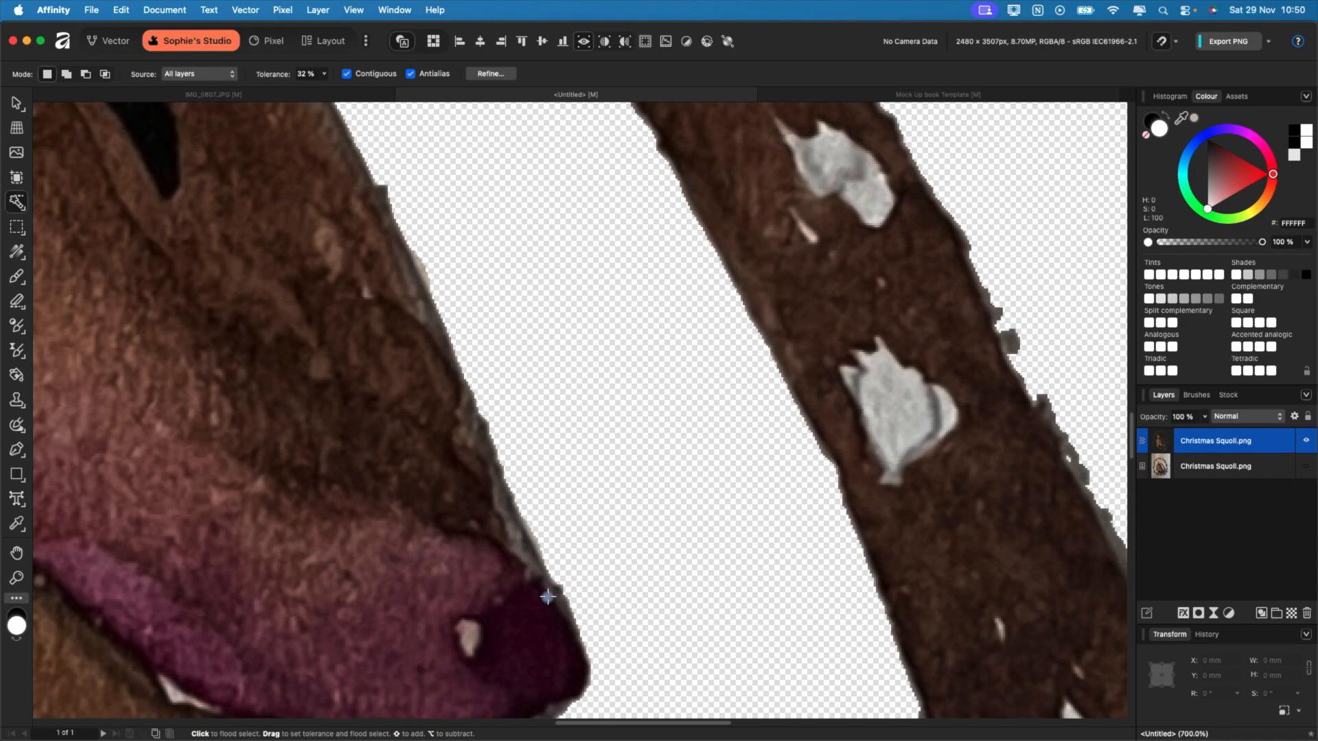
key(cmd+-)
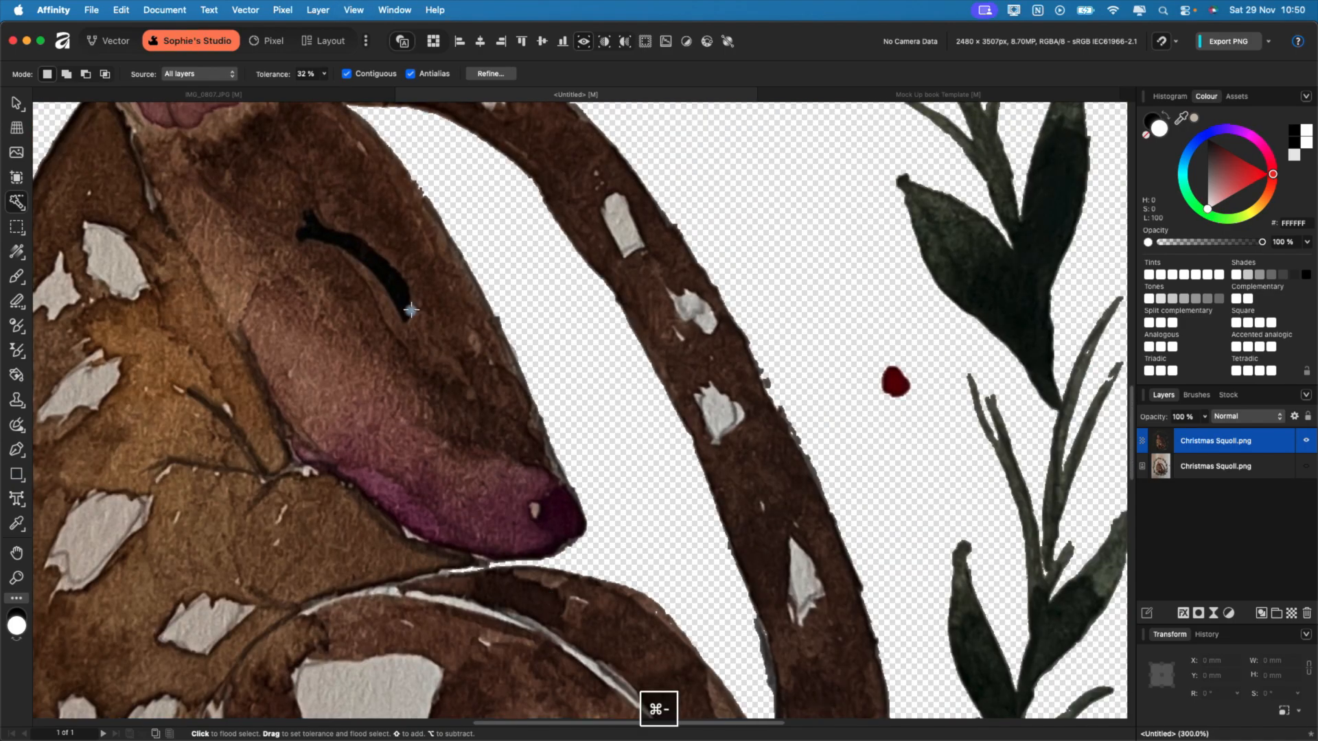
click(244, 9)
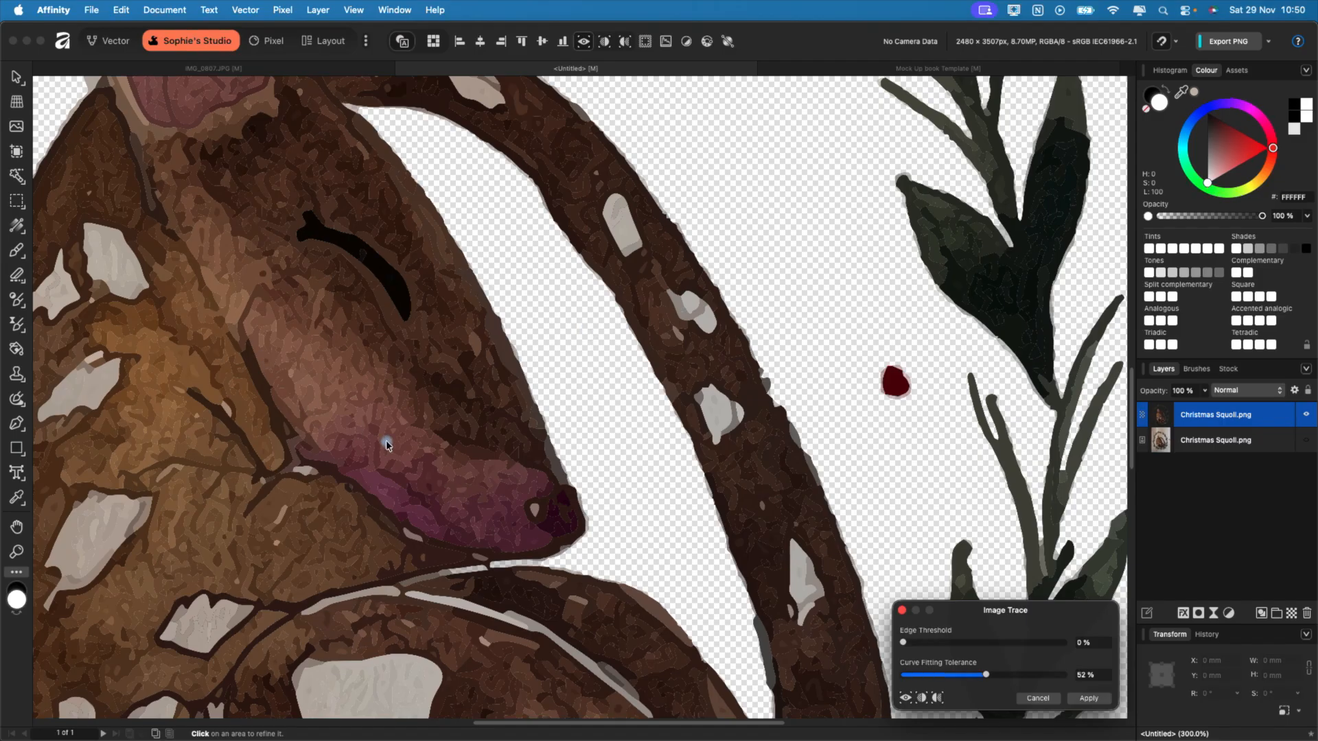
mouse_move(374, 482)
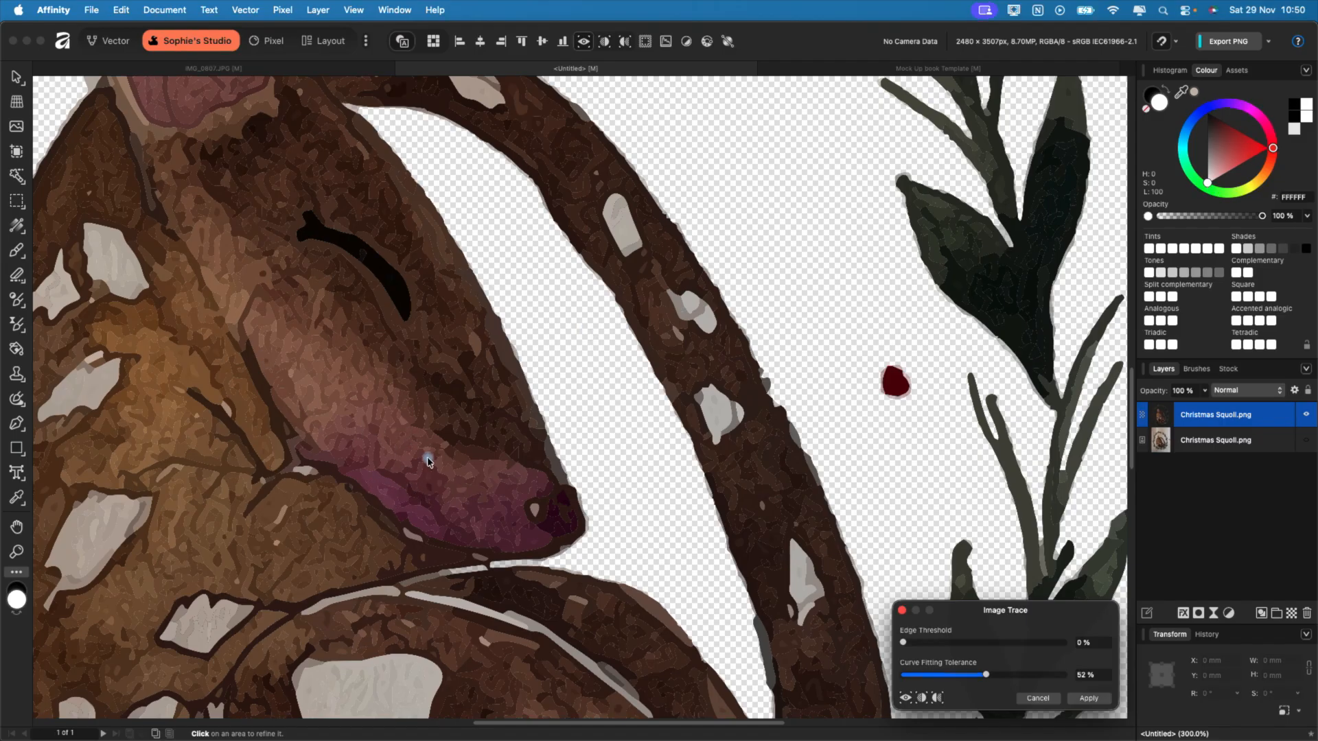
- Zoom out, move the Image Trace settings aside and begin raising Edge Threshold
key(cmd+=)
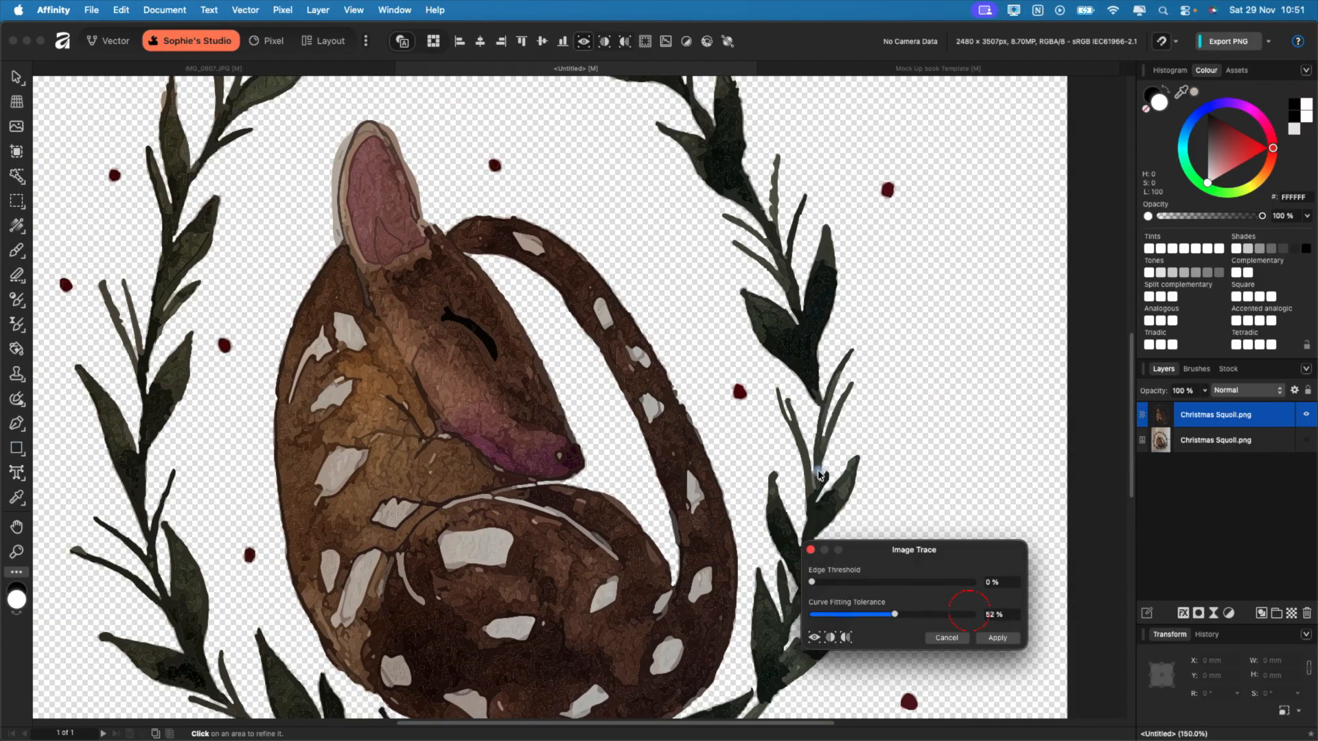
drag(913, 550, 797, 308)
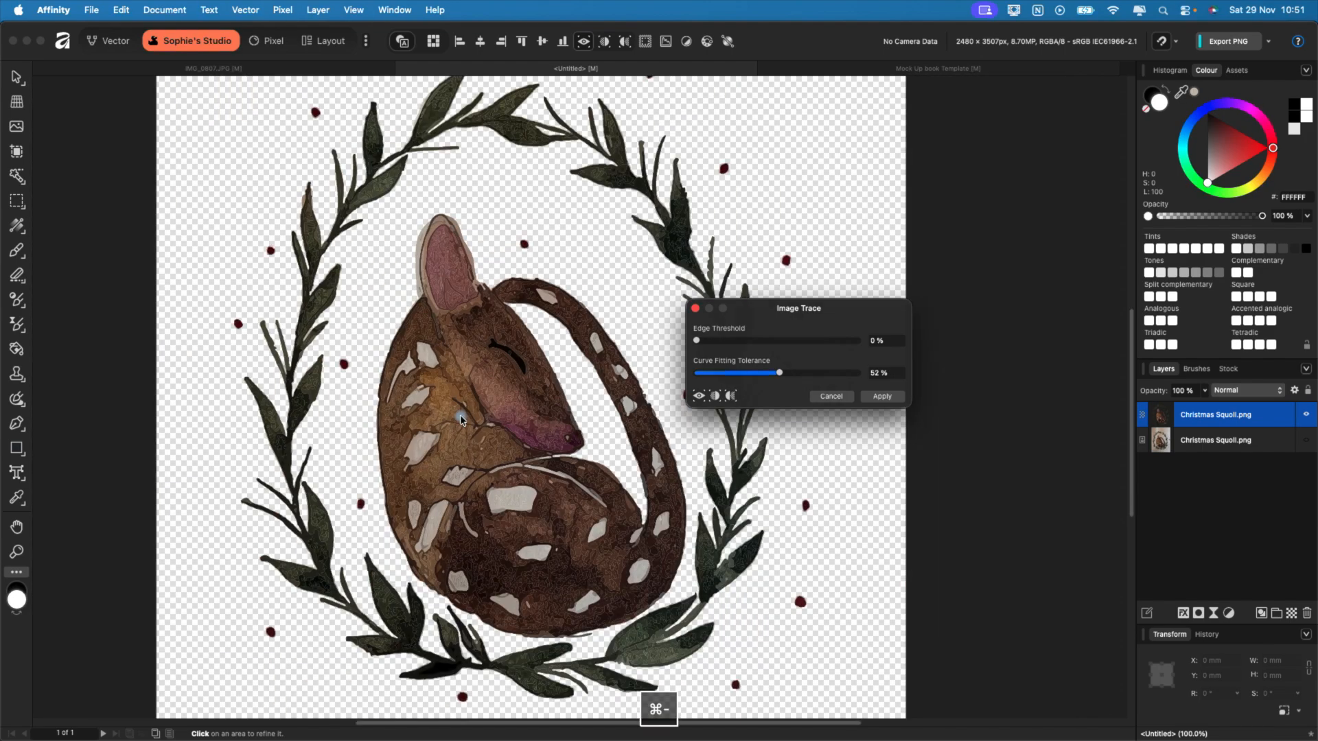
drag(695, 340, 741, 341)
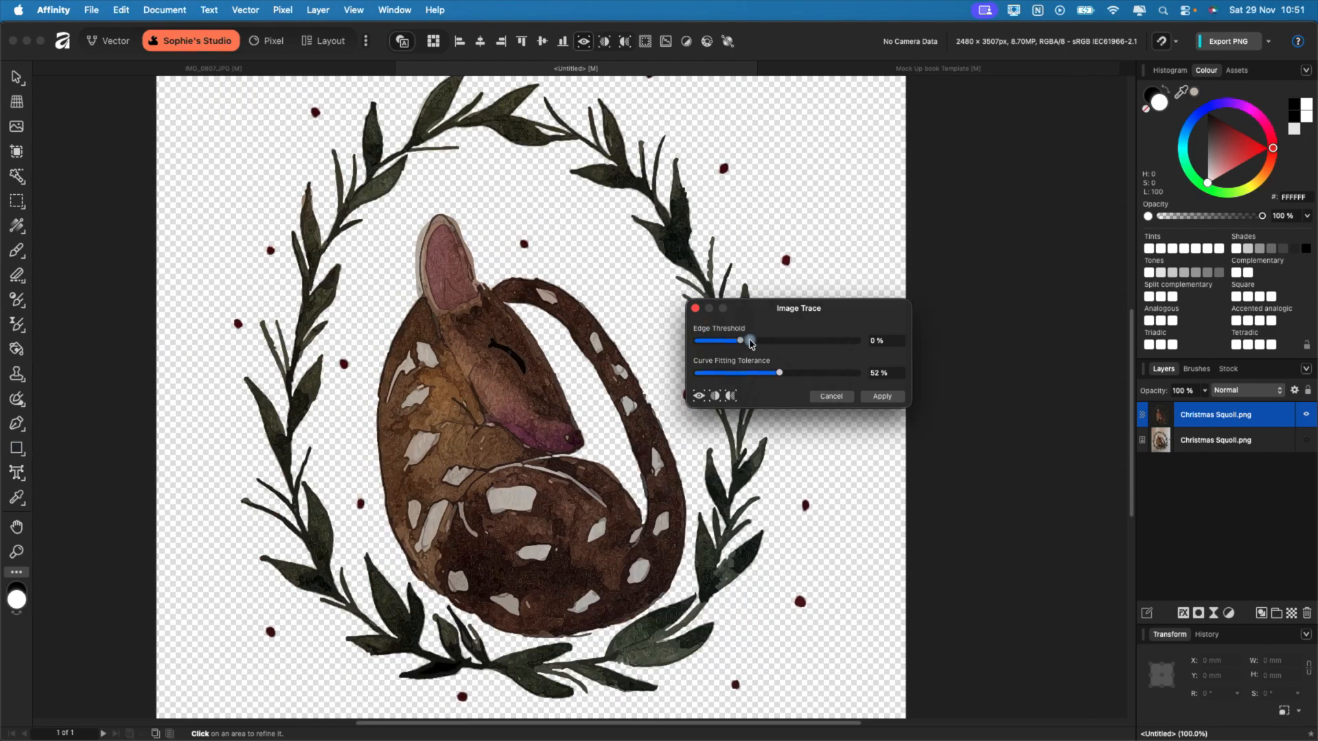
- Apply the image trace with Edge Threshold 20% and Curve Fitting Tolerance 40%
drag(742, 341, 858, 340)
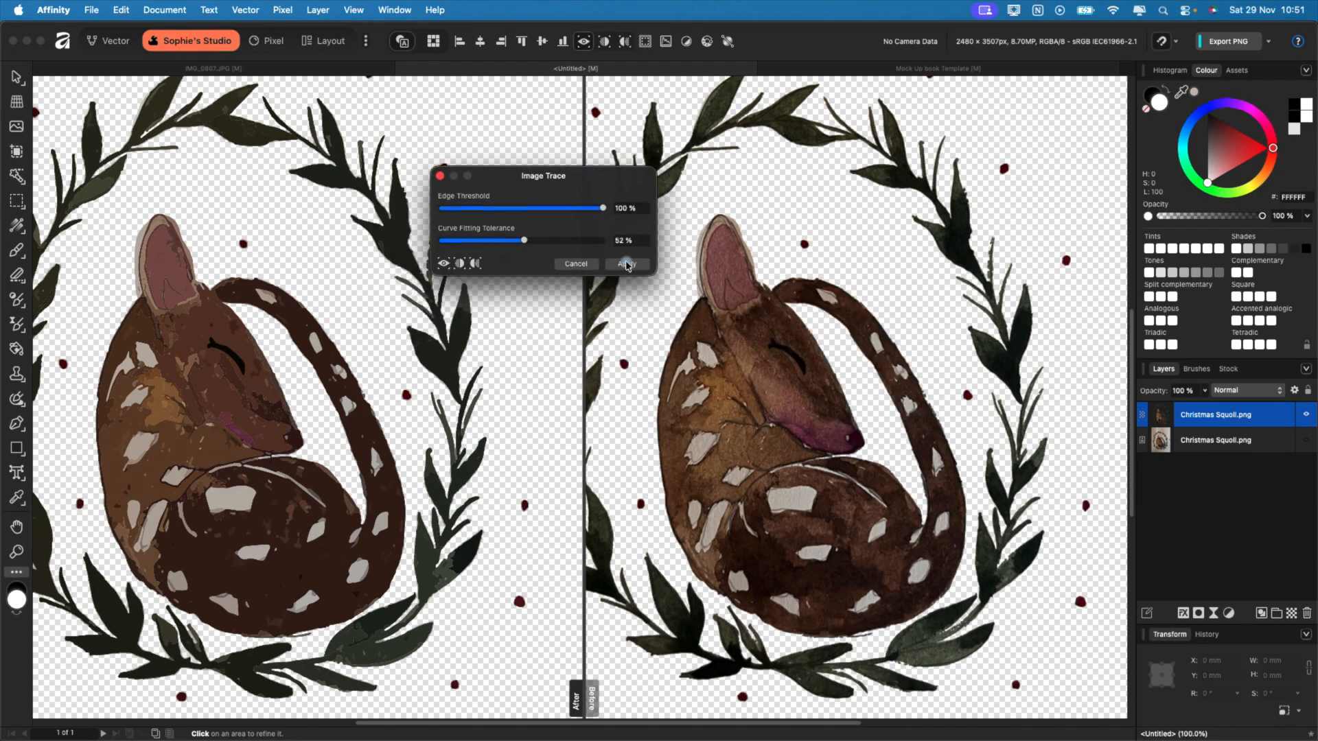
mouse_move(233, 498)
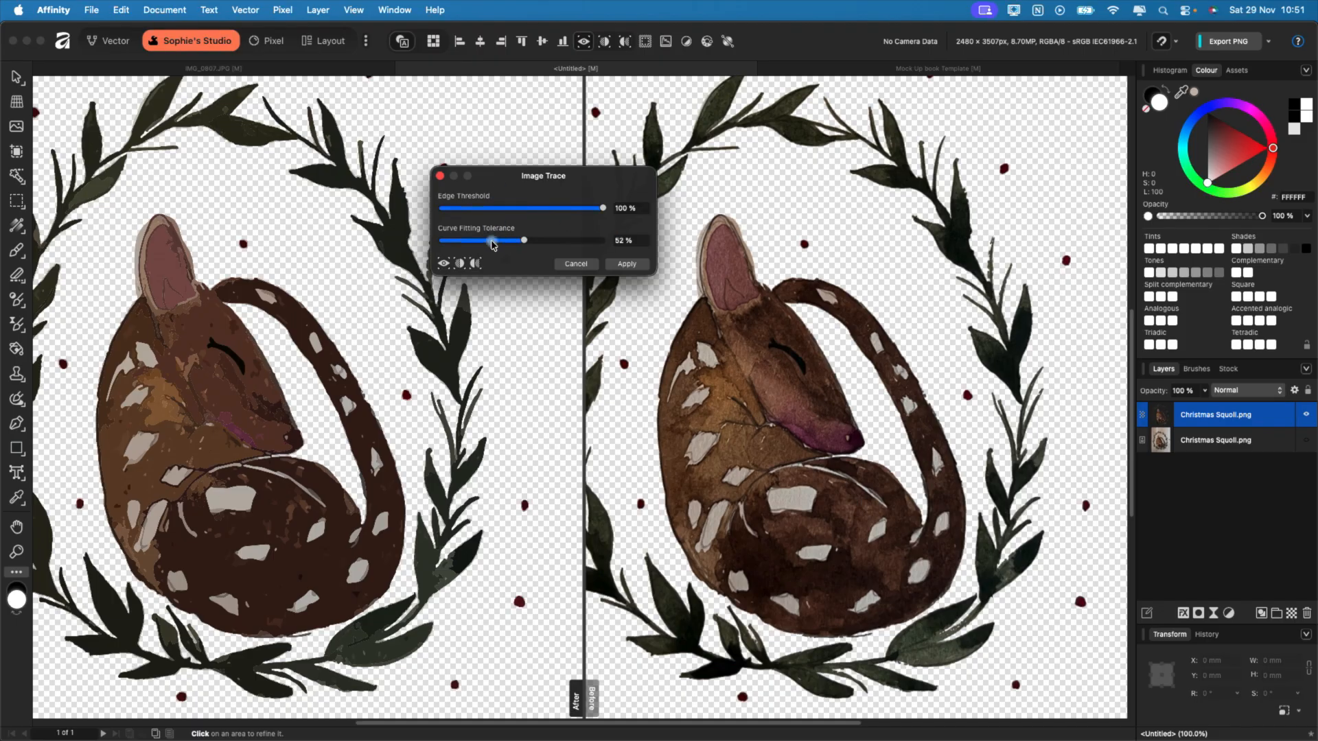
drag(602, 208, 488, 207)
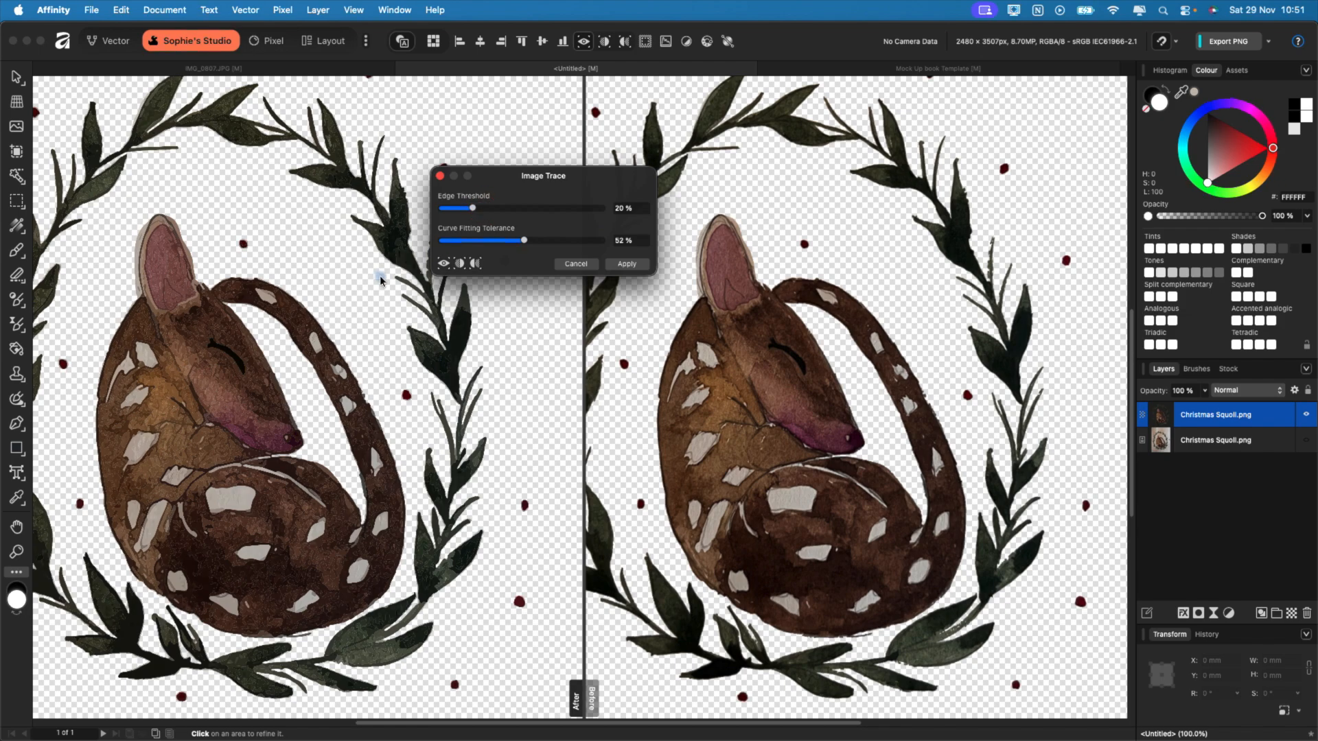
mouse_move(227, 491)
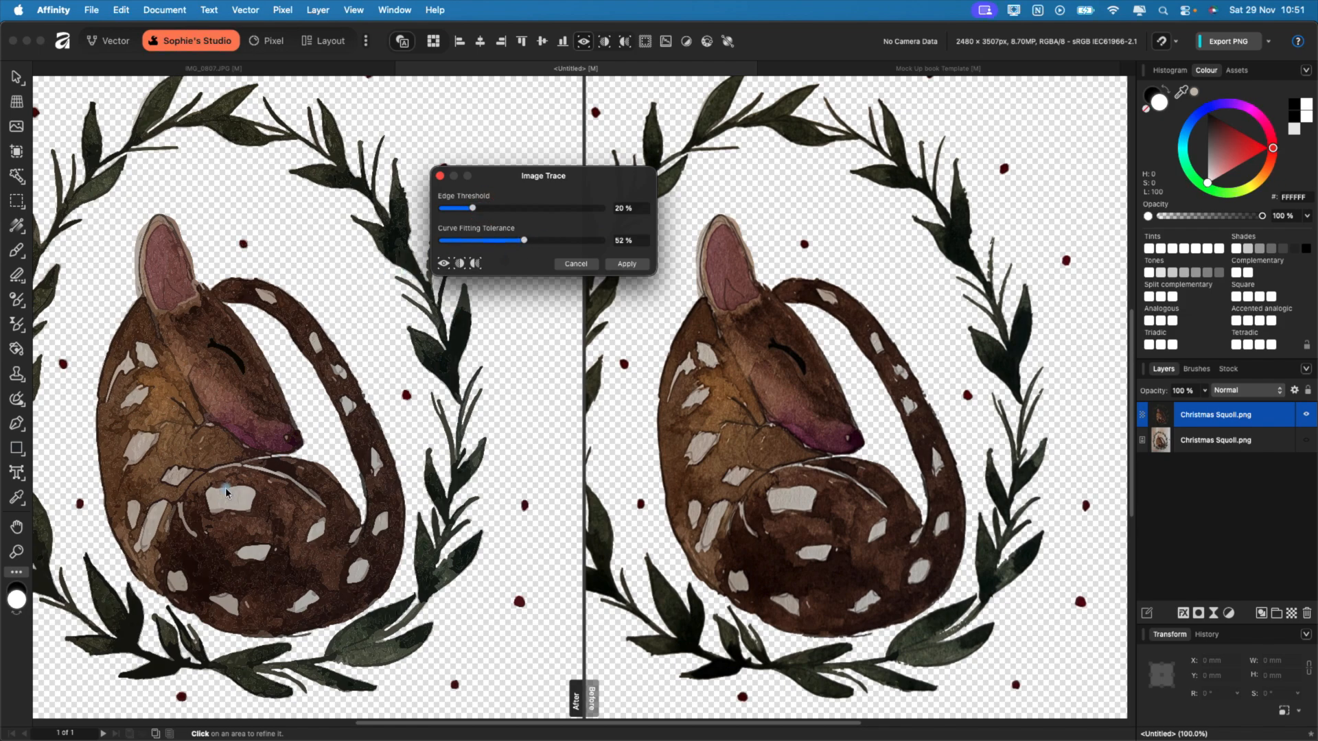
key(cmd+=)
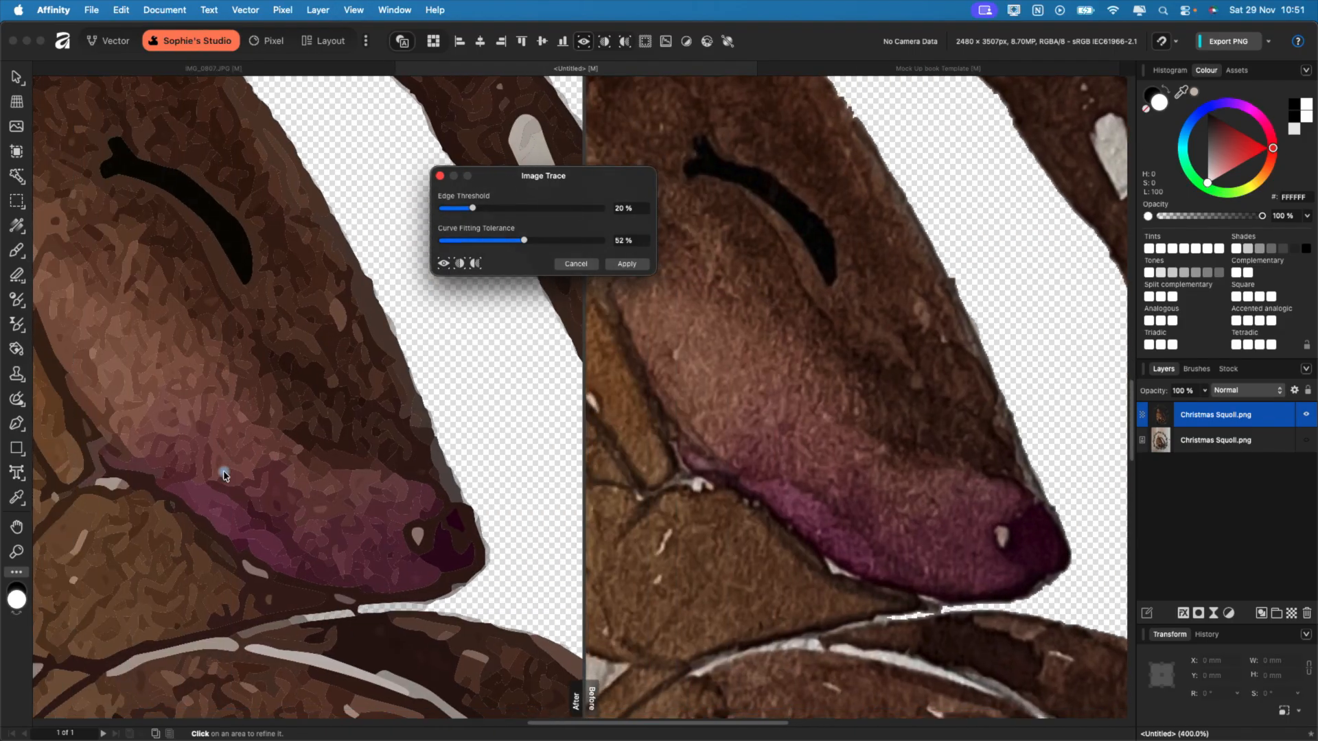
key(cmd+=)
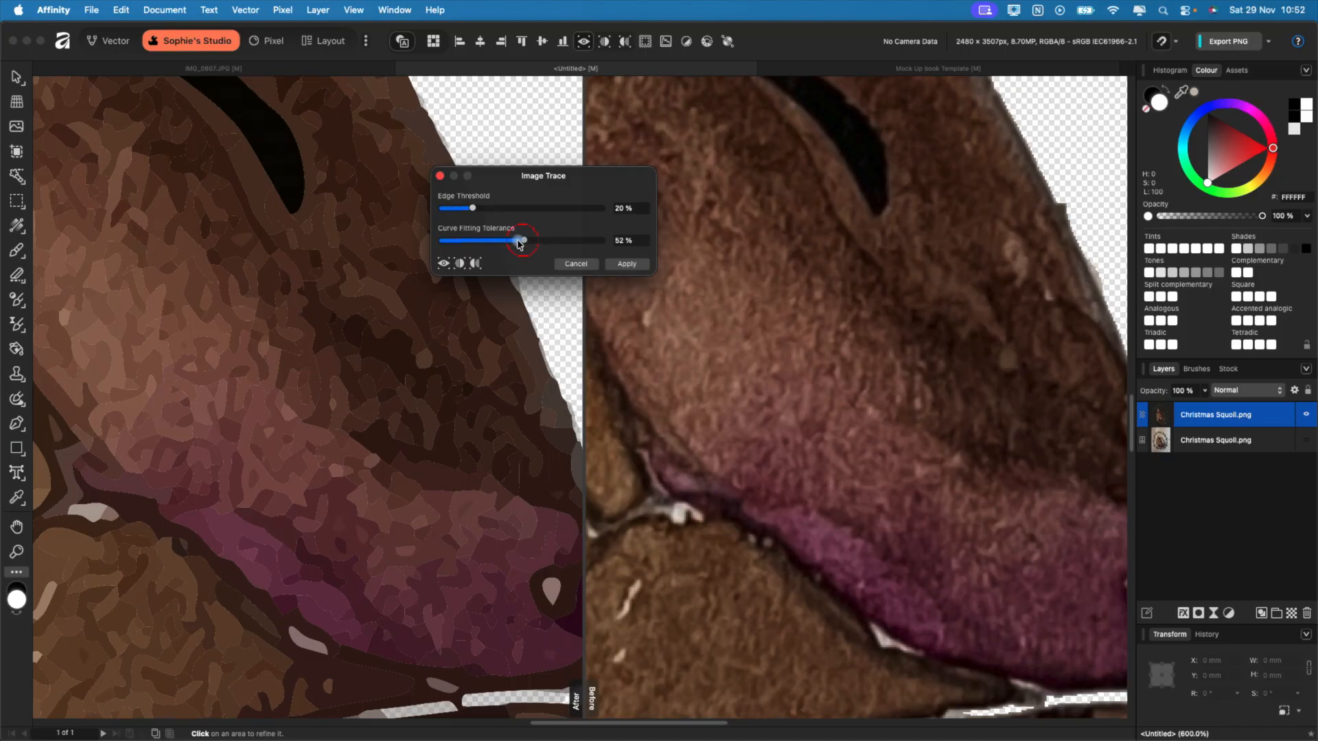
drag(517, 241, 454, 241)
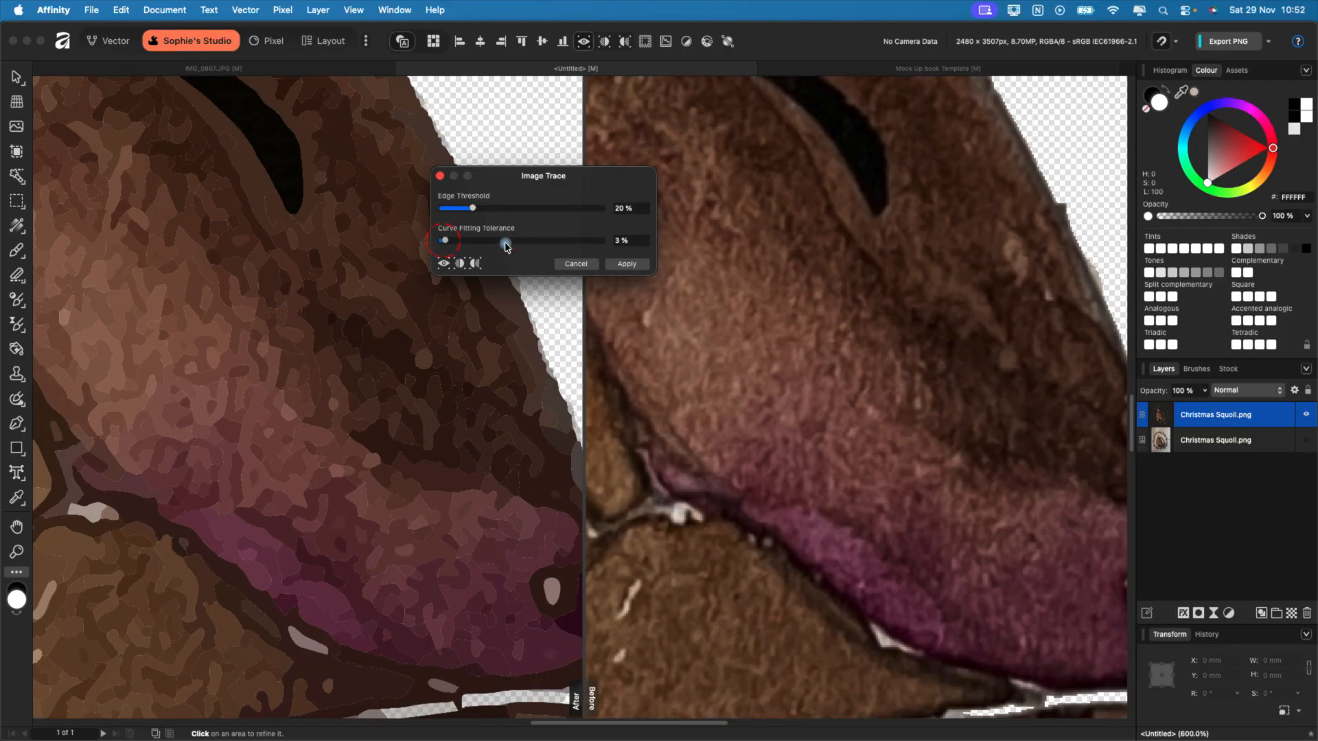
drag(445, 241, 586, 240)
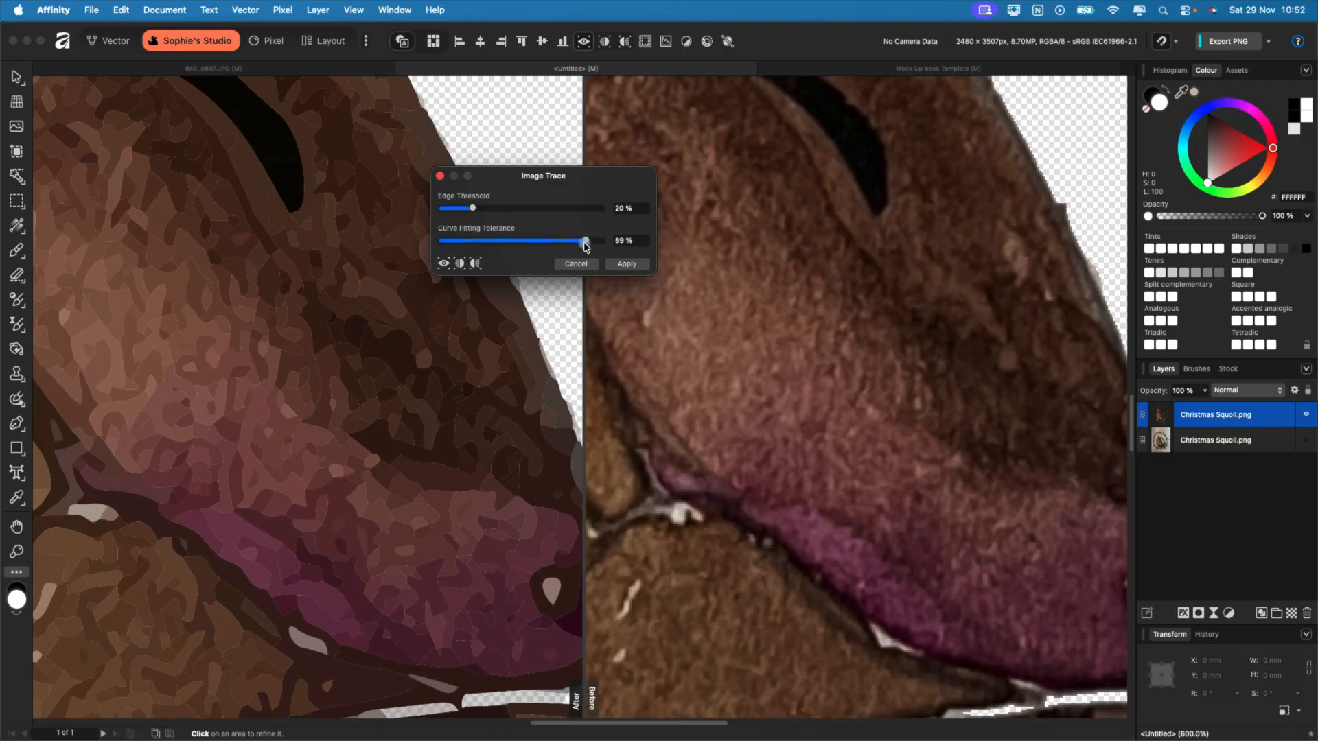
drag(585, 241, 504, 240)
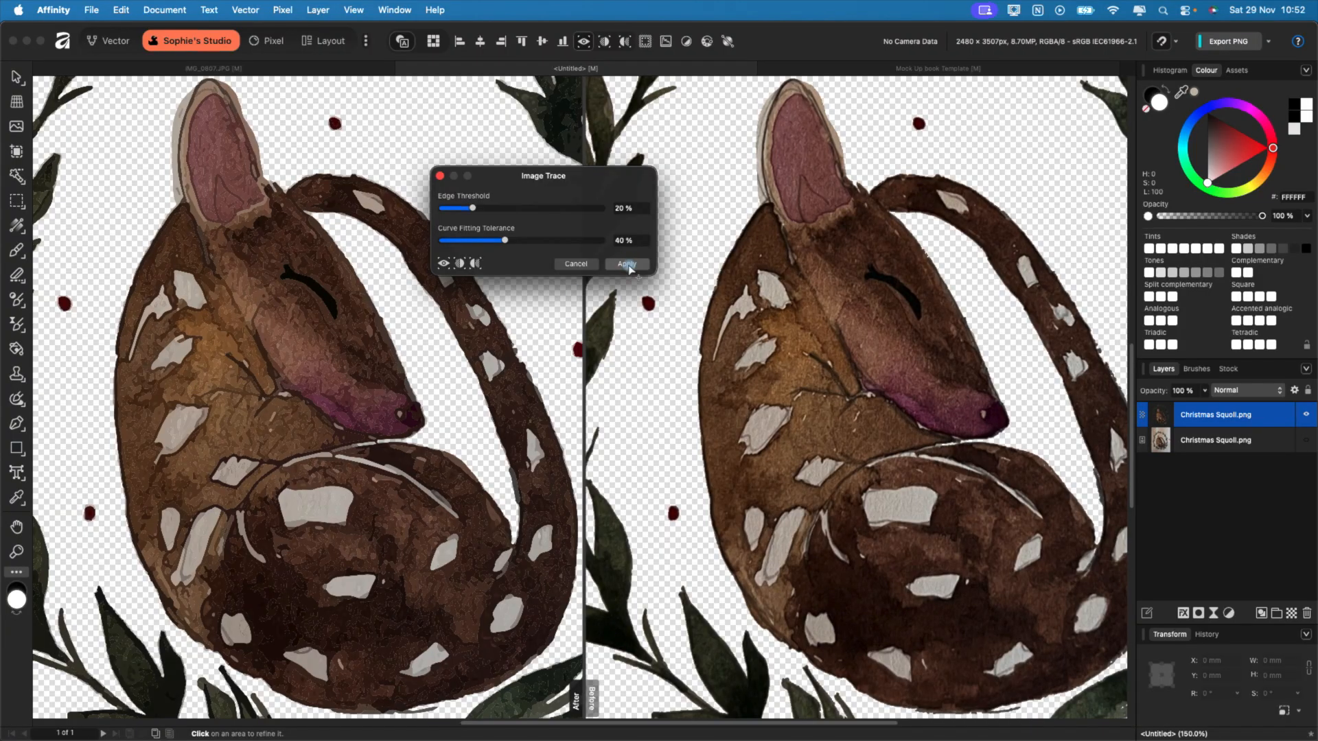
click(625, 263)
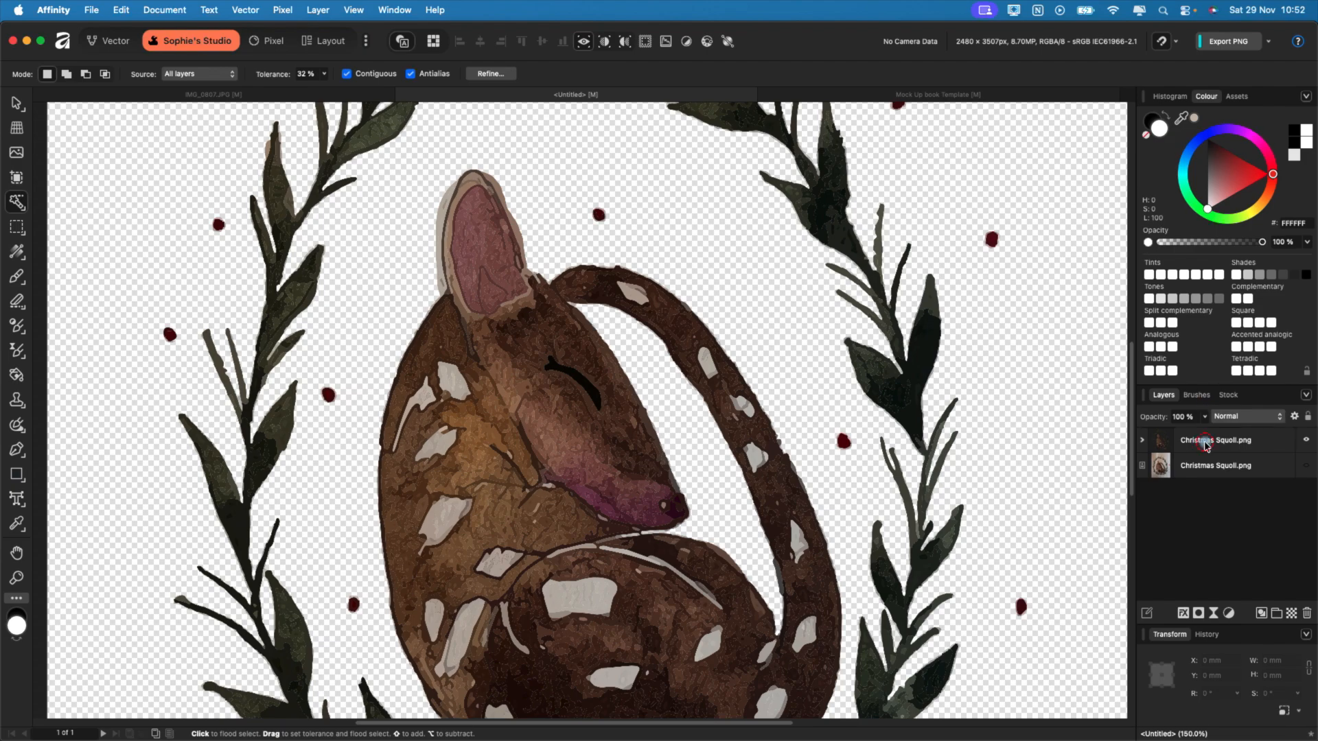
click(1216, 440)
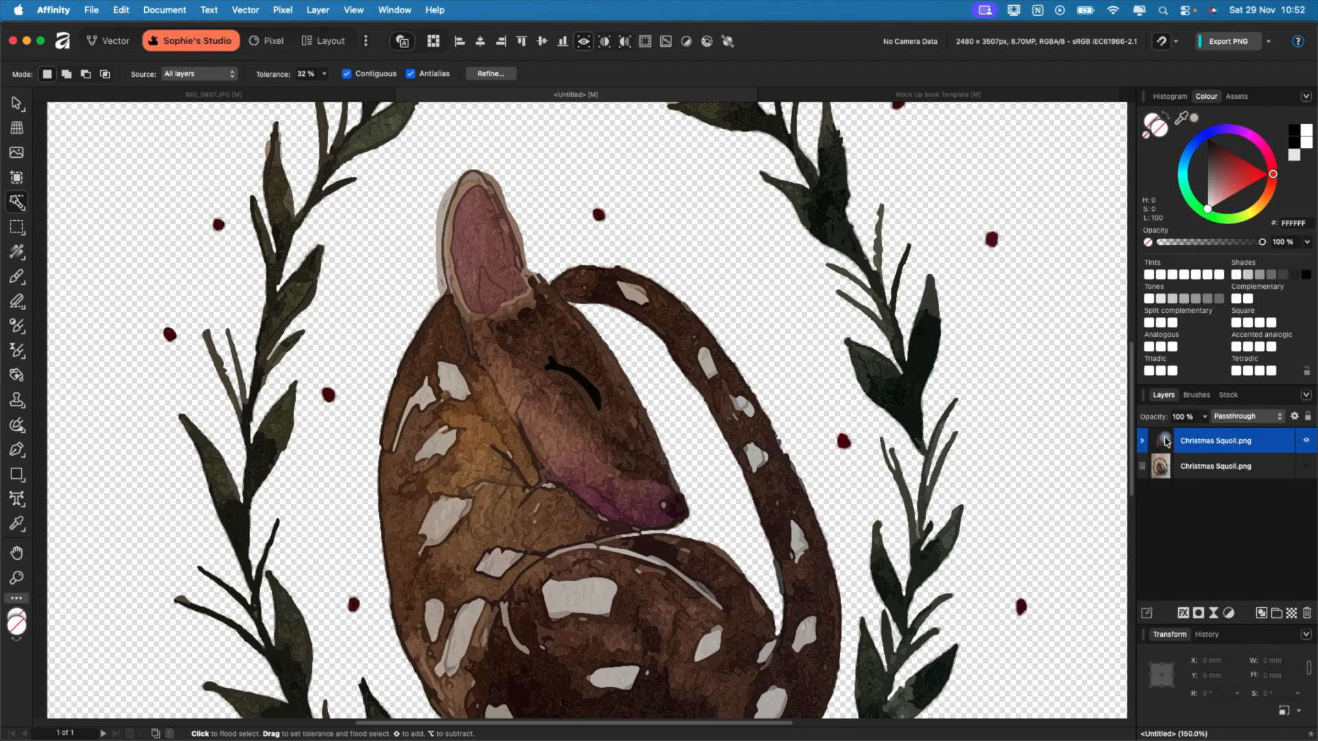
click(1142, 441)
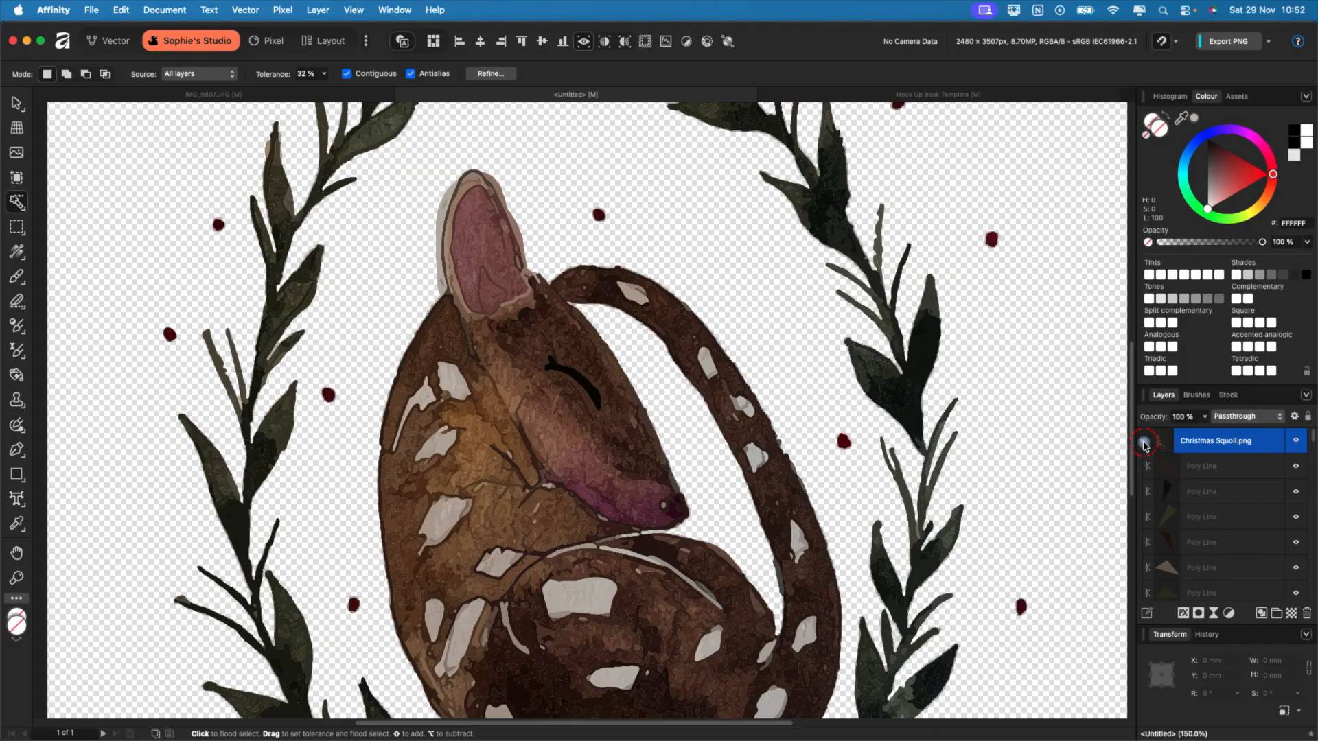
click(1143, 442)
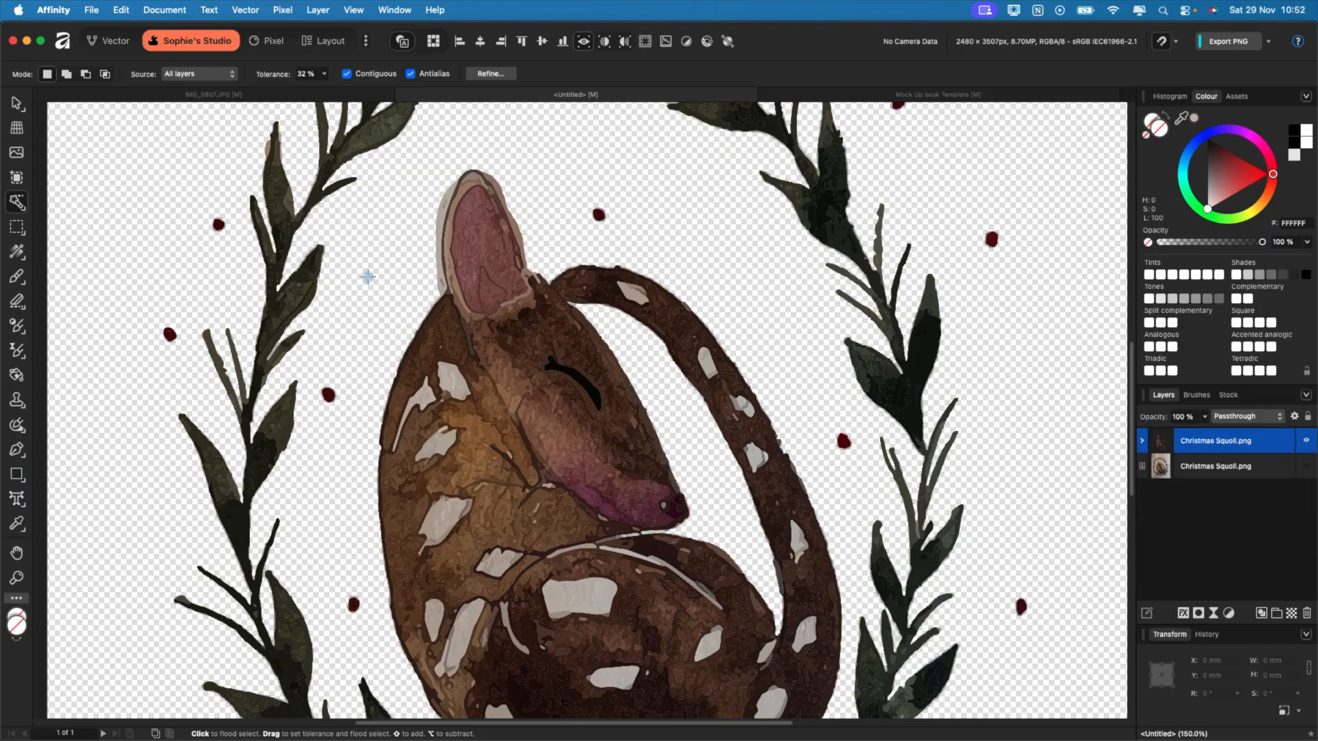
mouse_move(437, 191)
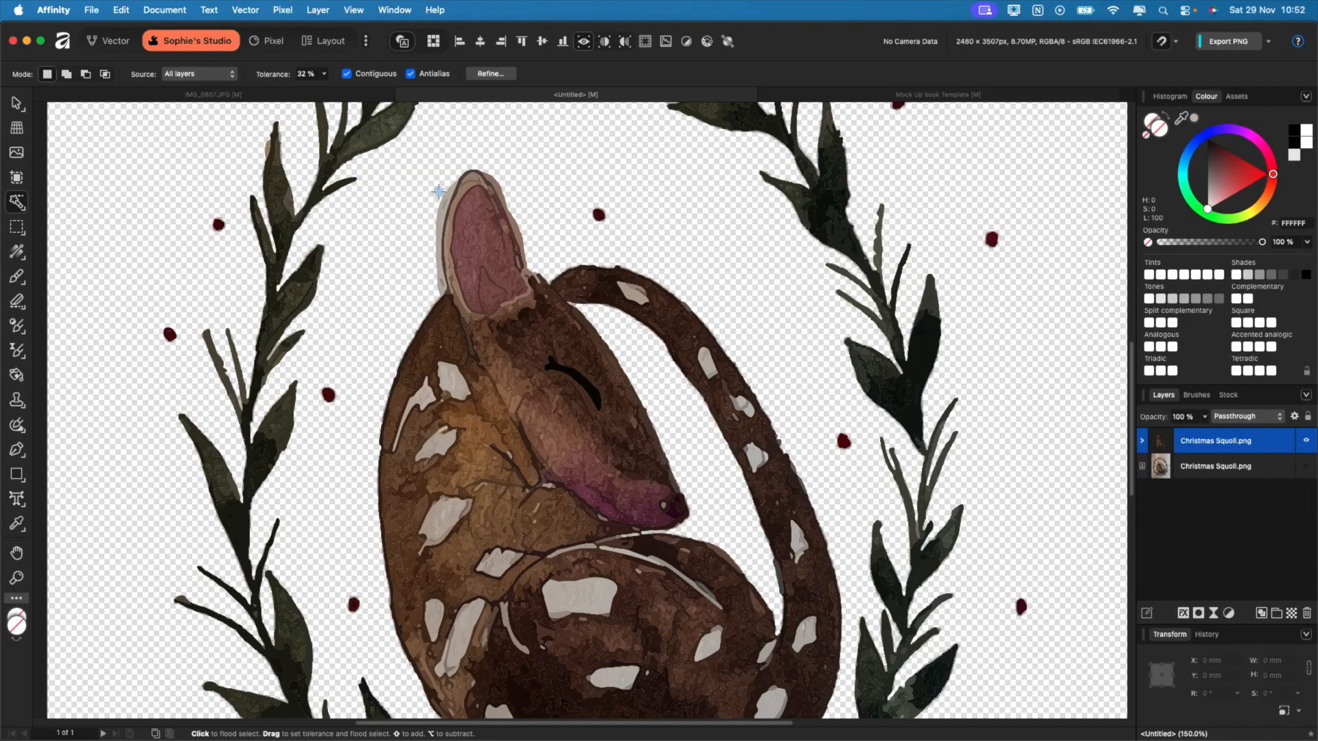
key(cmd+=)
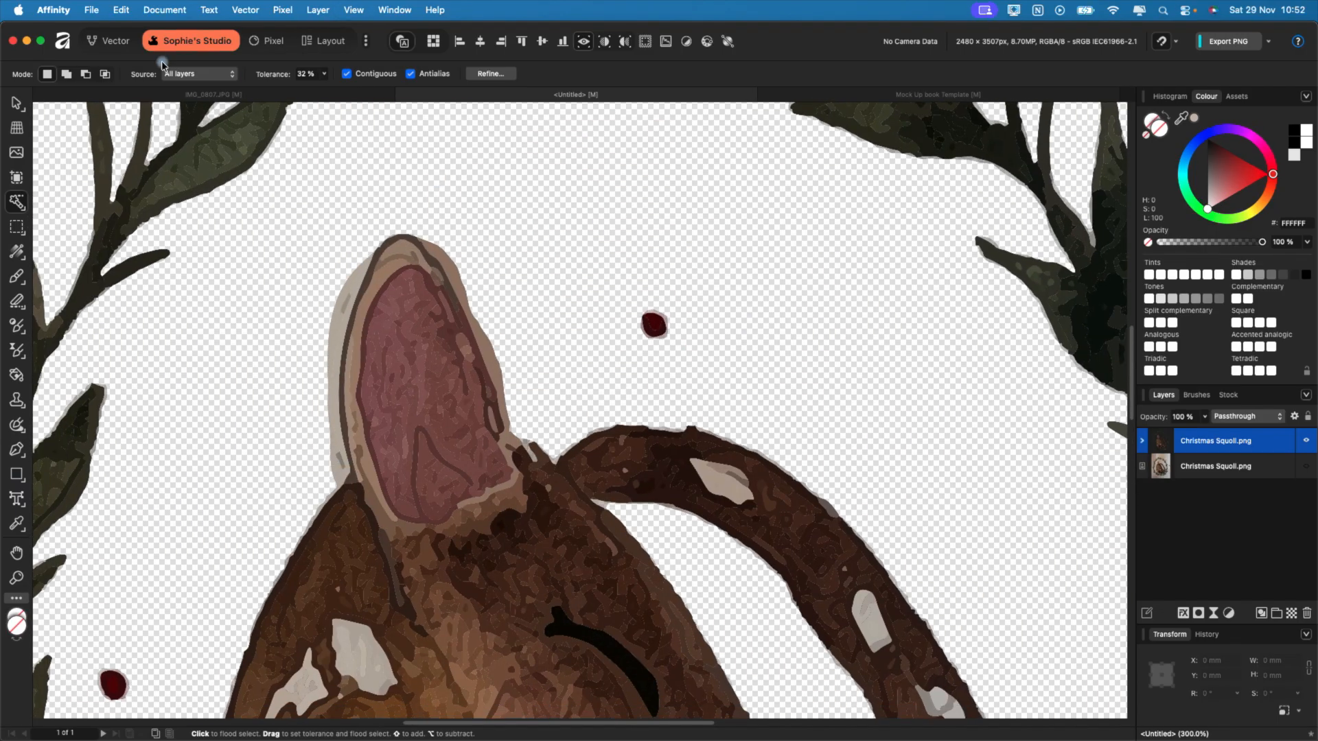
click(15, 102)
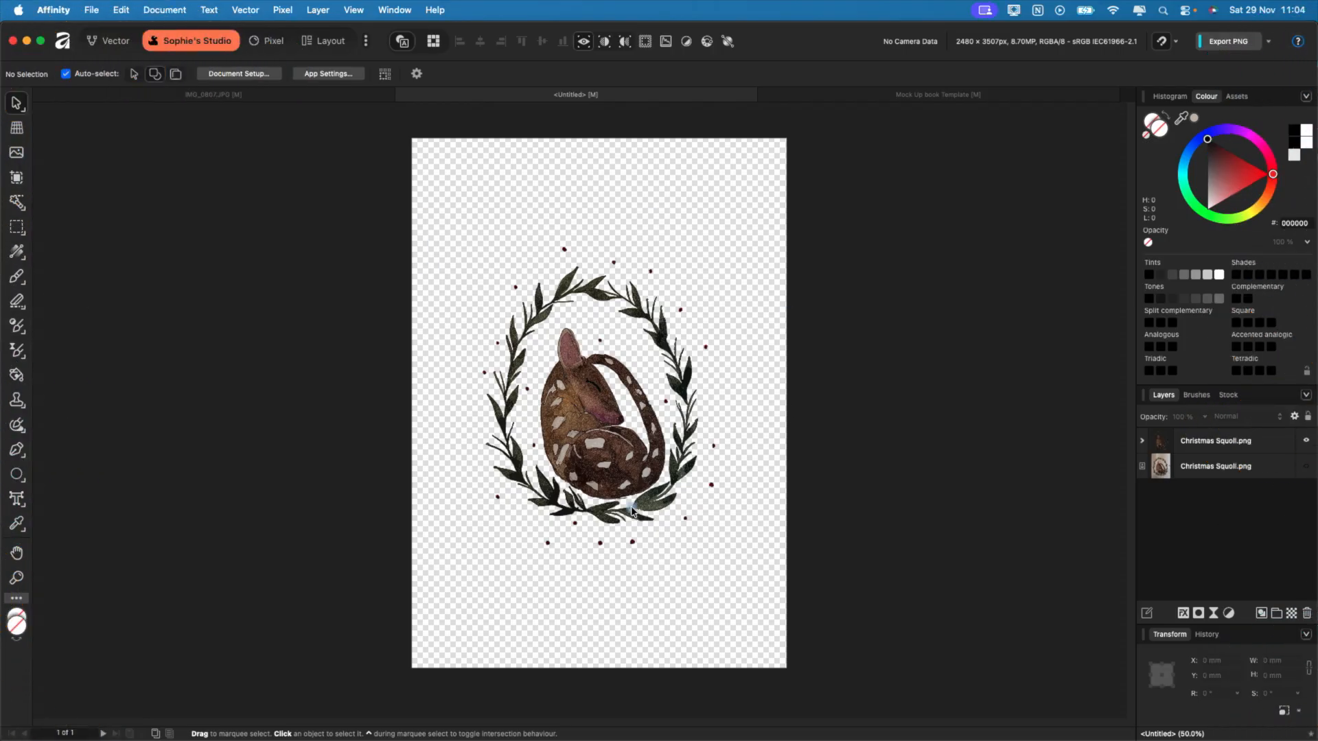
mouse_move(486, 237)
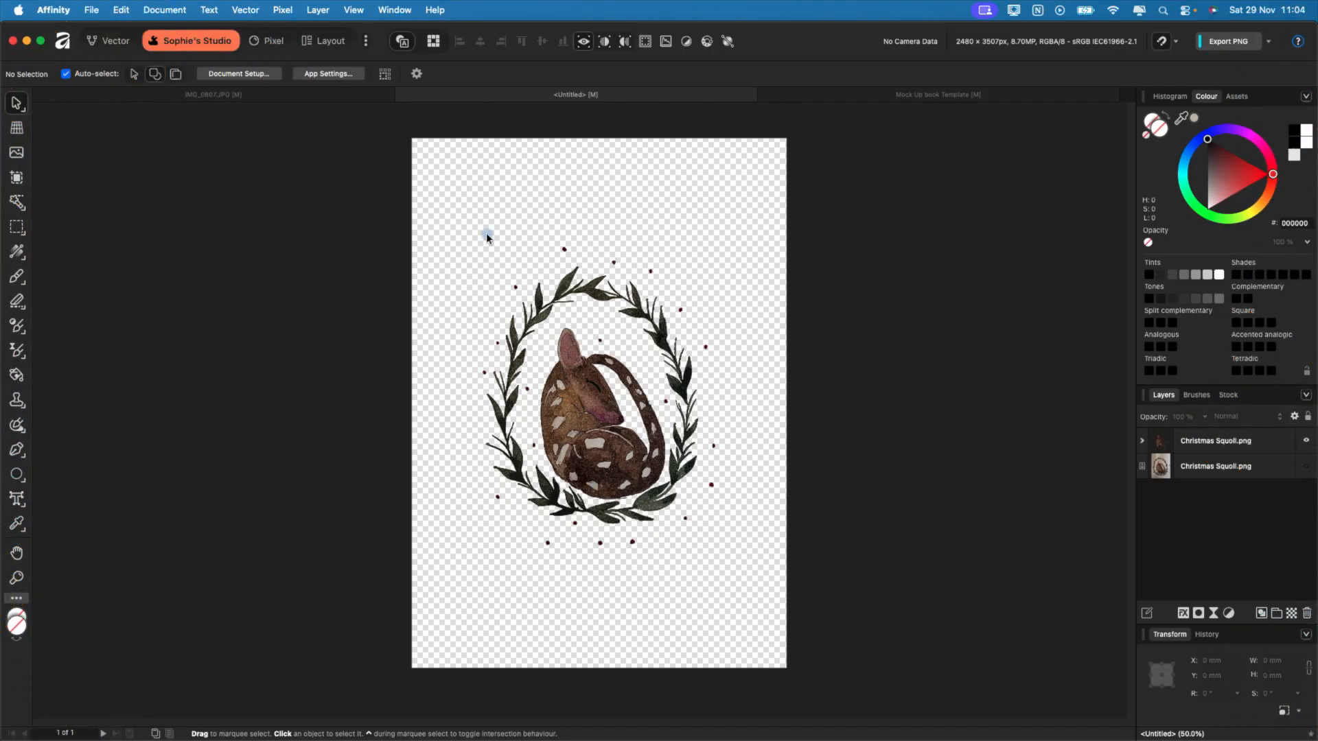
mouse_move(15, 498)
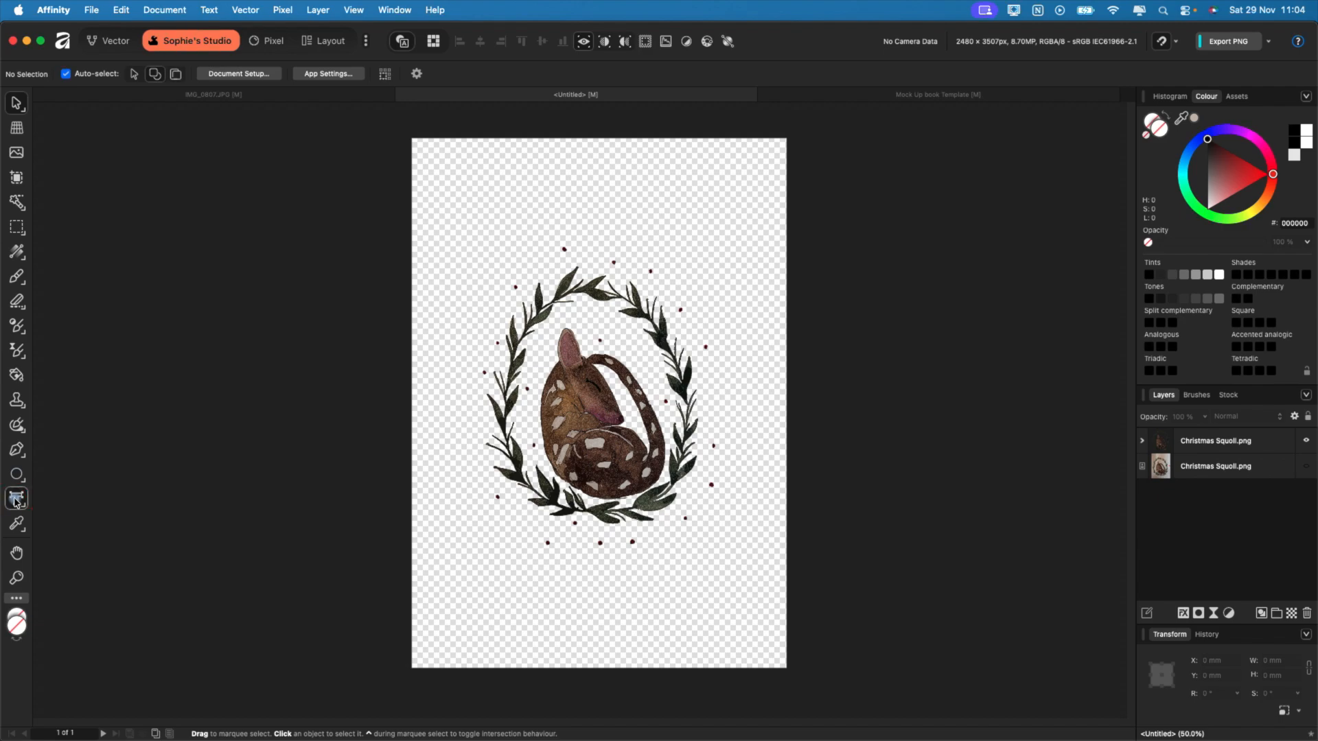
- Open the text tool flyout showing the Artistic and Frame Text tools
click(15, 498)
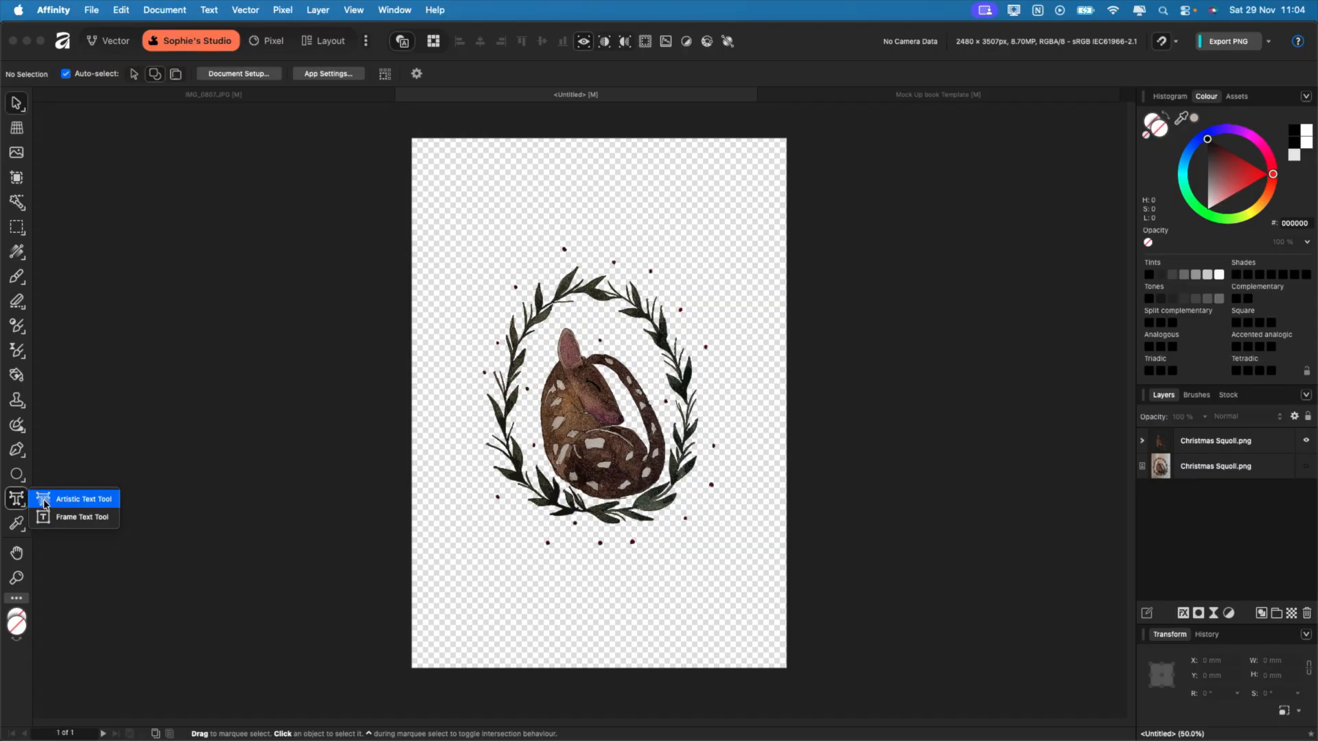
mouse_move(82, 517)
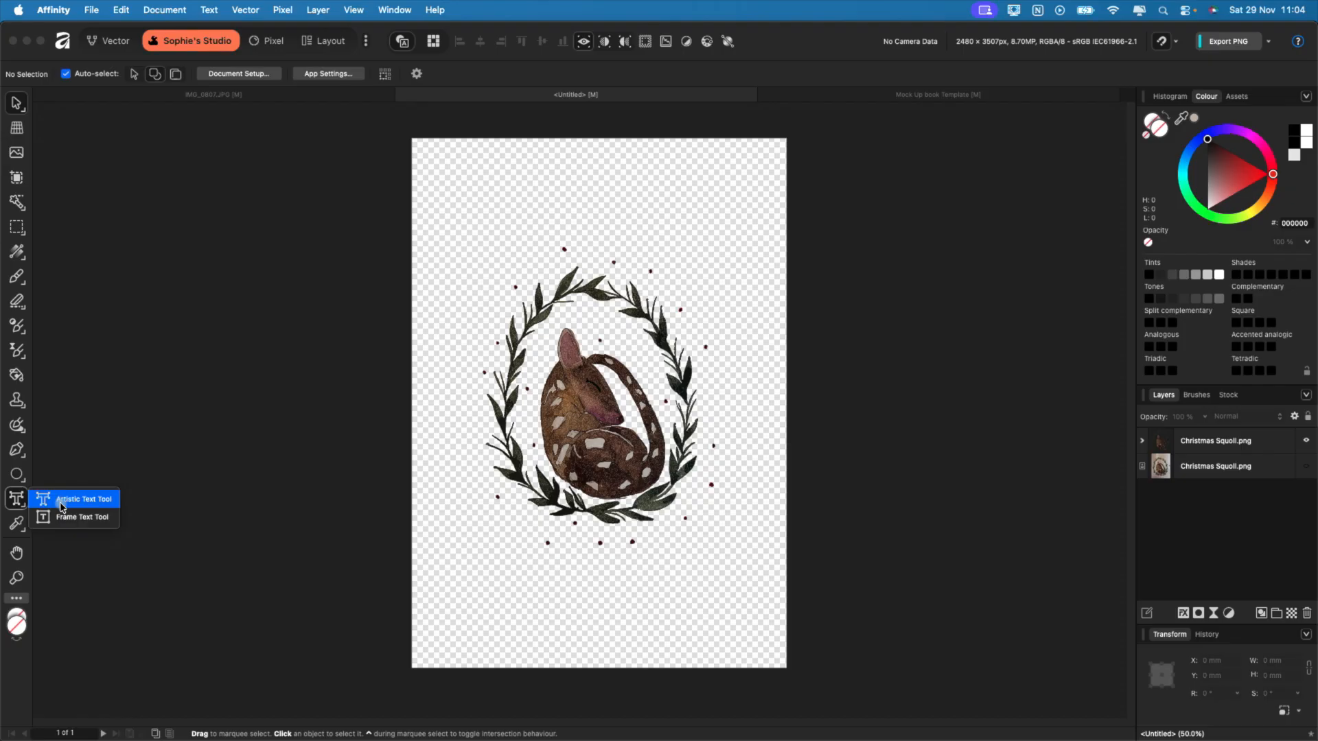
click(82, 498)
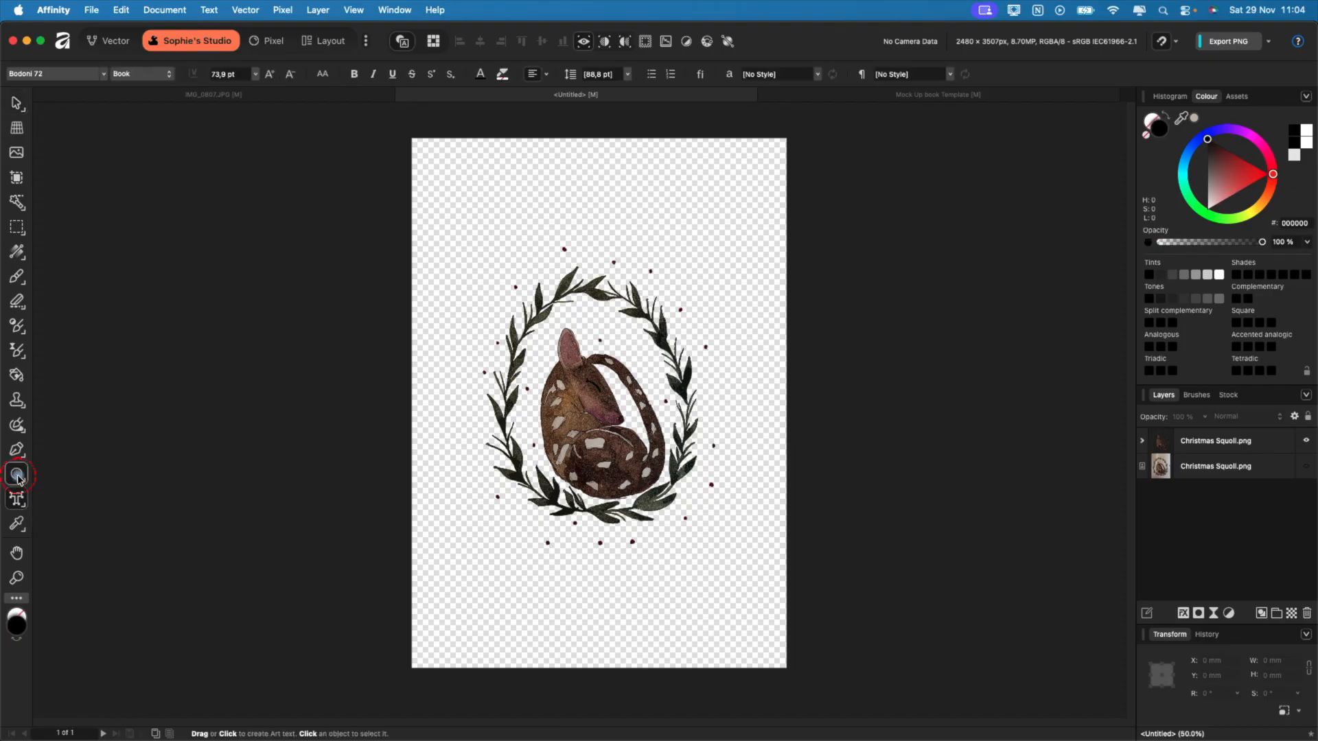
drag(495, 206, 555, 261)
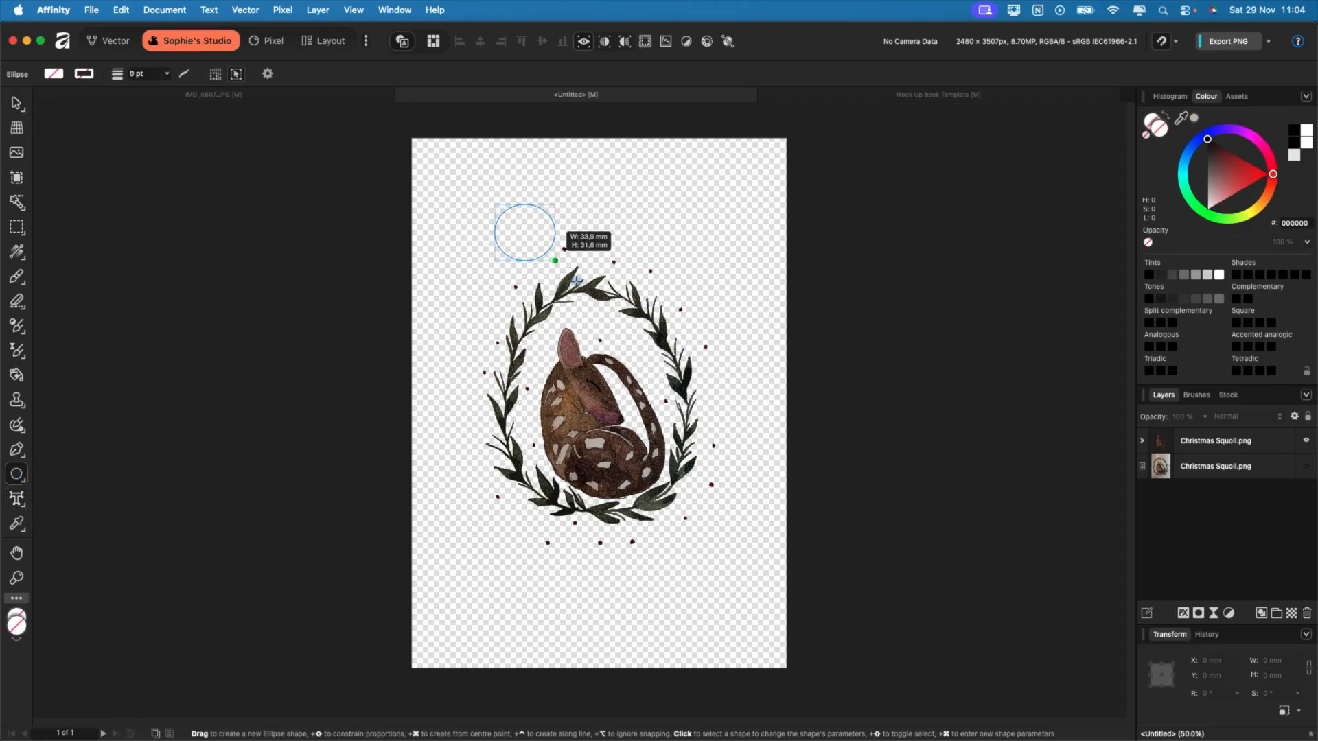
drag(555, 262, 668, 326)
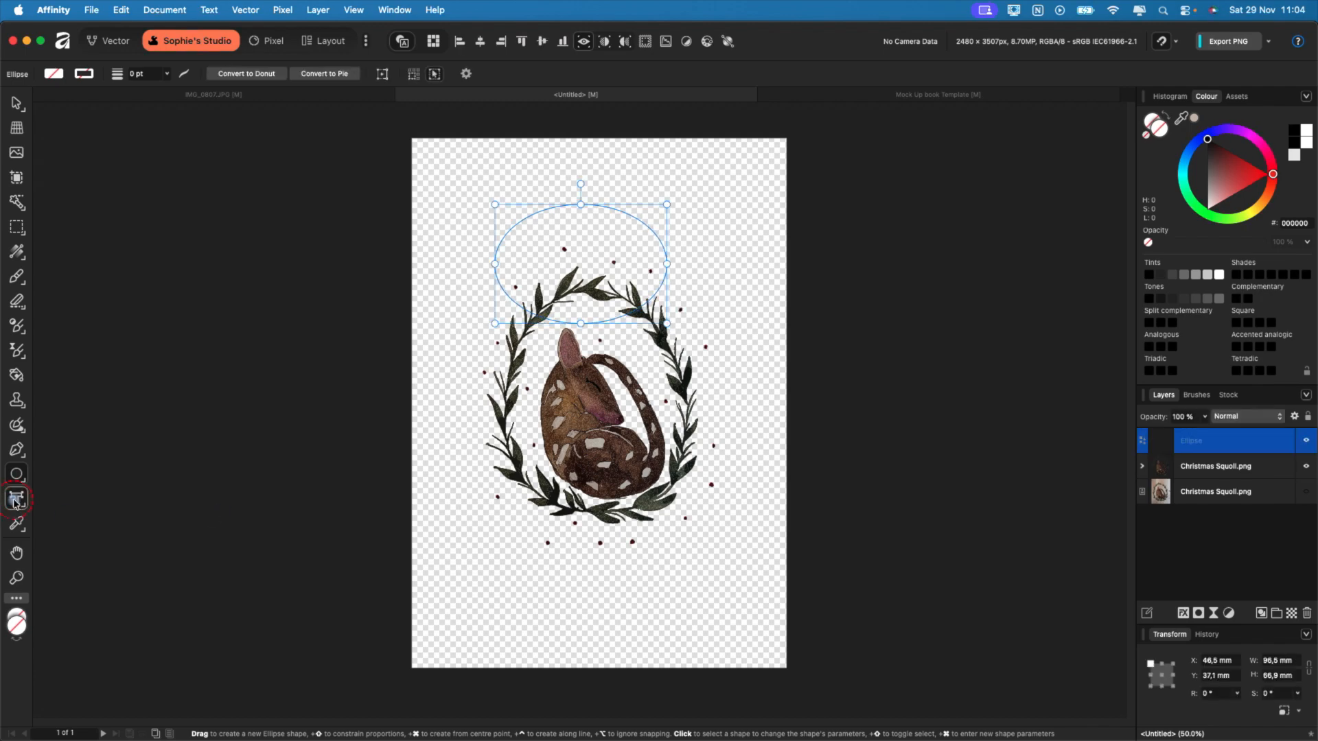
click(15, 498)
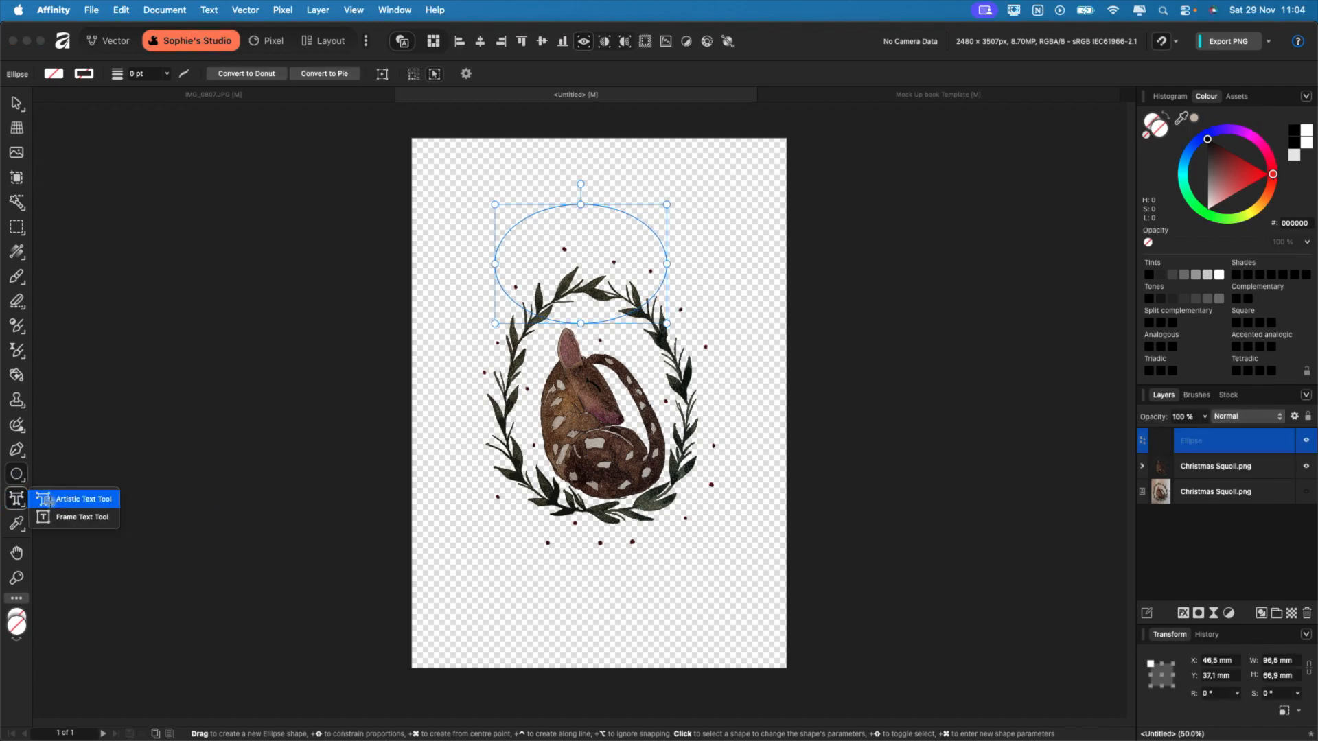
click(81, 498)
text(S)
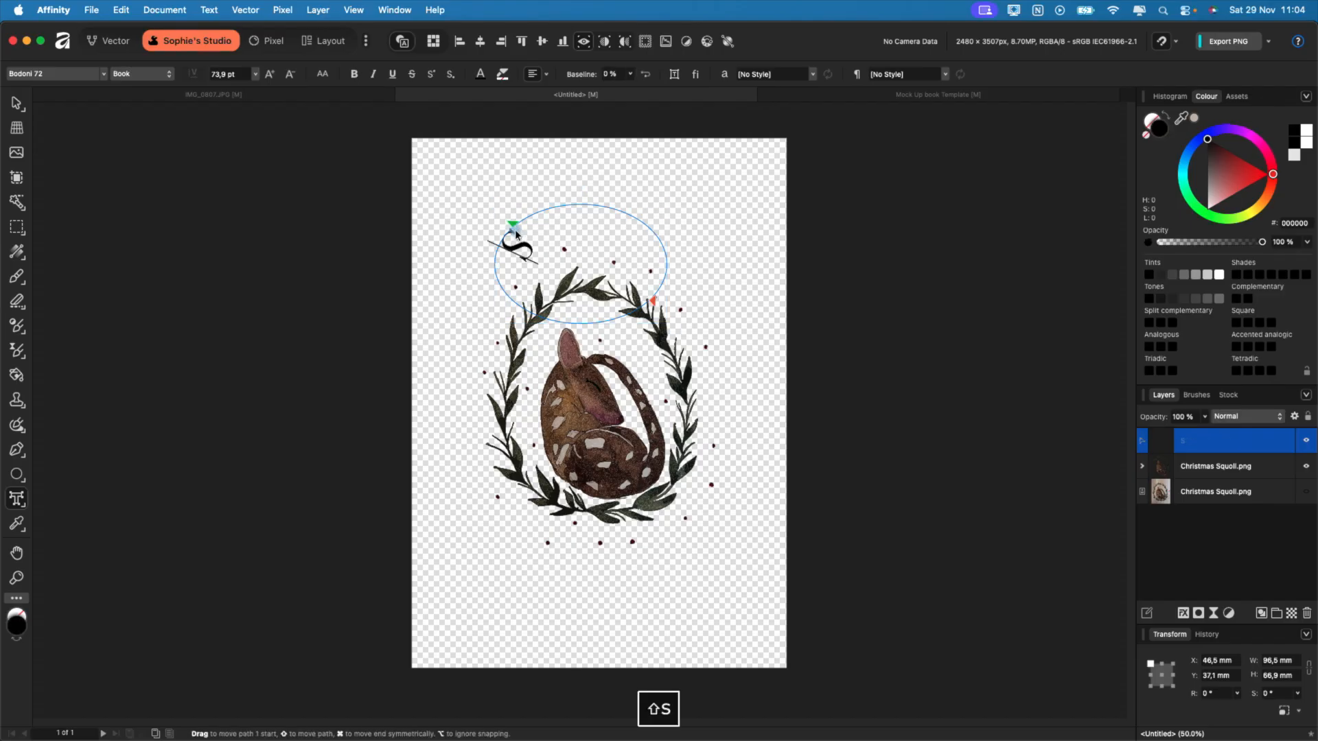
text(ebasti)
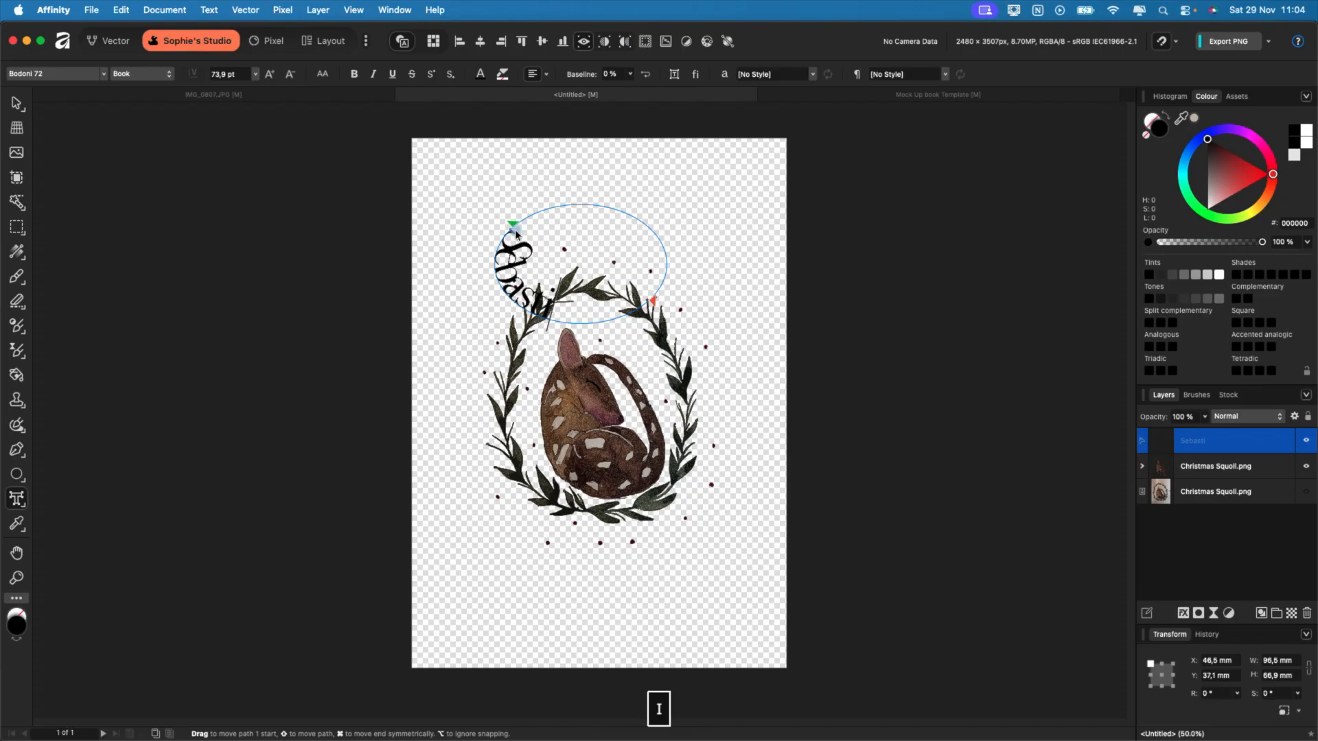
text(an)
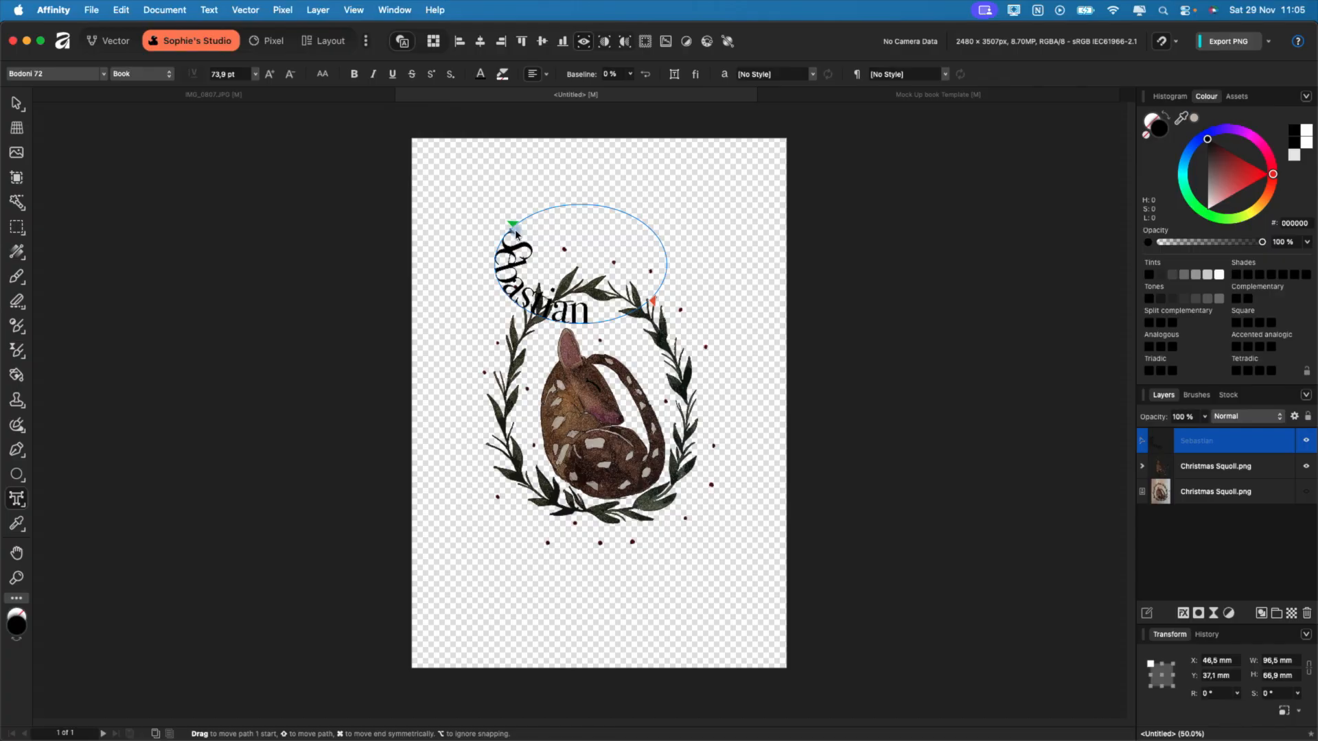
click(15, 102)
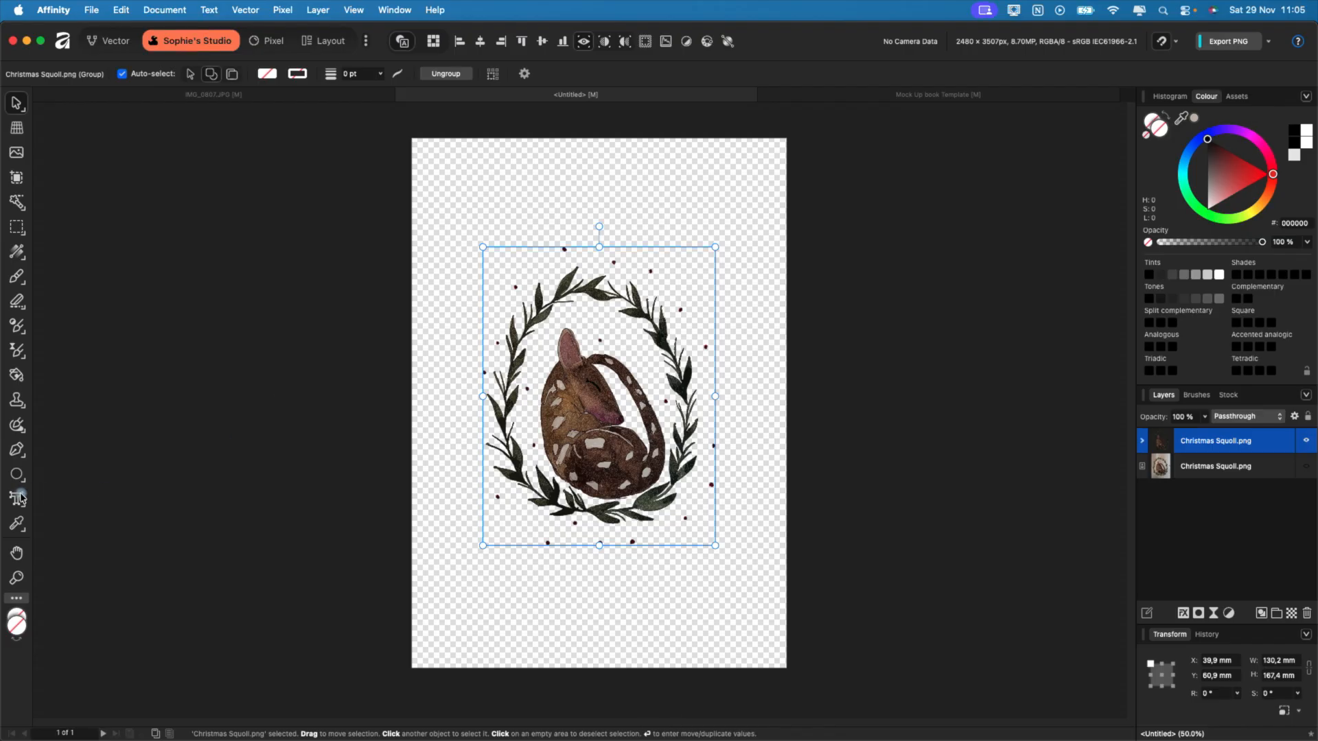
- Use the Artistic Text Tool to type the title 'Sebastian the Squoll's' above the wreath
click(16, 498)
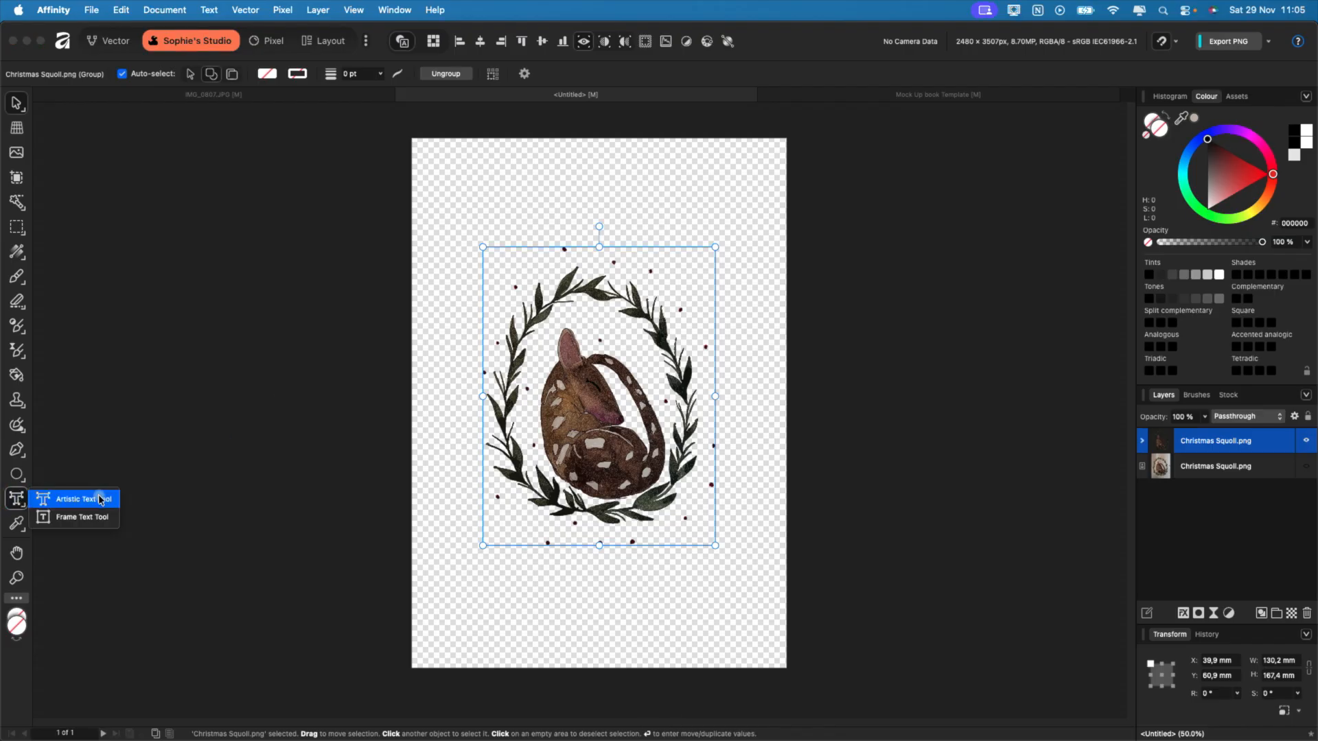
click(75, 499)
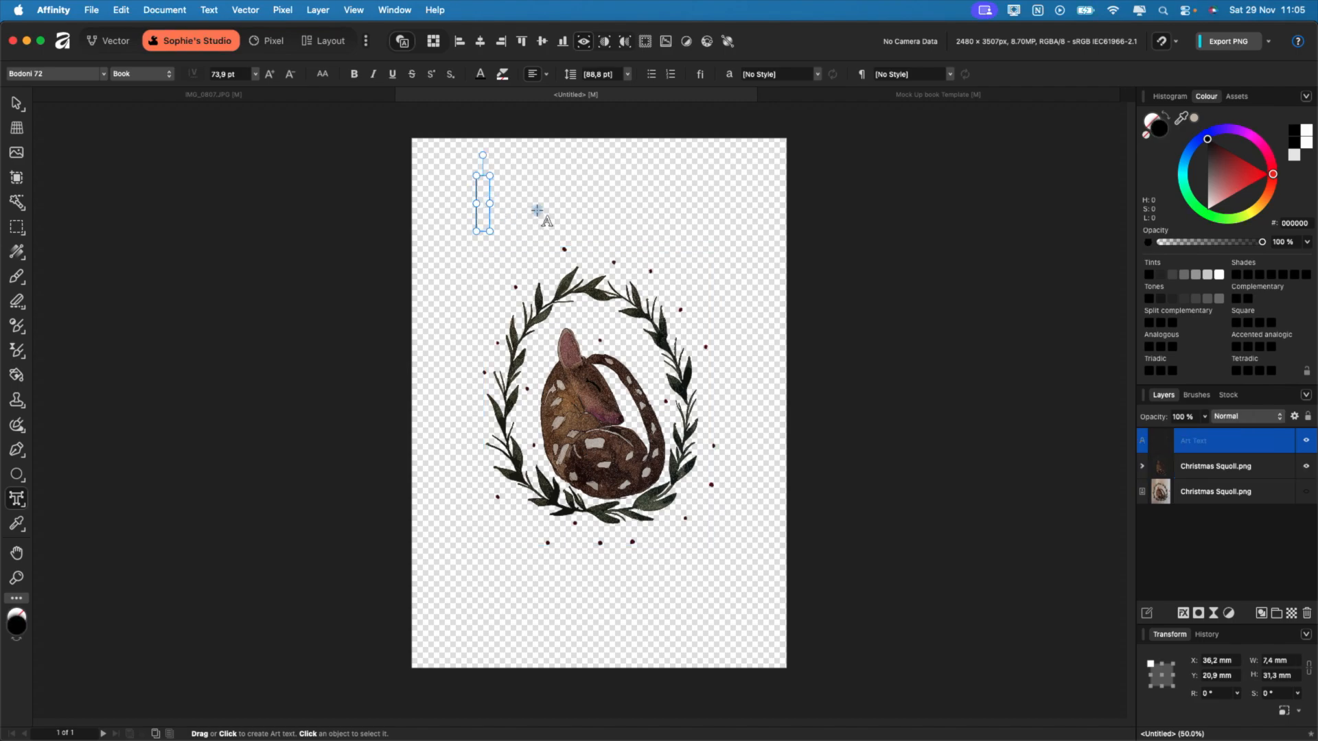
text(Sebasti)
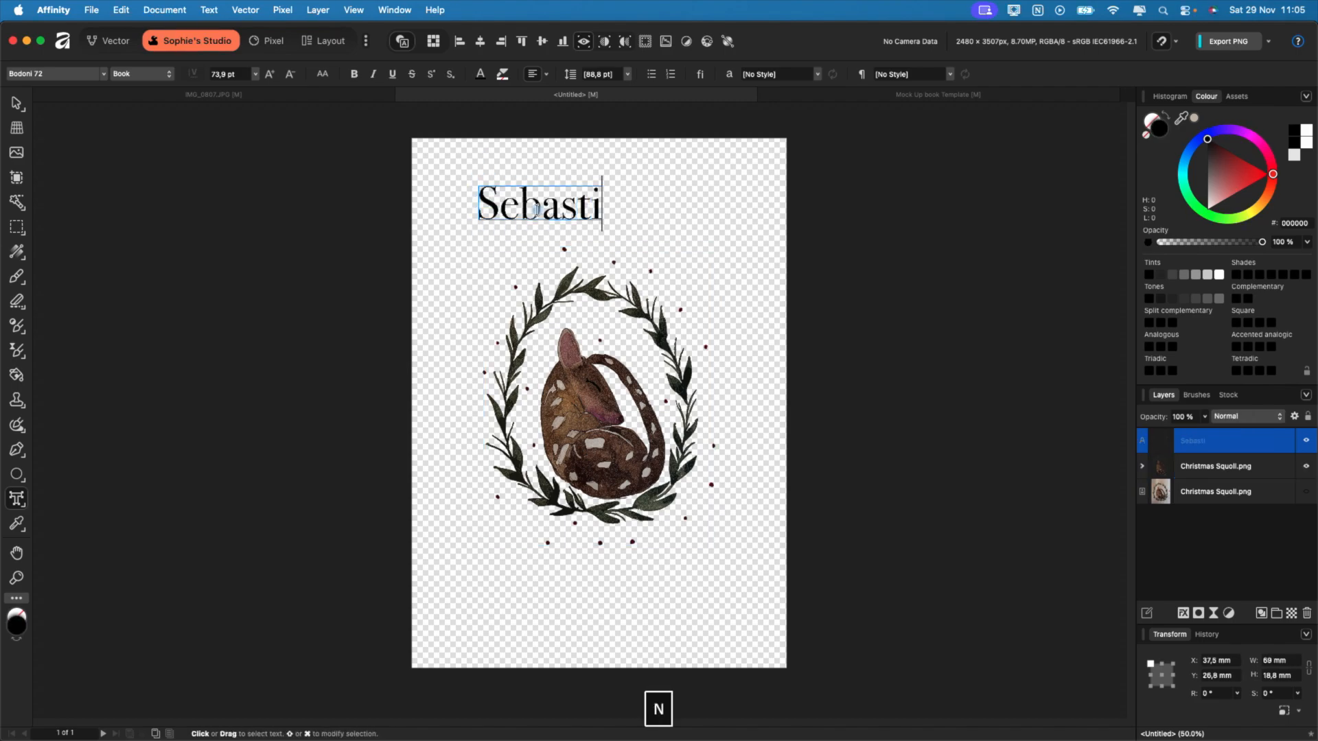
text(an the)
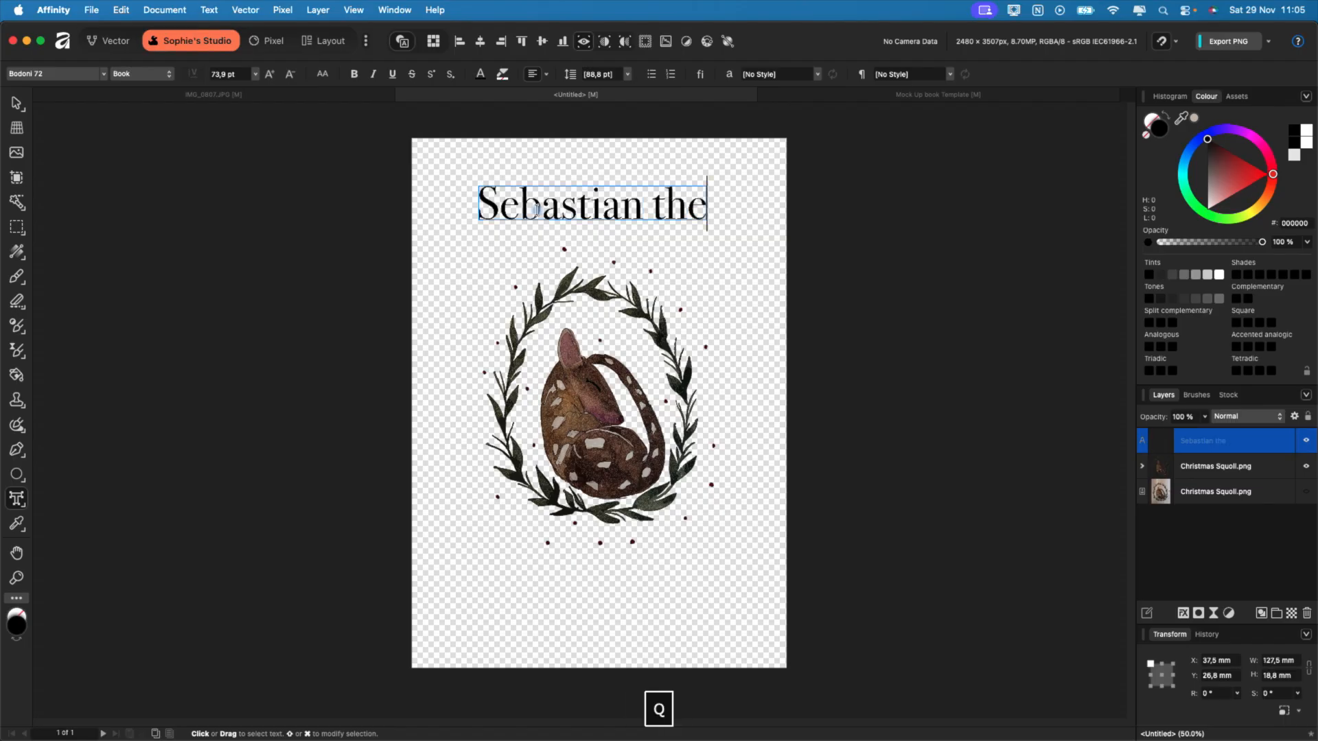
text(Squoll's)
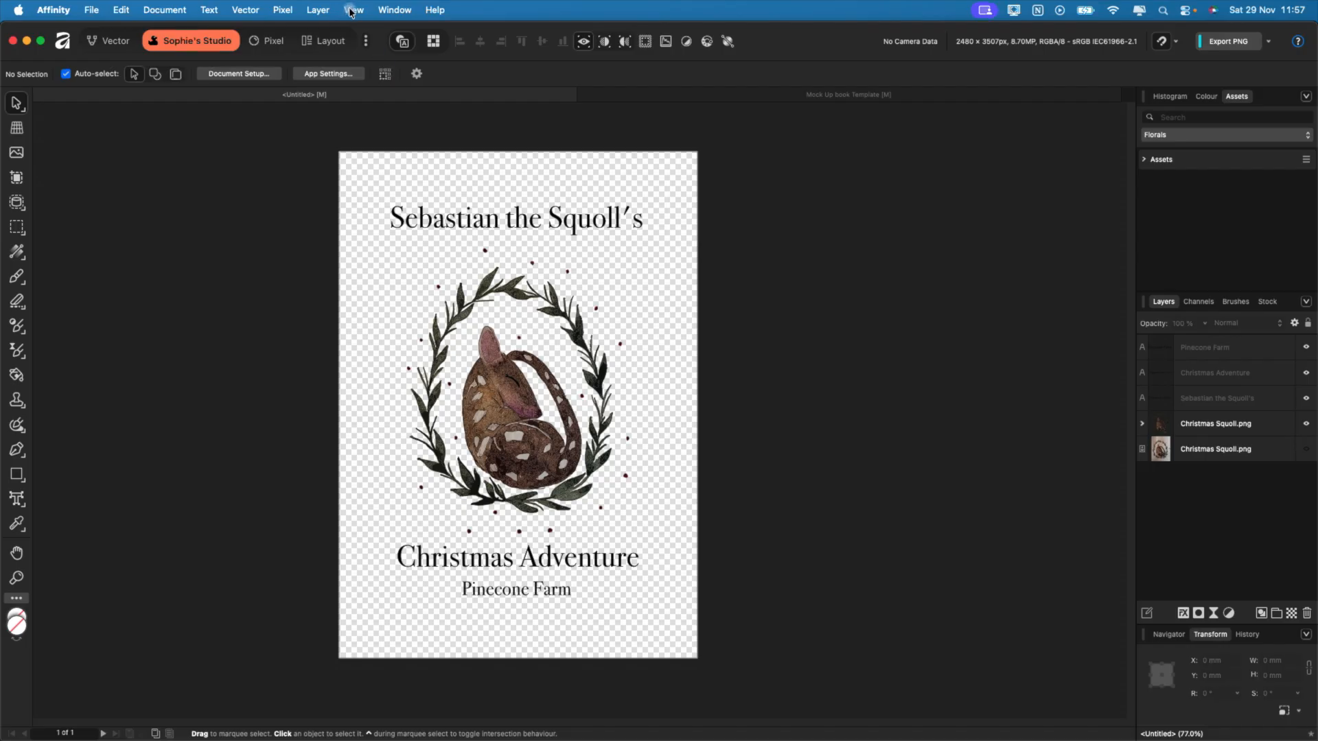
- Set up filled guides with 6 columns and 8 rows
click(353, 9)
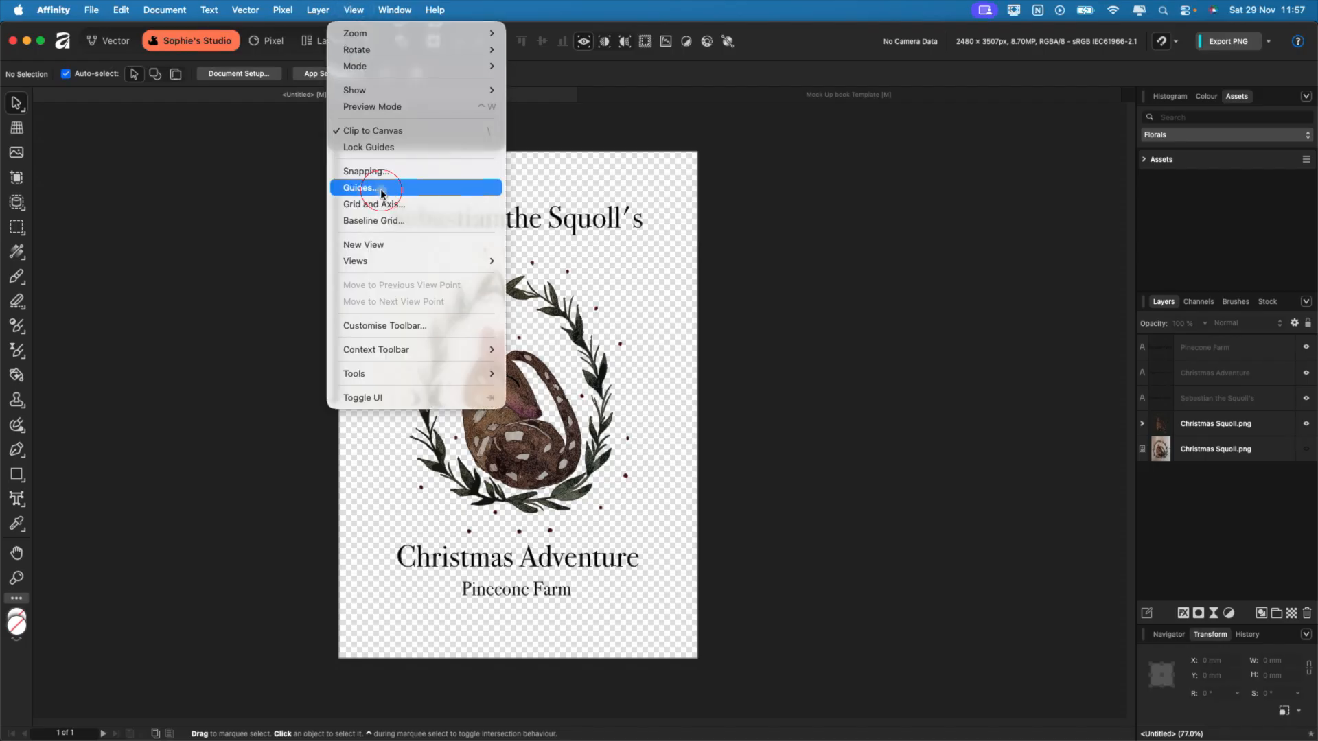
click(359, 187)
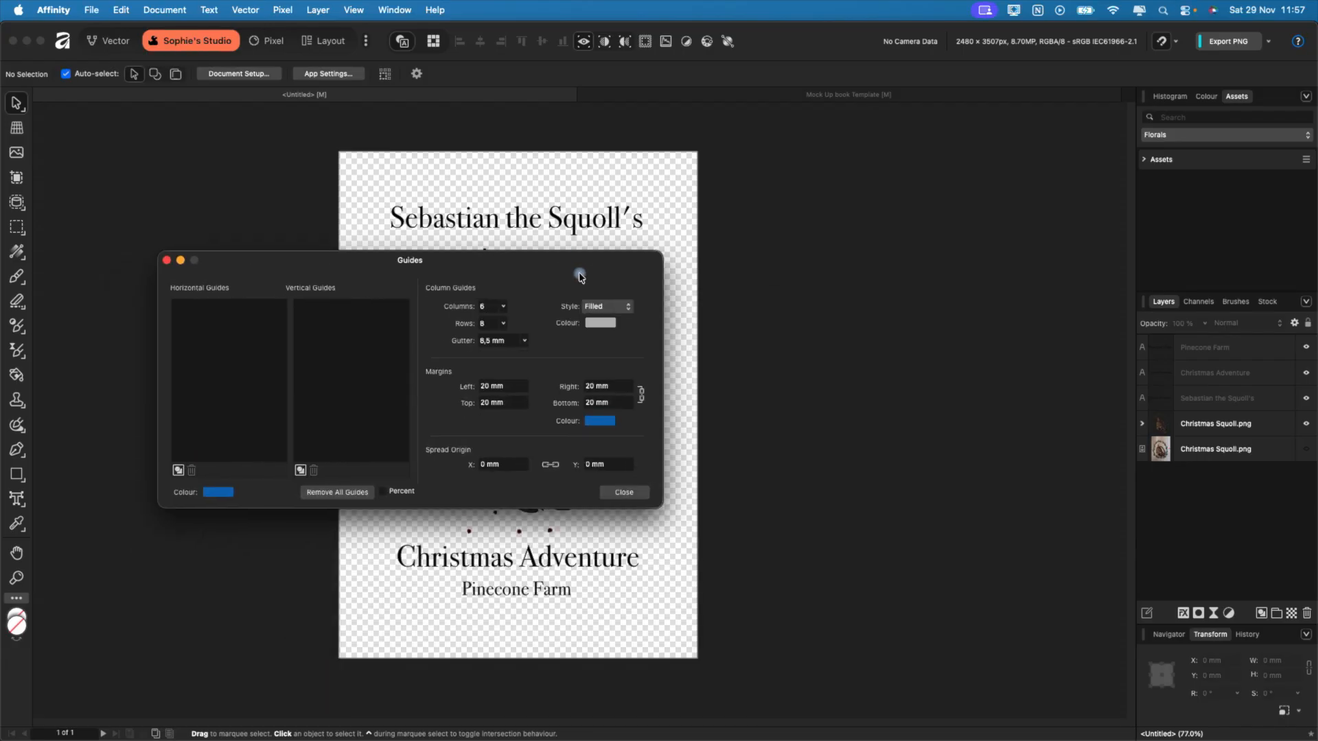
click(624, 491)
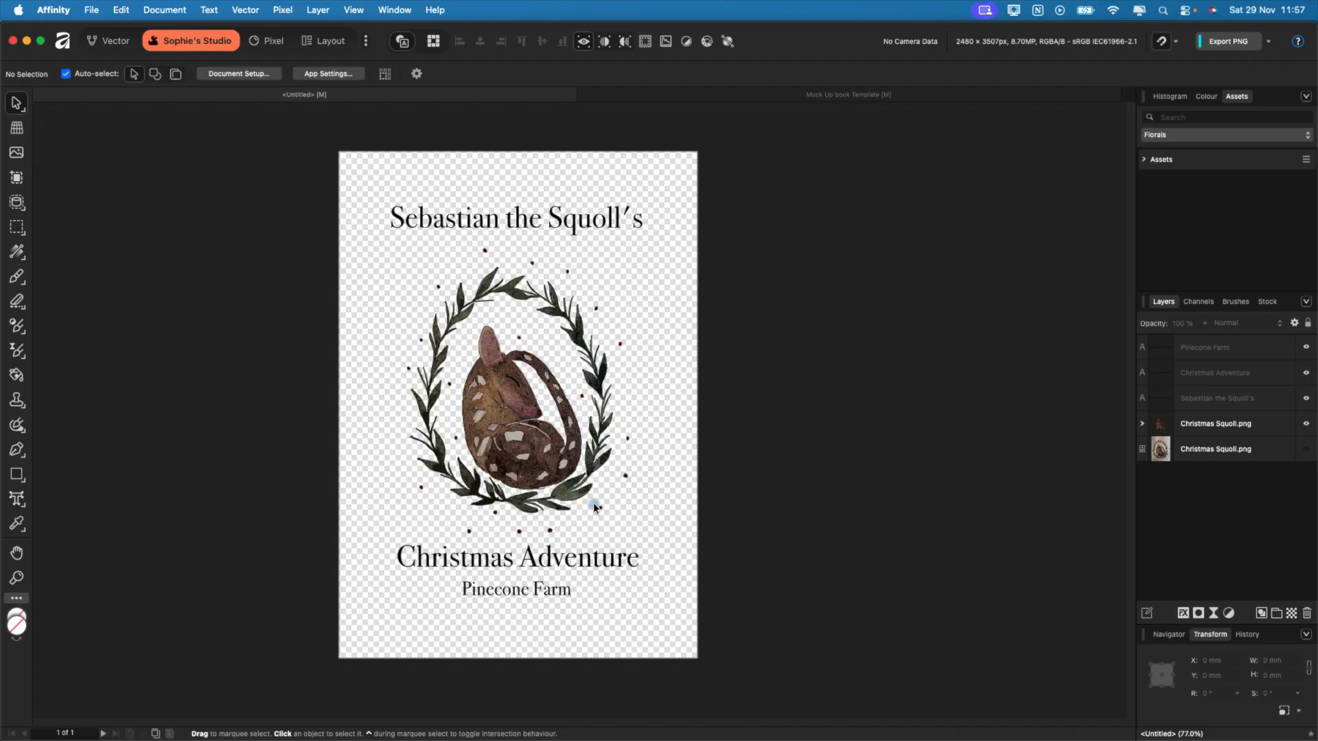
- Show the guides and untick transparent background for an opaque white page
click(354, 9)
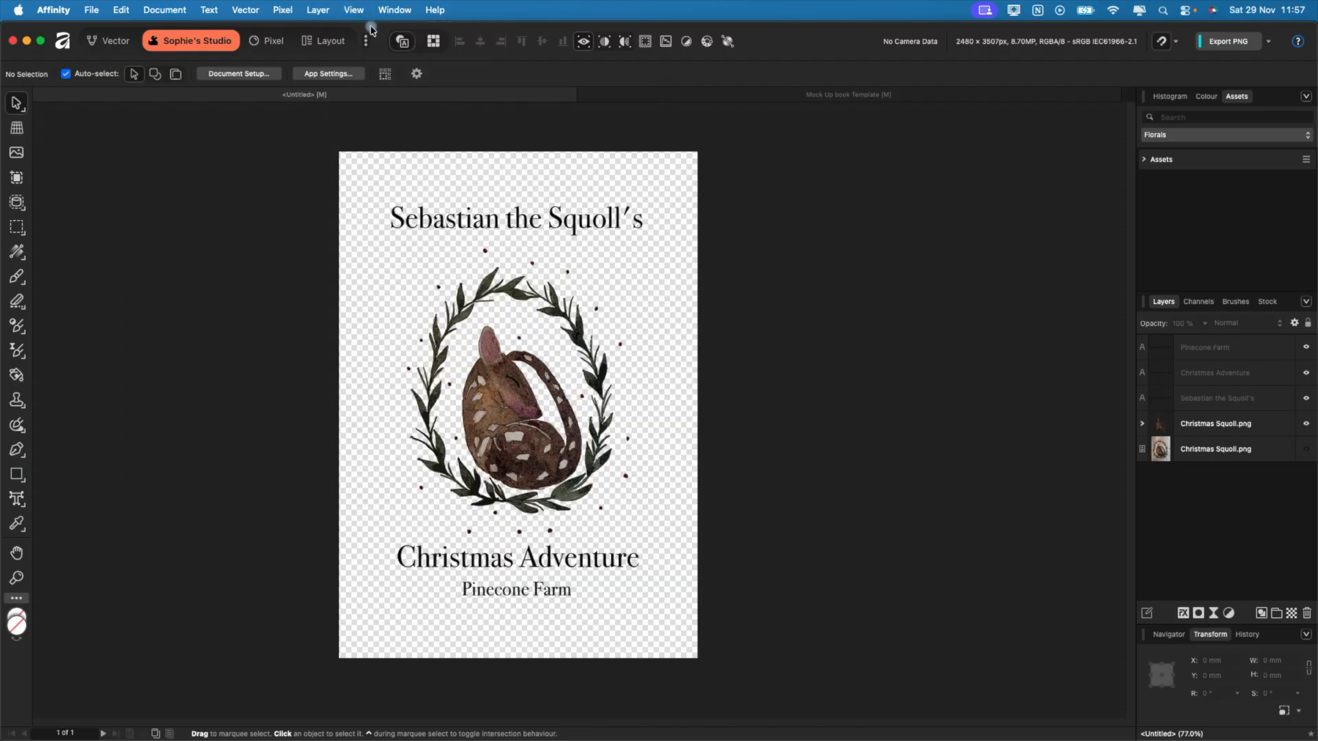
click(355, 10)
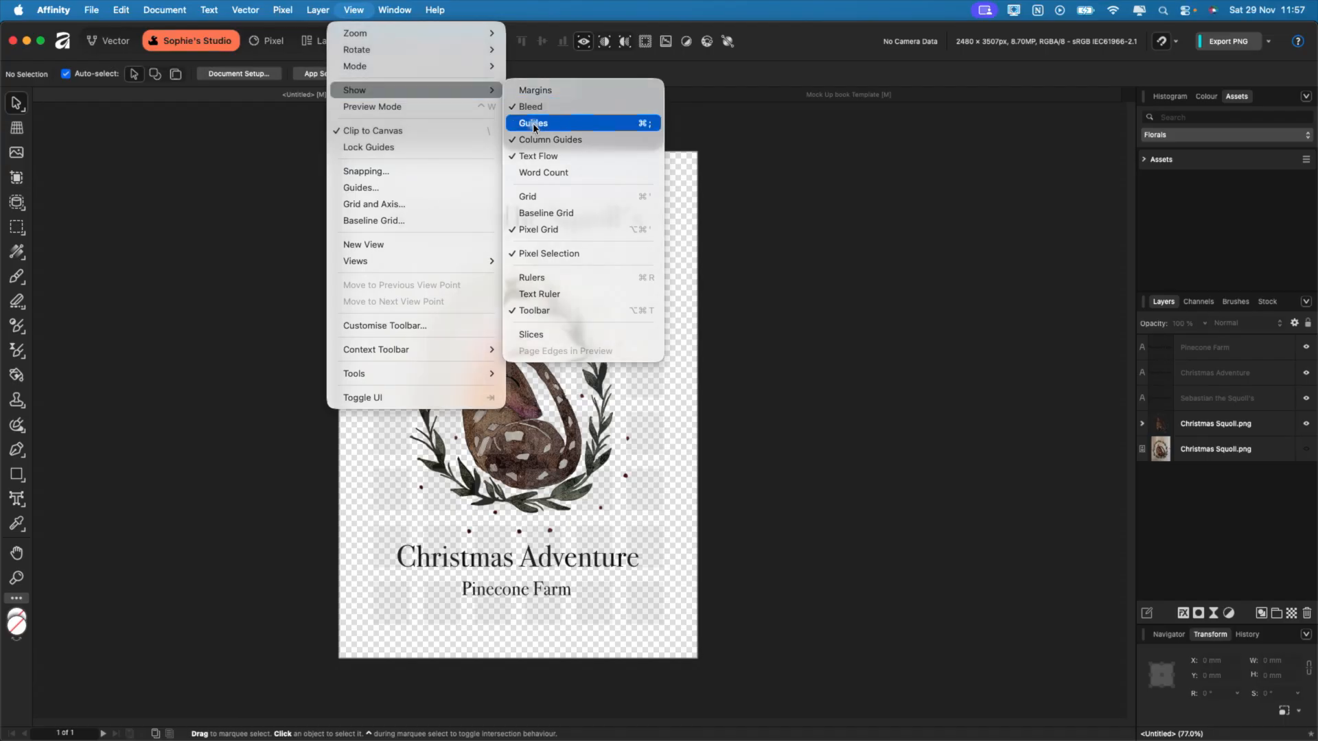
click(533, 123)
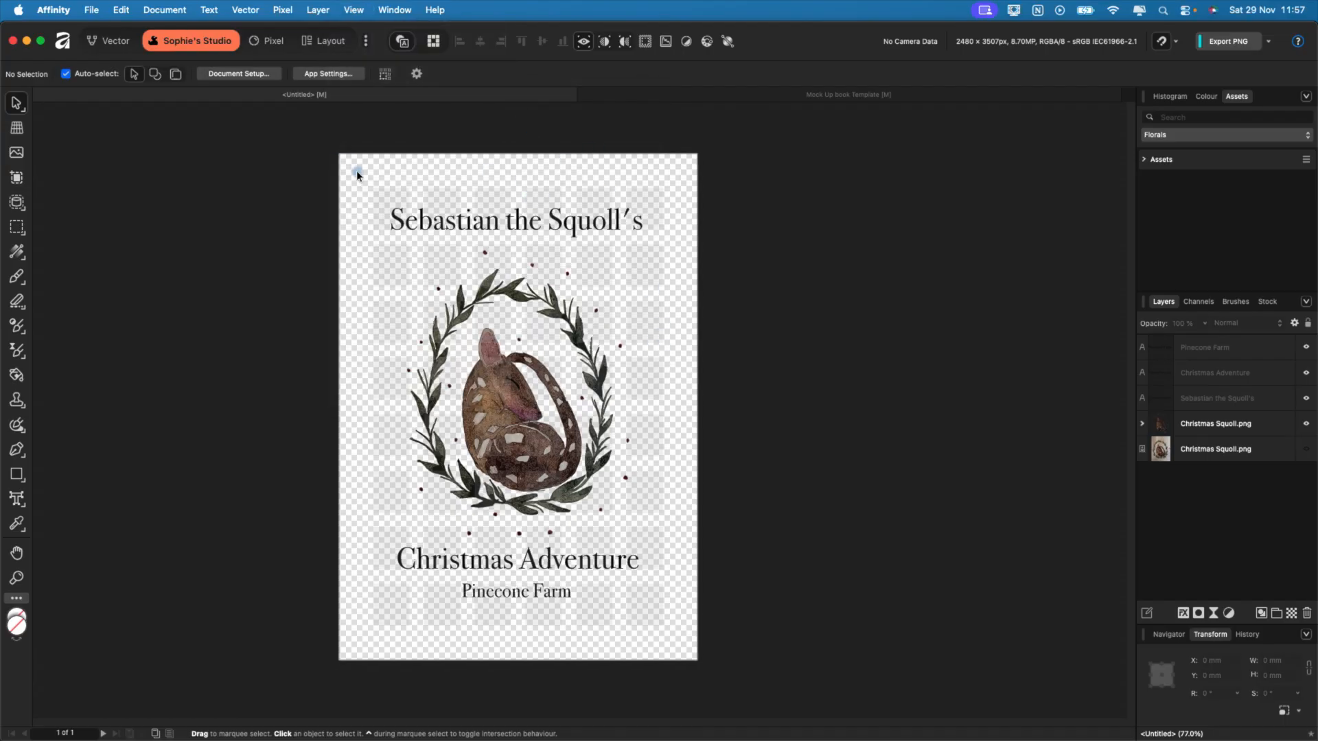
mouse_move(544, 212)
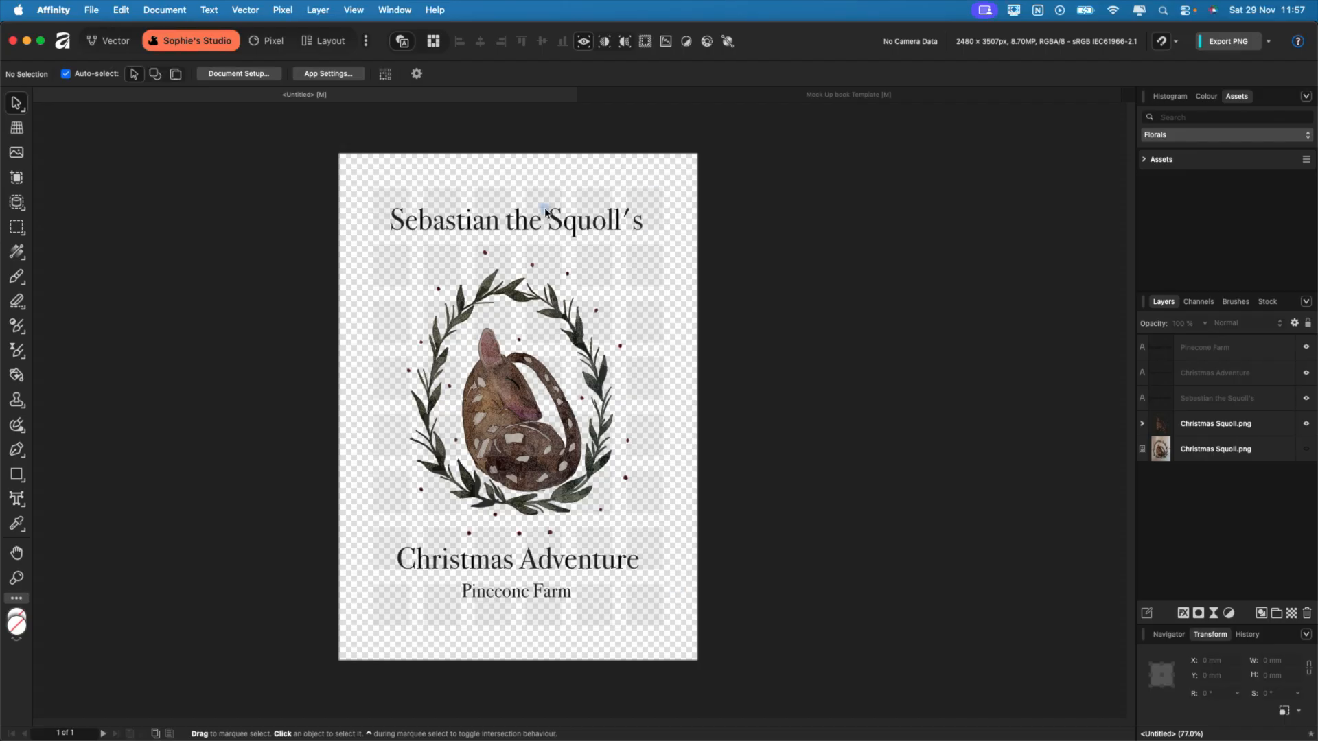
click(238, 74)
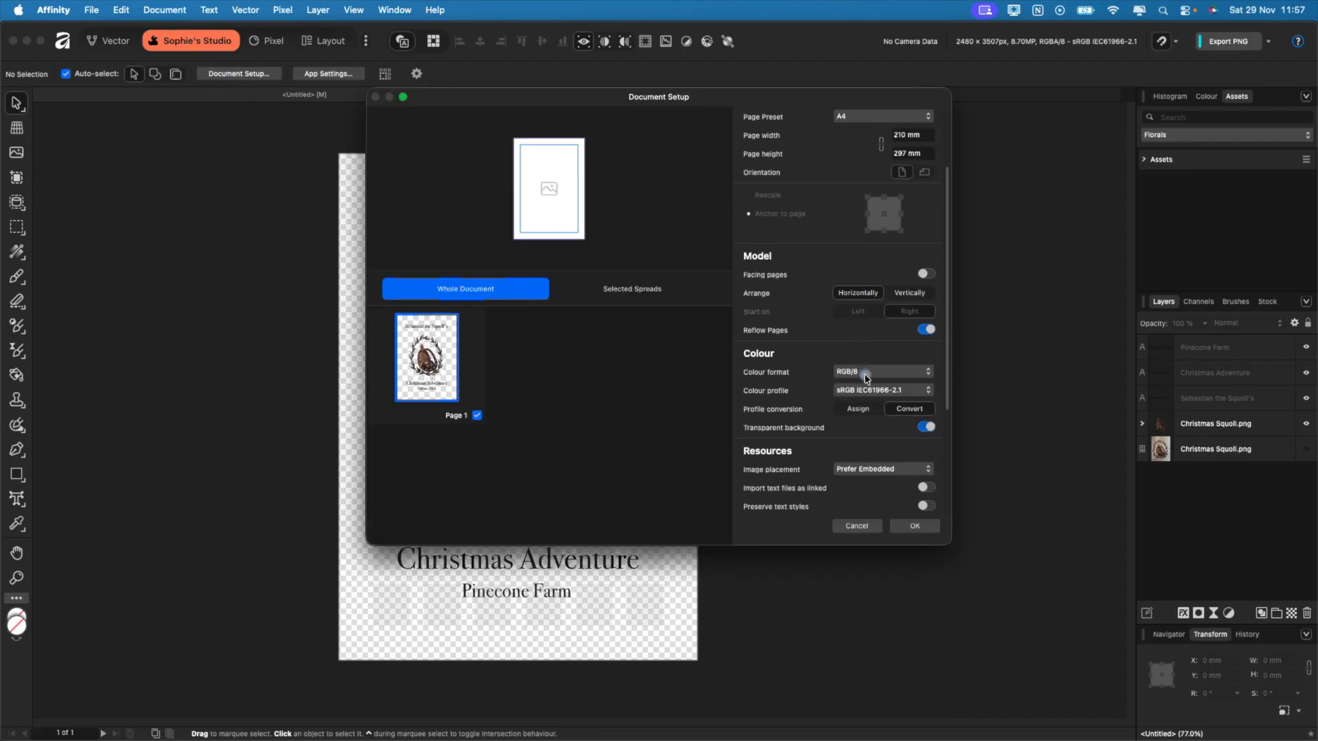
click(914, 525)
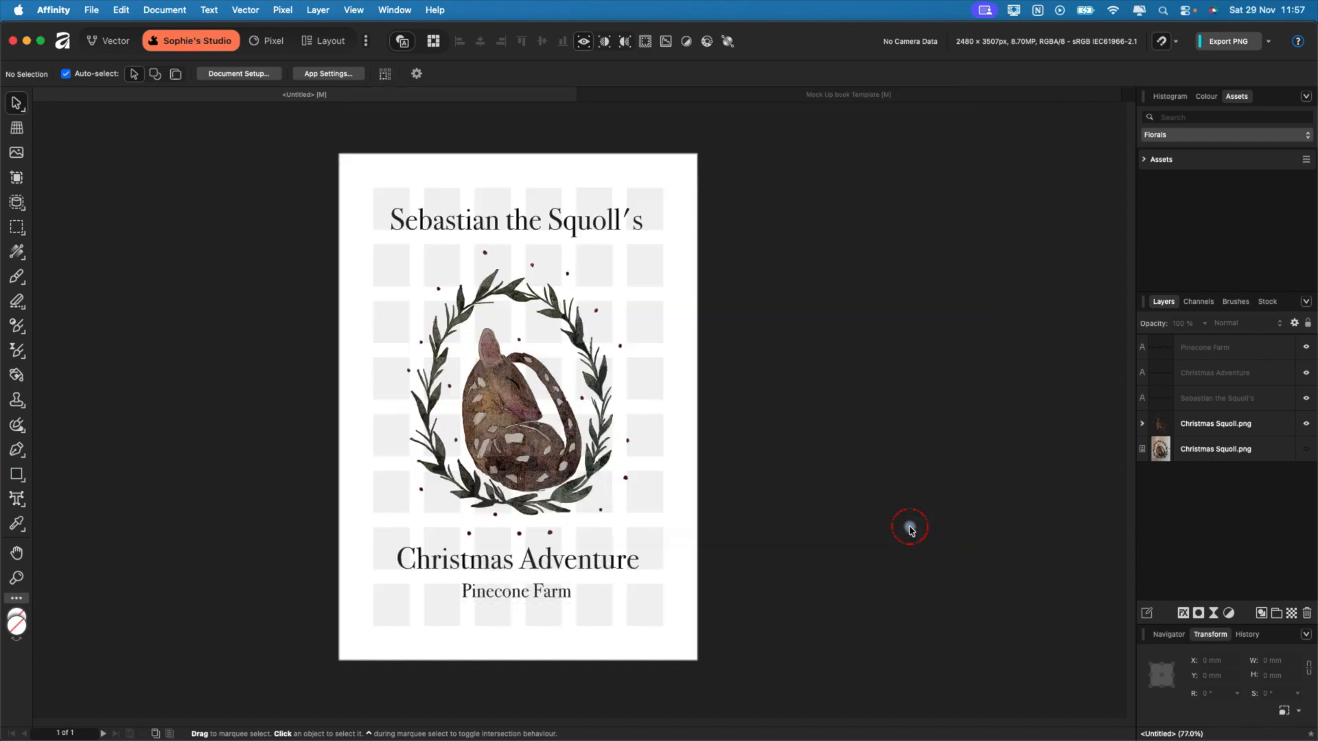
mouse_move(553, 563)
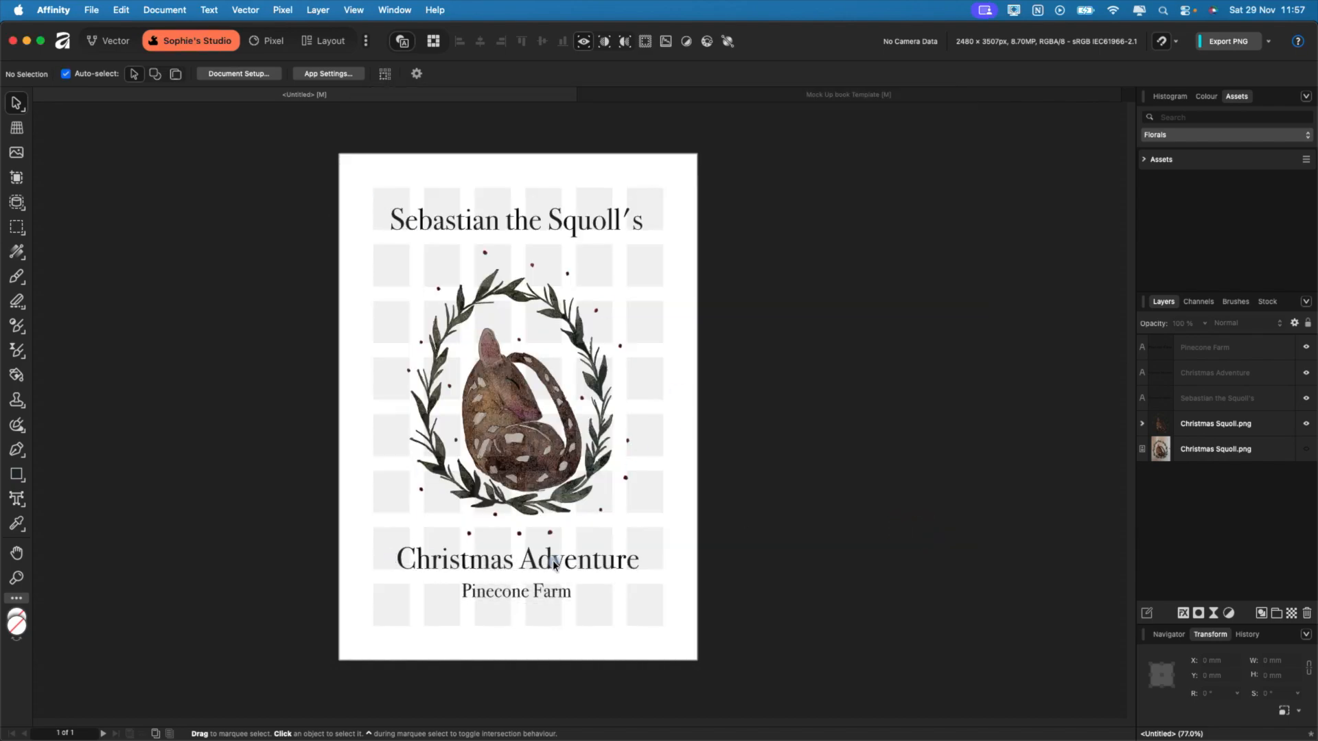
- Raise the Christmas Squoll wreath group slightly, then deselect everything
click(516, 220)
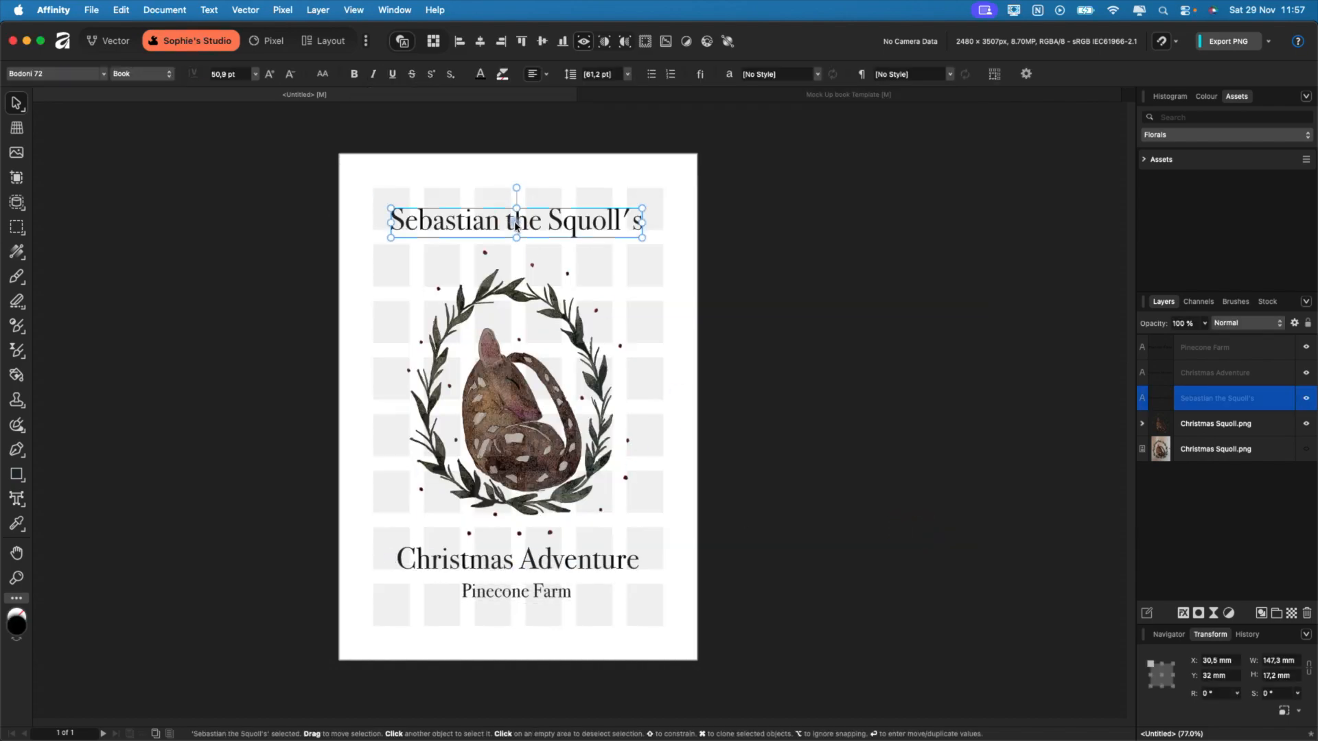
click(521, 341)
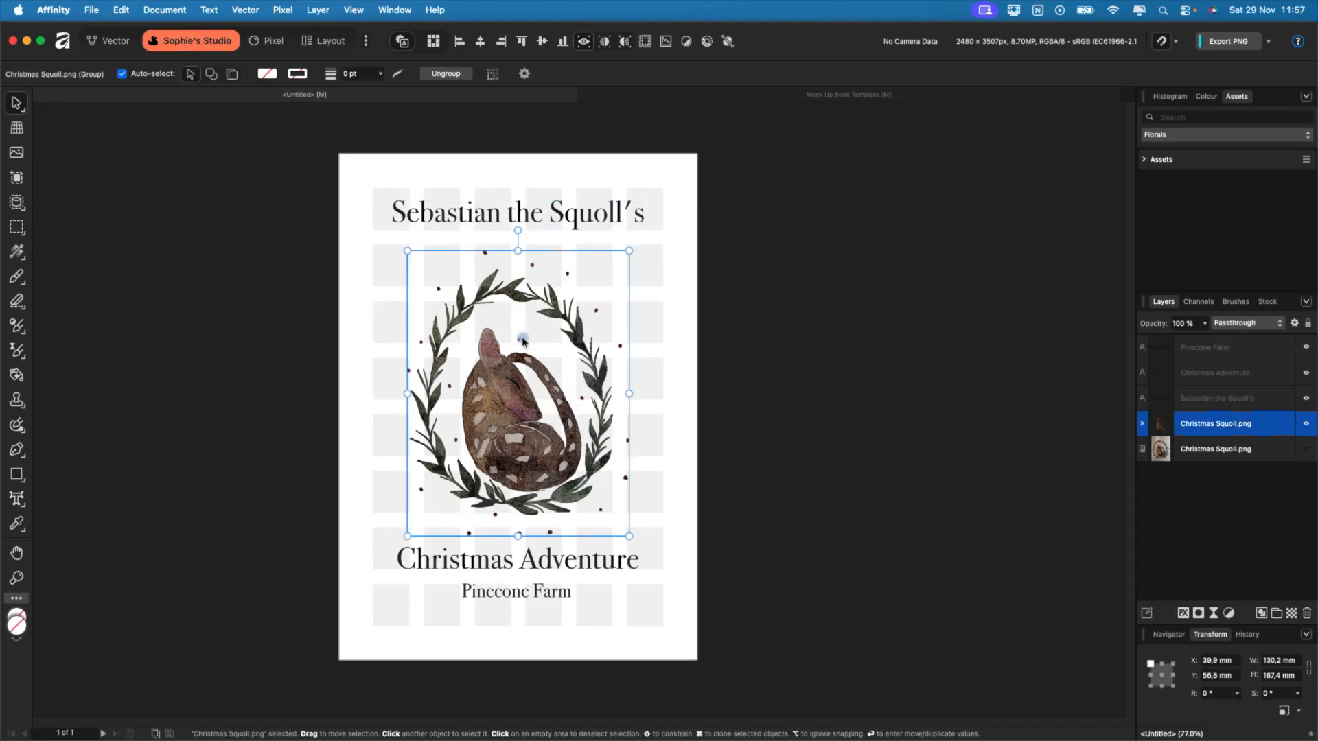
drag(518, 393, 518, 370)
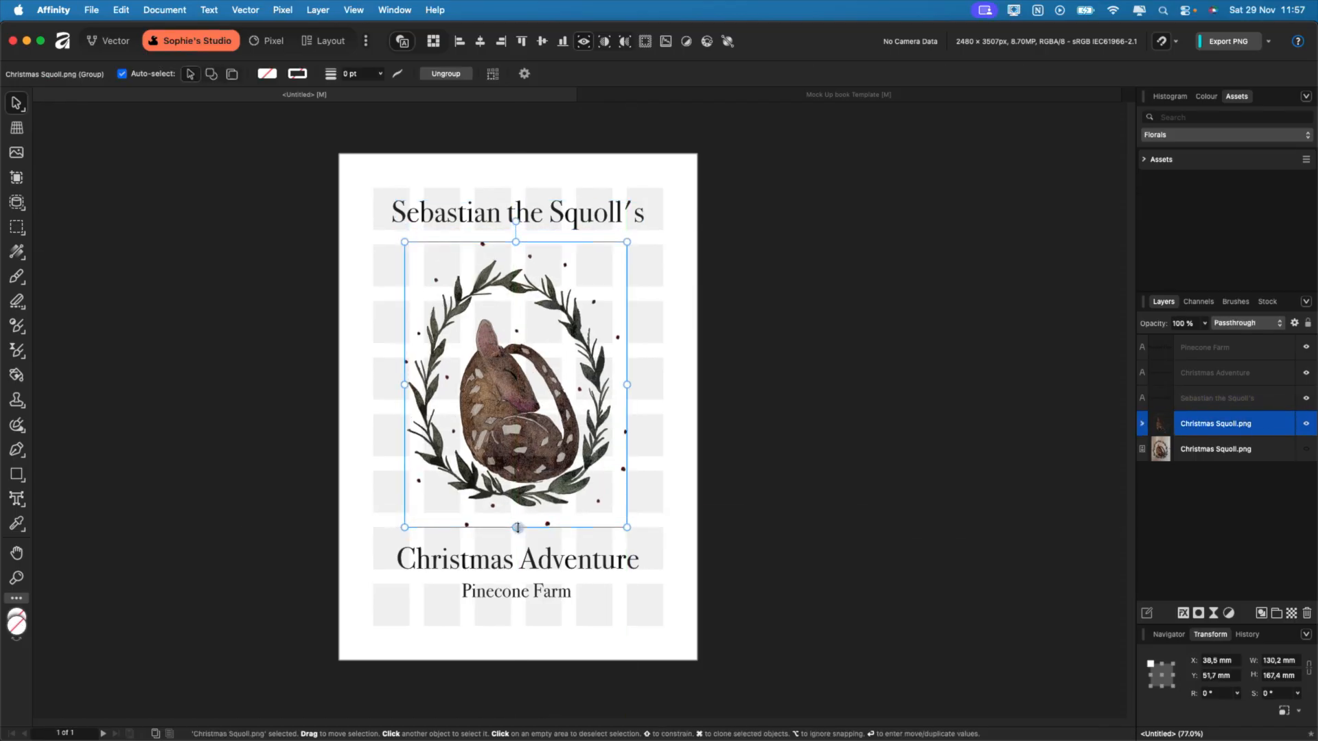
click(516, 558)
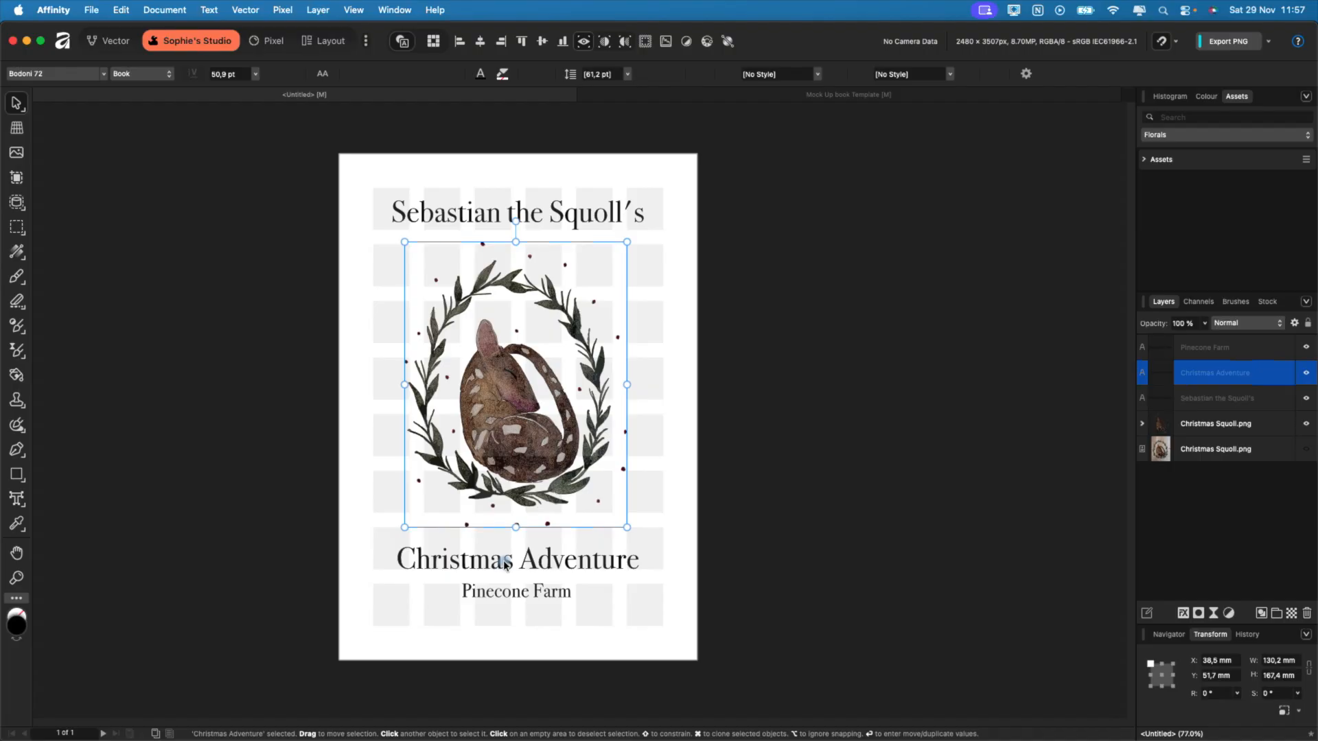
click(516, 591)
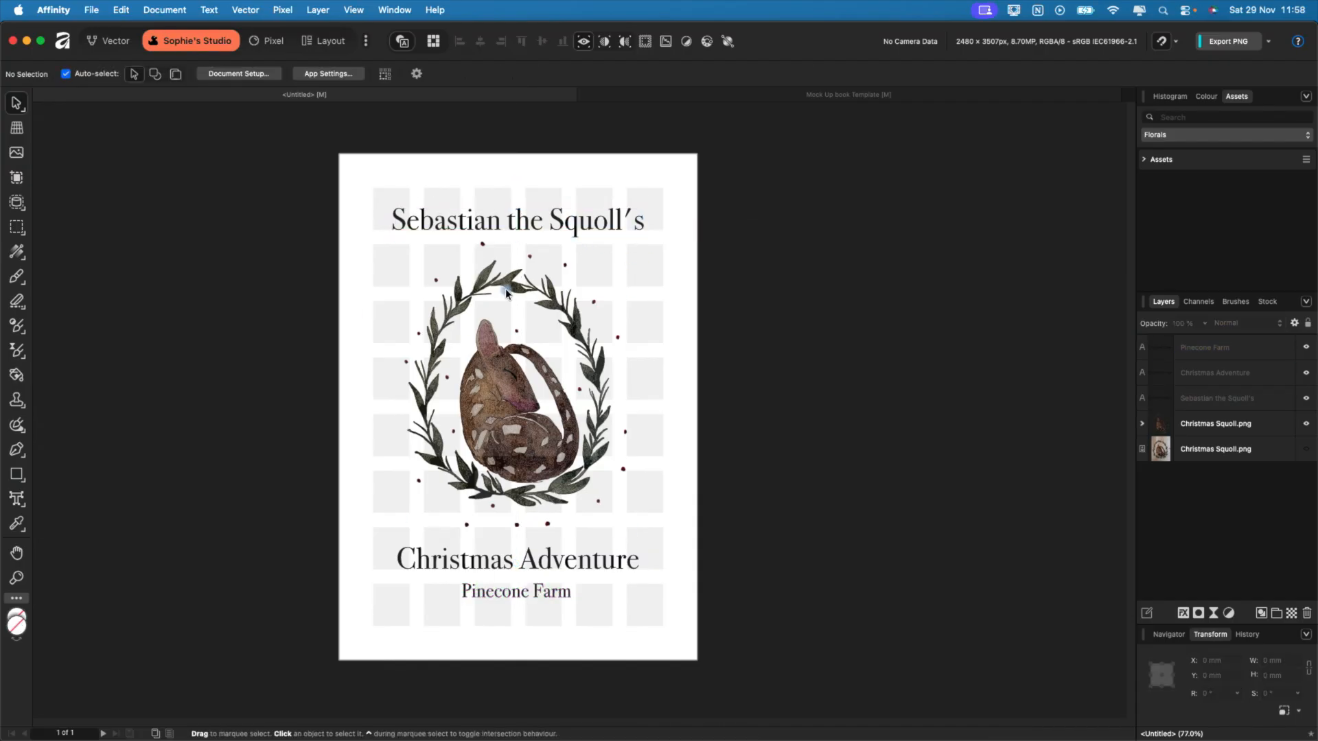
mouse_move(578, 363)
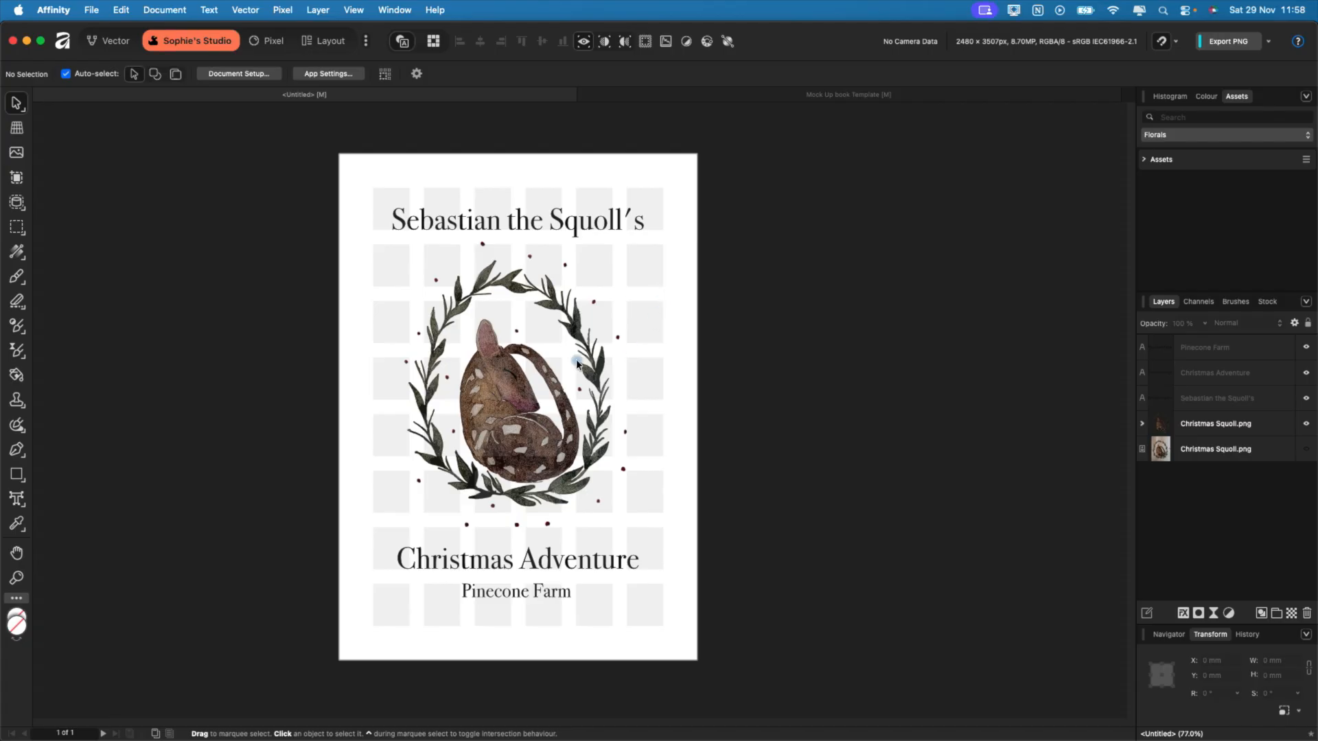
click(353, 11)
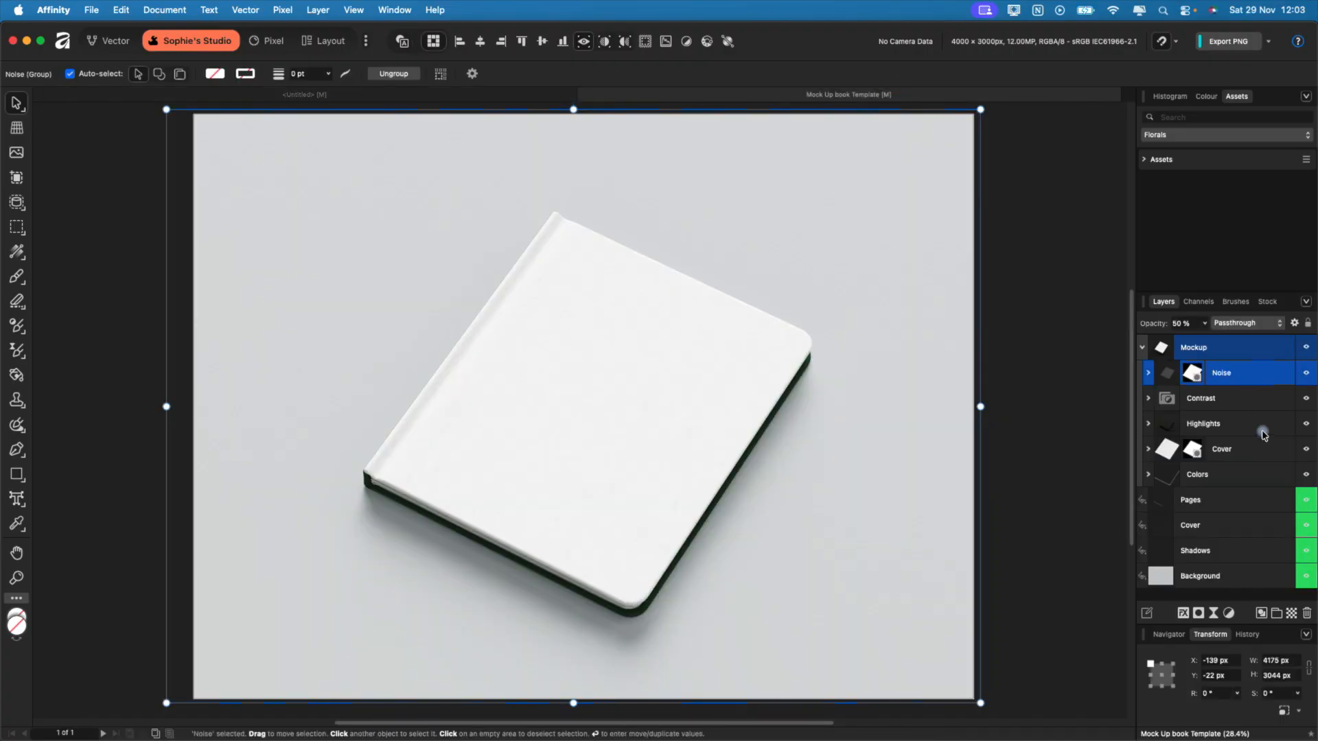
- Place Sebastian.png above the mockup's Cover group and tilt it onto the book
click(1221, 449)
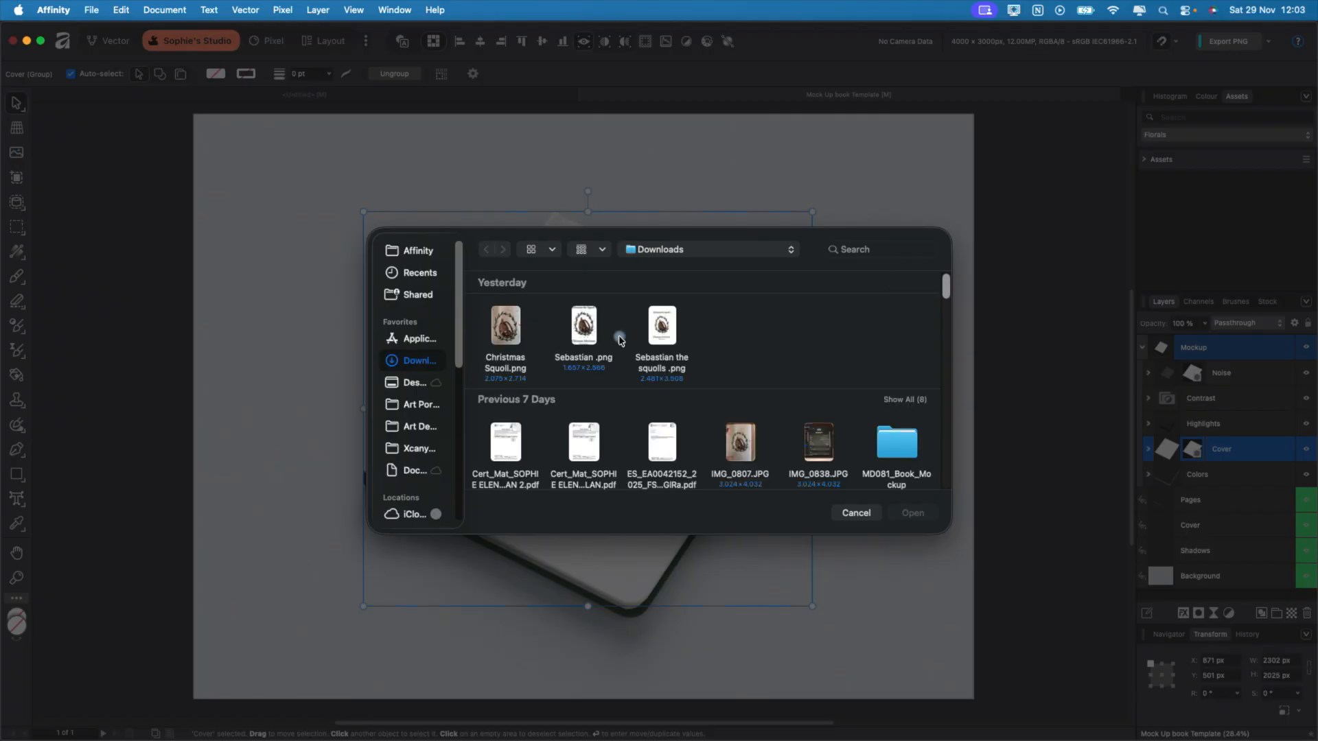
click(855, 513)
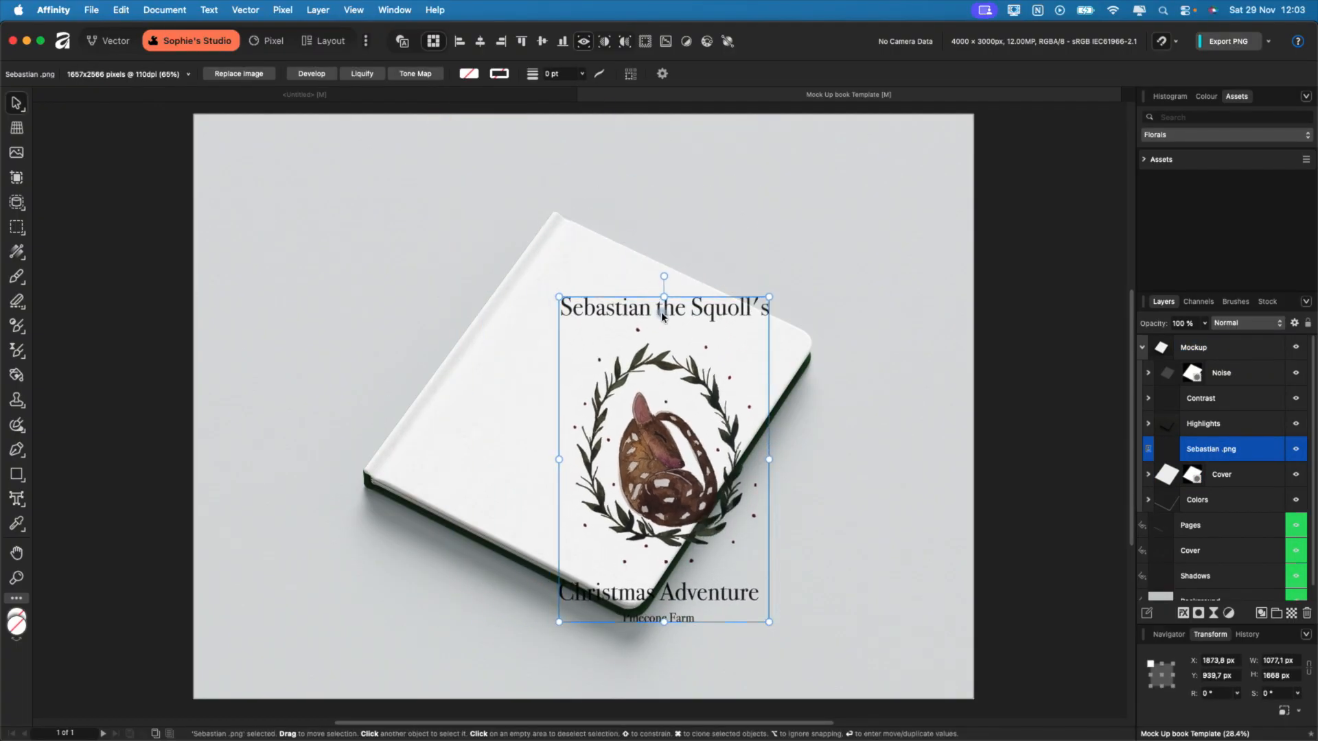
drag(664, 277, 739, 286)
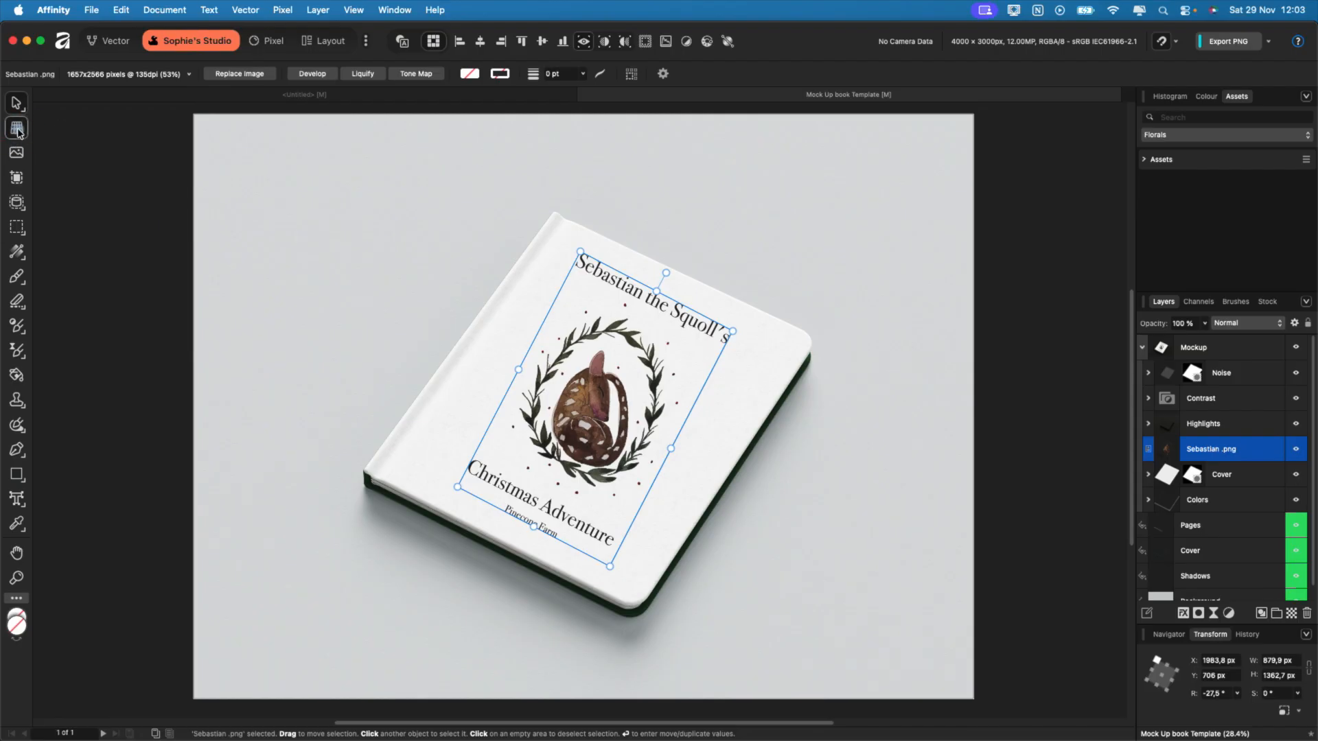
- Add a Live Perspective filter and pin the artwork's corners to the book's front corners
click(16, 127)
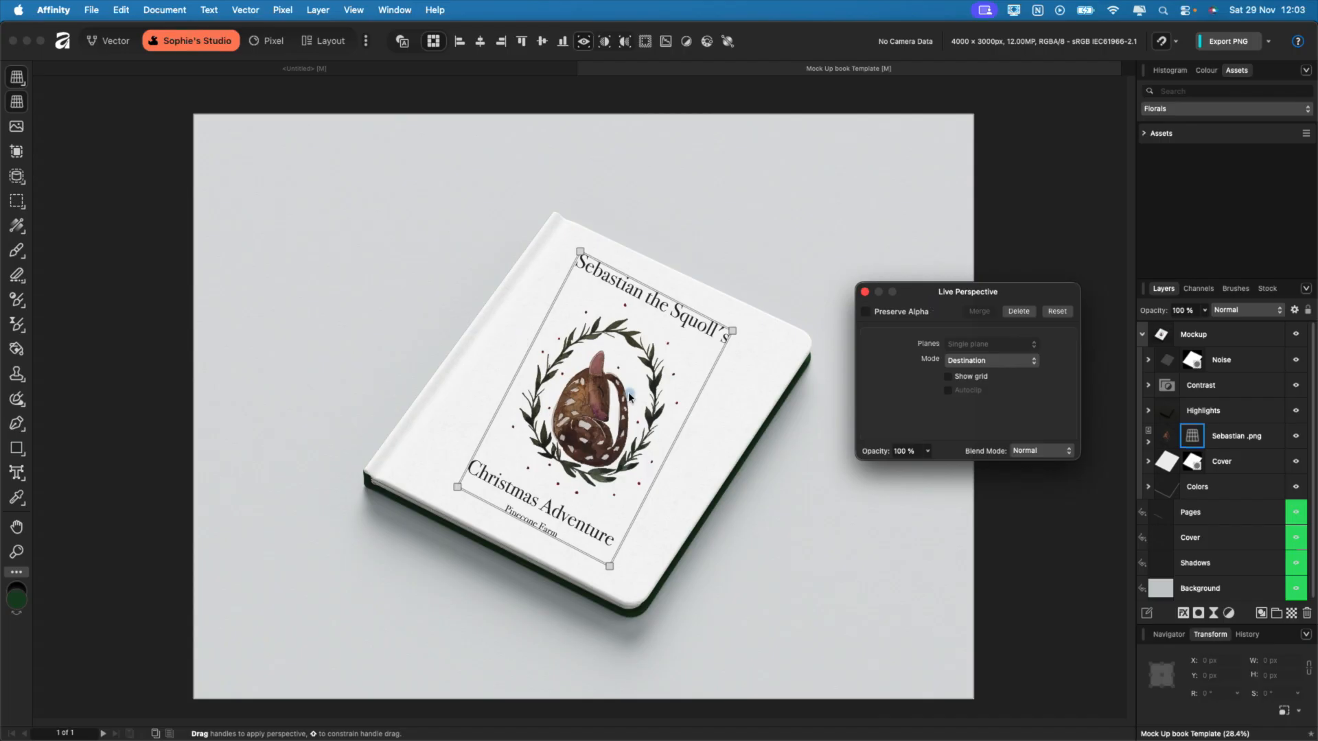
drag(456, 486, 412, 480)
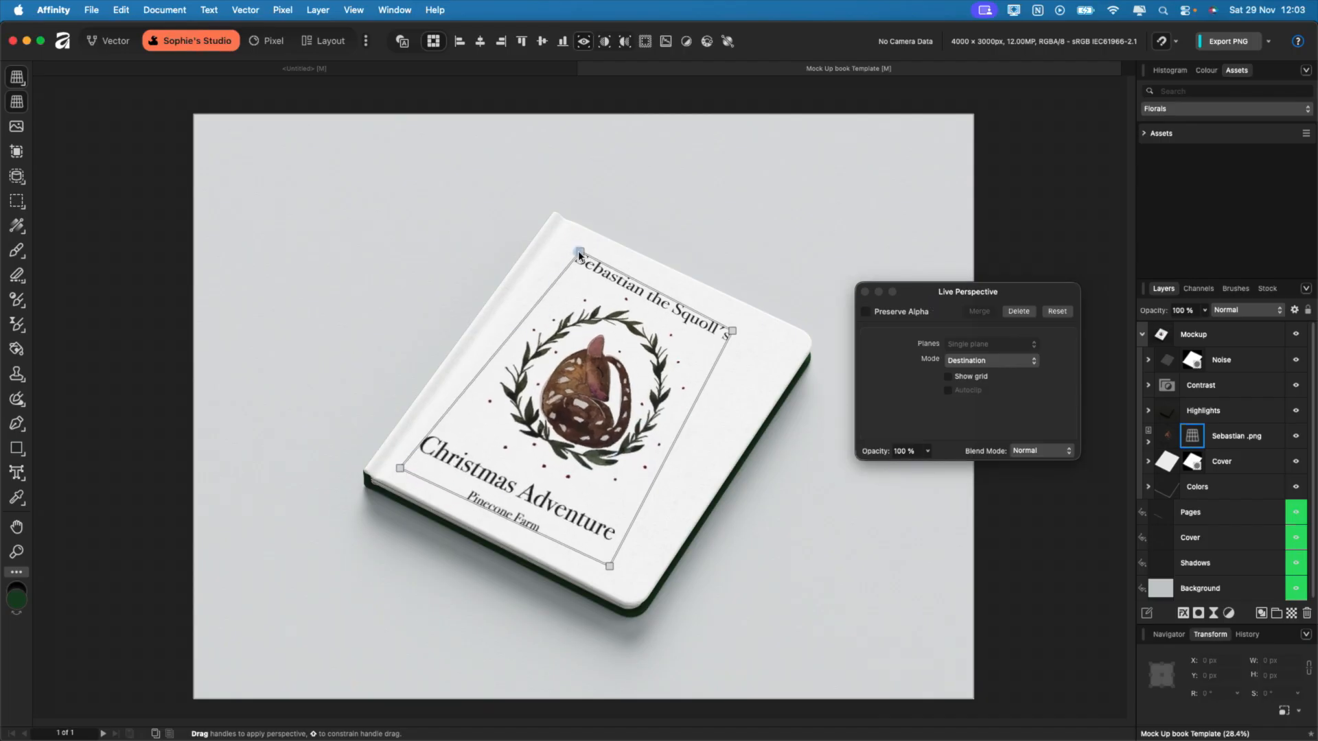
drag(578, 254, 565, 238)
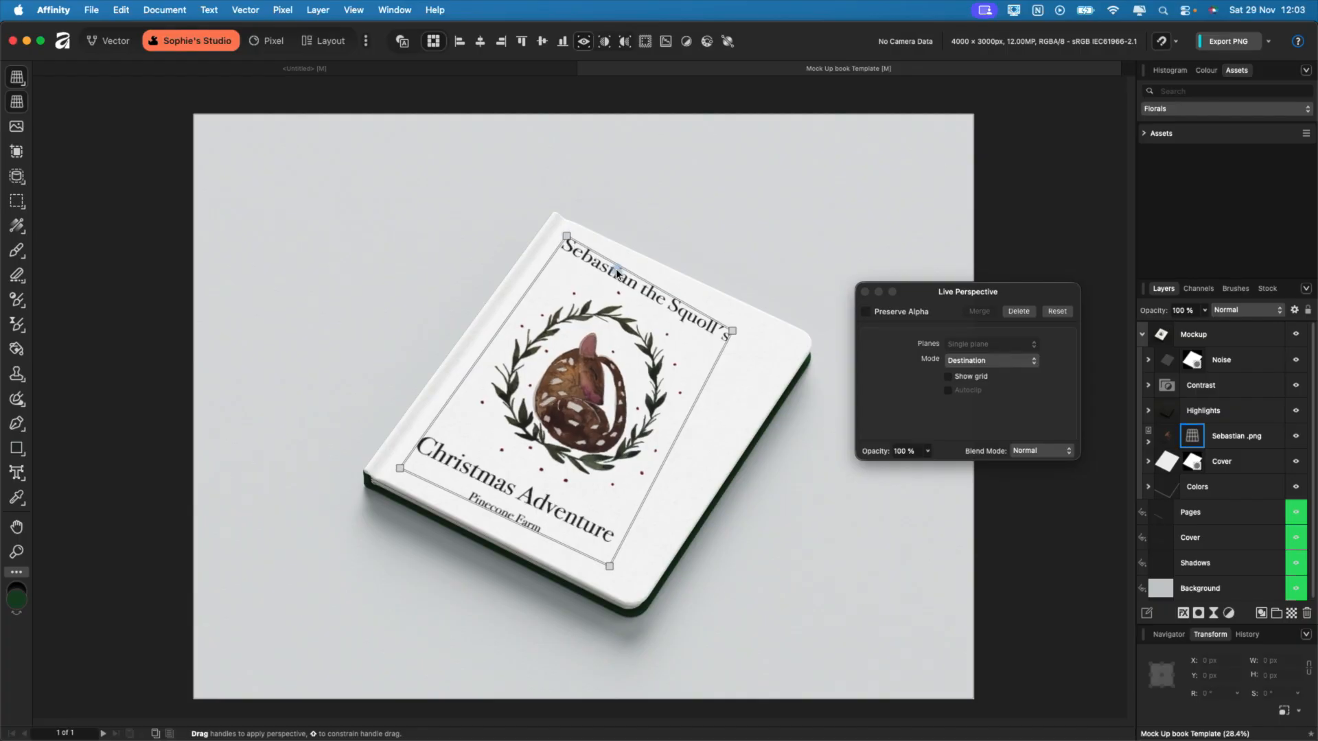
drag(732, 331, 775, 345)
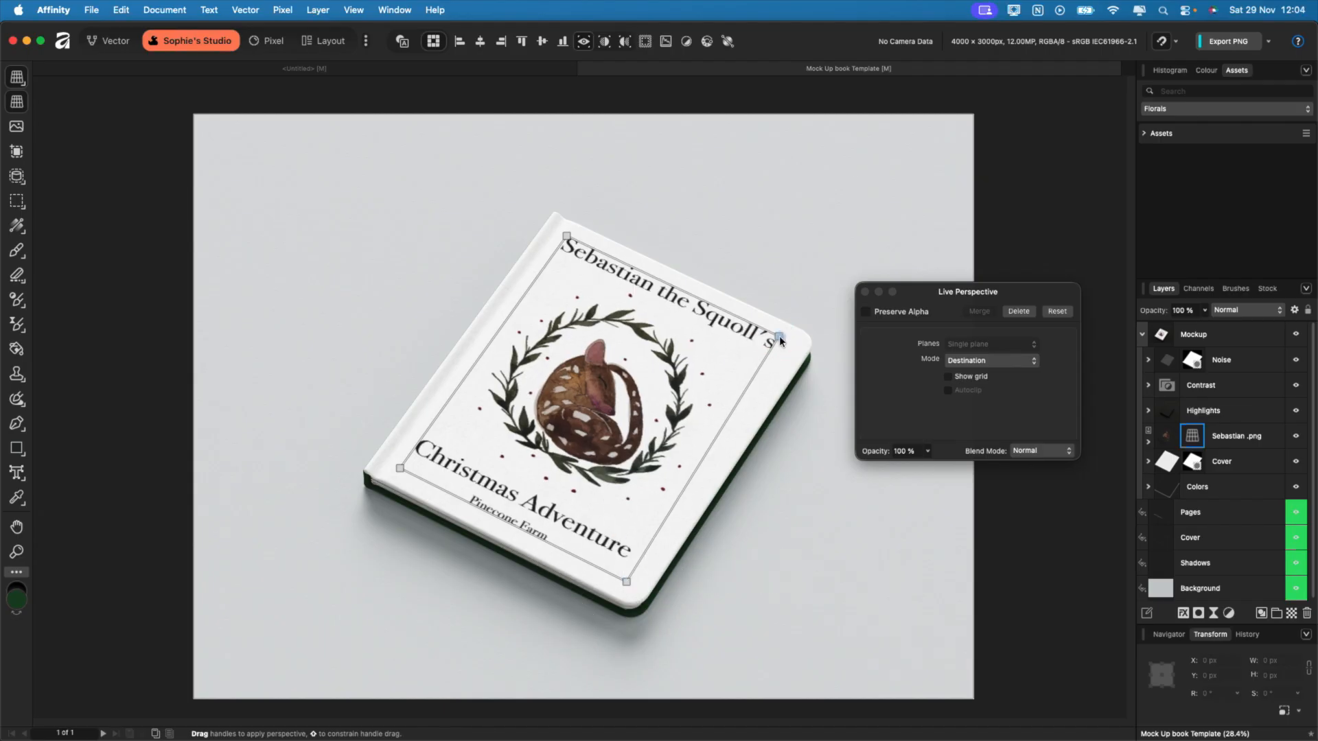
drag(780, 336, 771, 342)
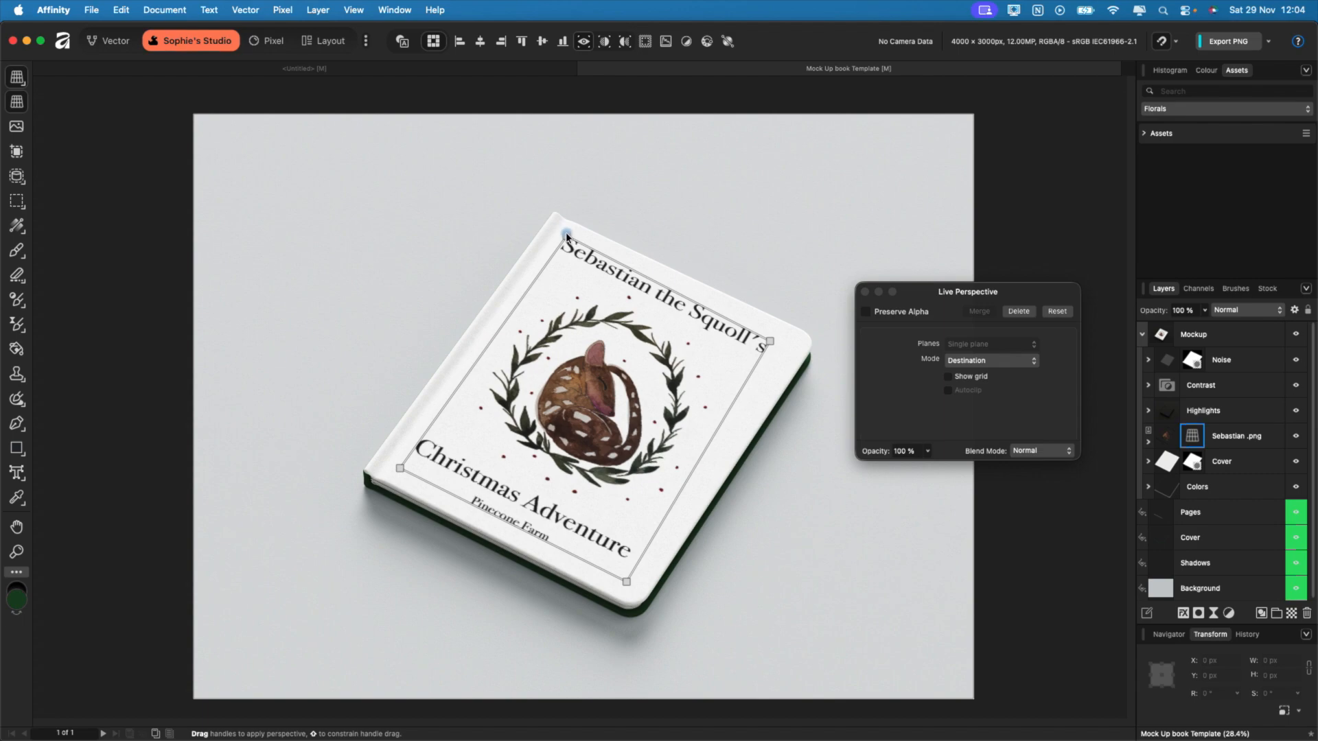
drag(565, 237, 565, 244)
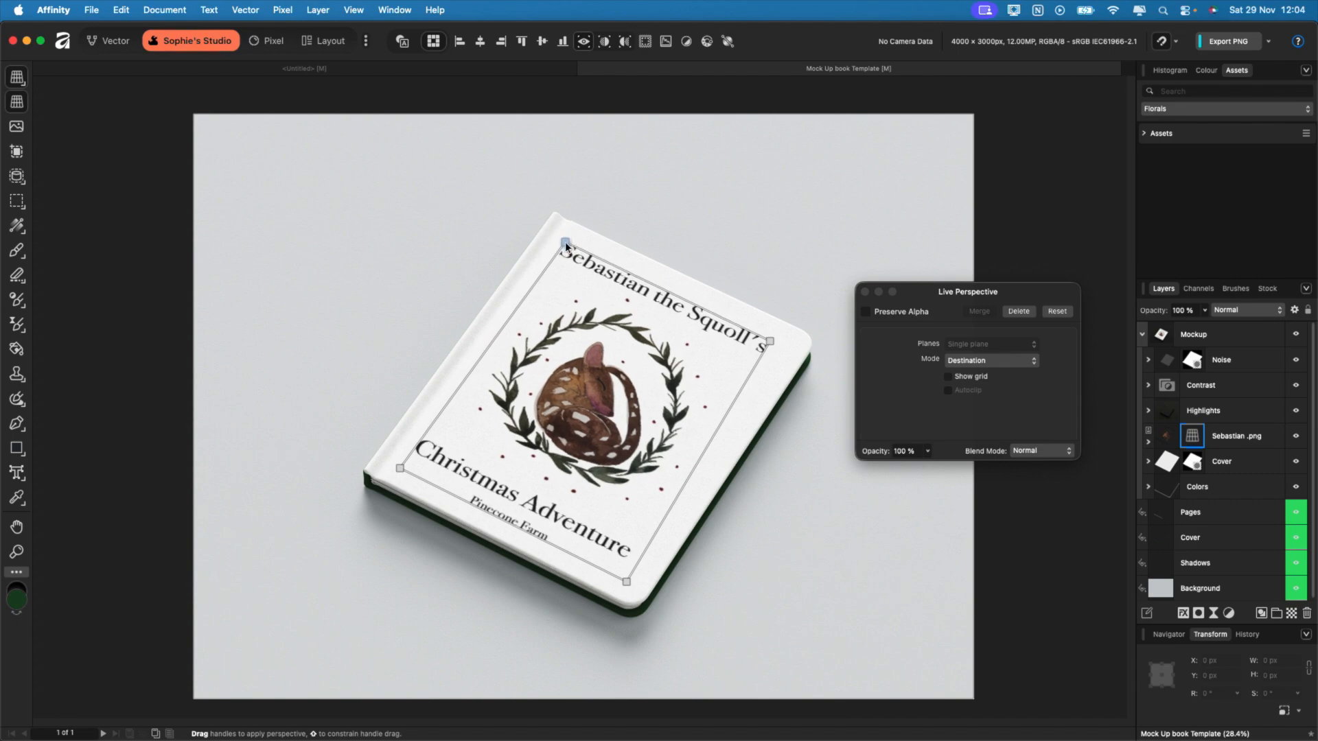